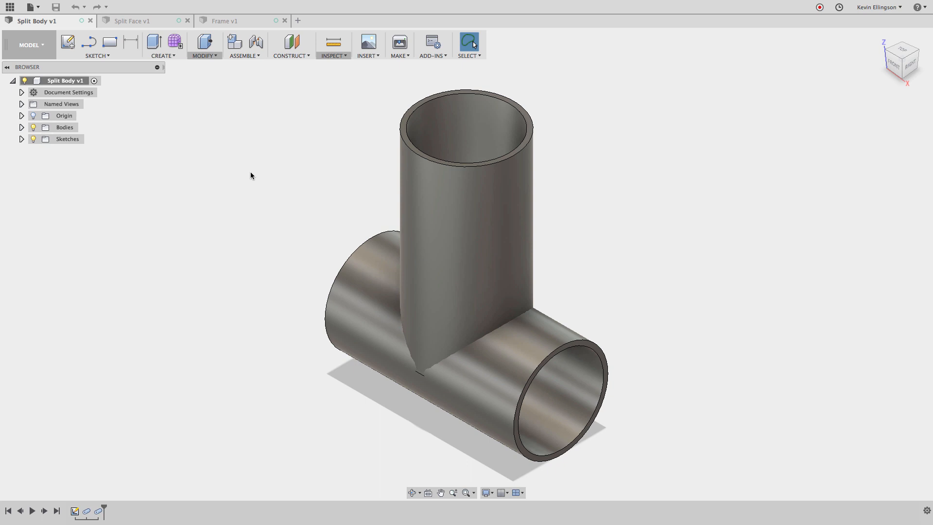
pyautogui.moveTo(132, 21)
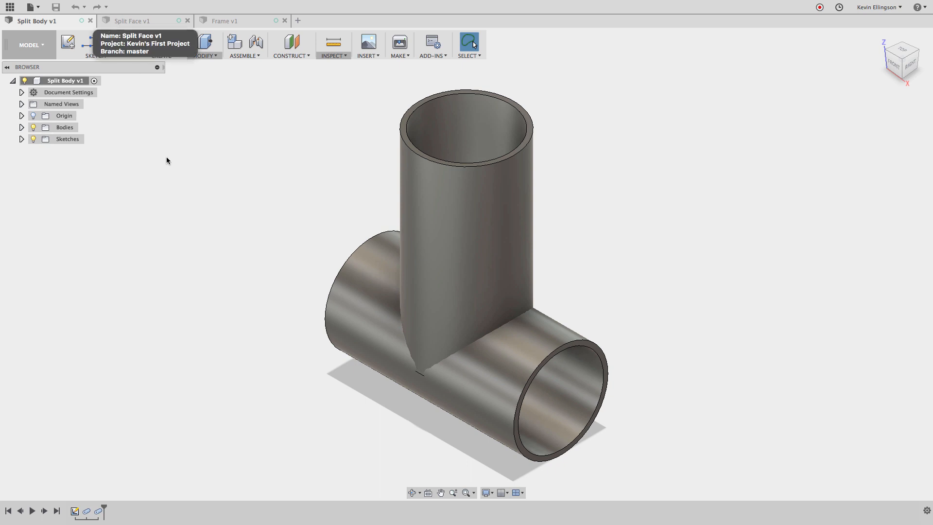
pyautogui.moveTo(218, 173)
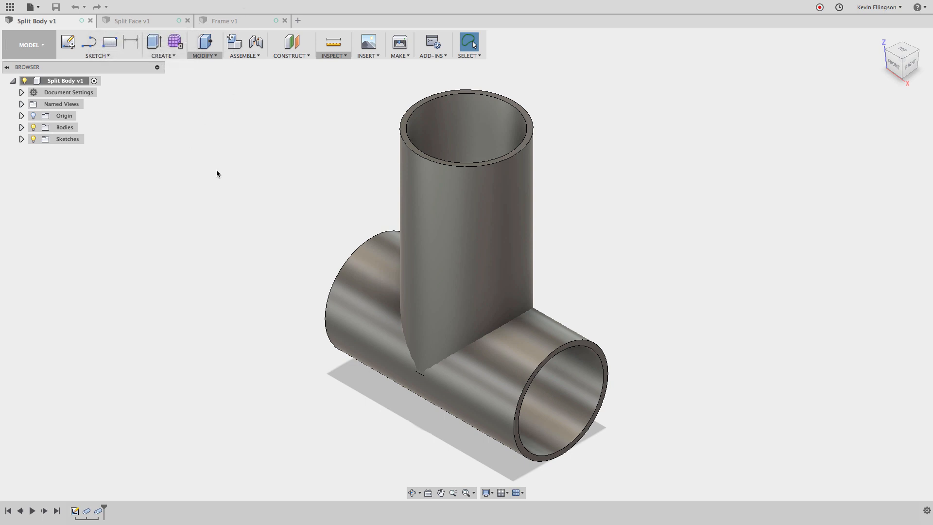
pyautogui.moveTo(185, 159)
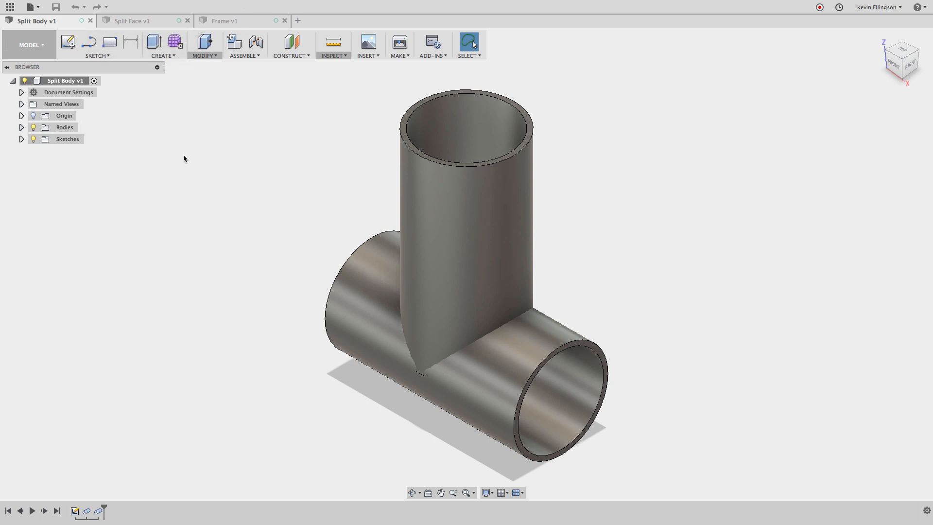
pyautogui.moveTo(116, 111)
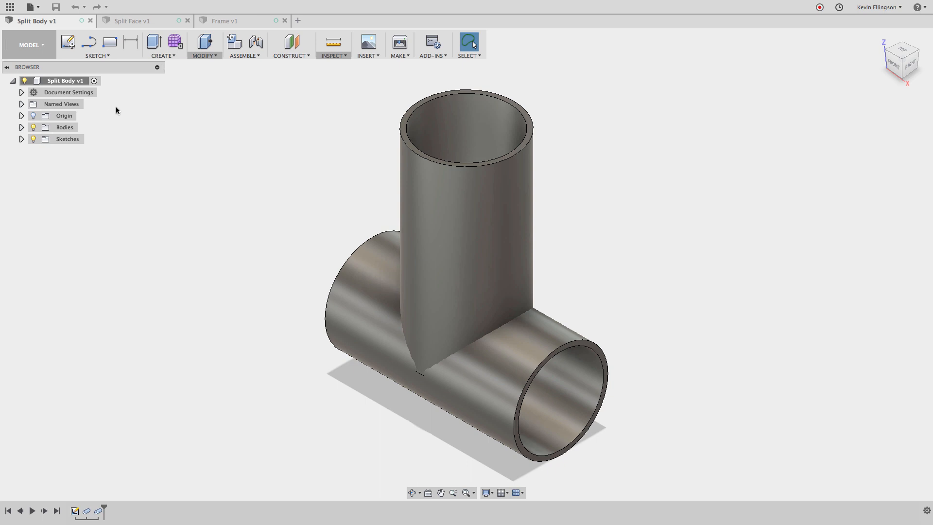
pyautogui.moveTo(193, 159)
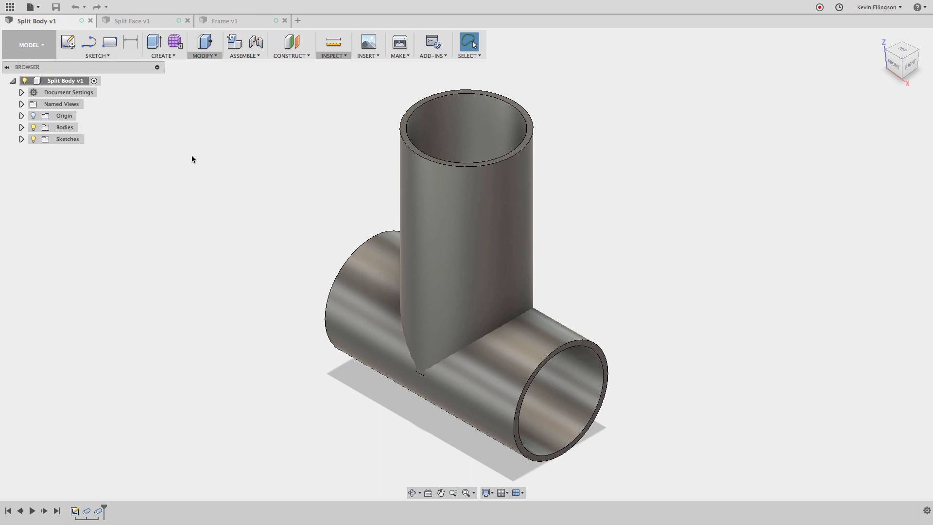
pyautogui.moveTo(191, 131)
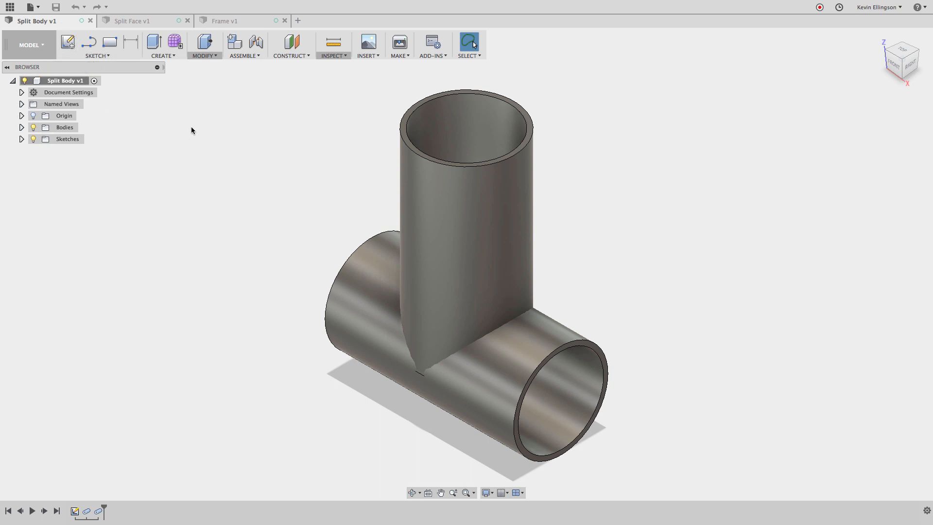
pyautogui.moveTo(157, 117)
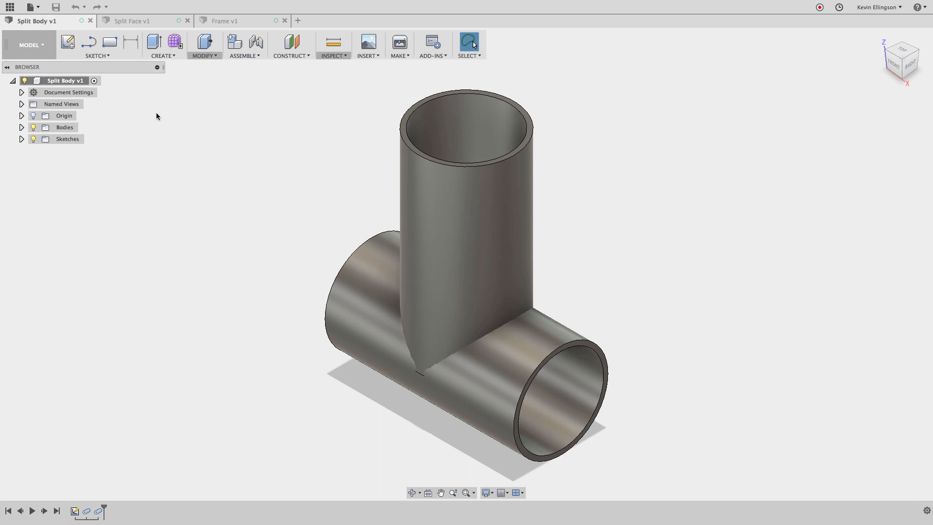
# Step: Expand the Bodies folder to list Body1 and Body2 of the tube tee
pyautogui.click(21, 127)
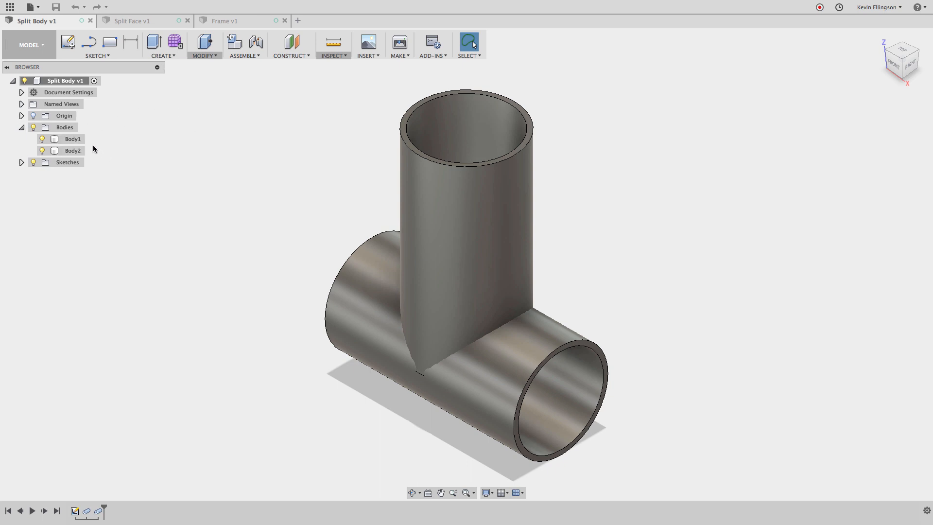
pyautogui.moveTo(388, 214)
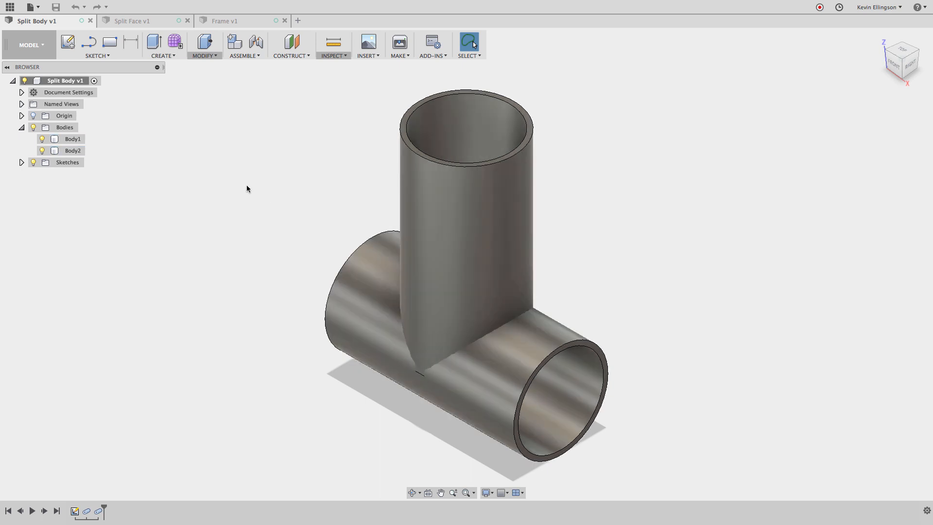
# Step: Split the vertical tube body using the horizontal tube as the splitting tool
pyautogui.click(204, 46)
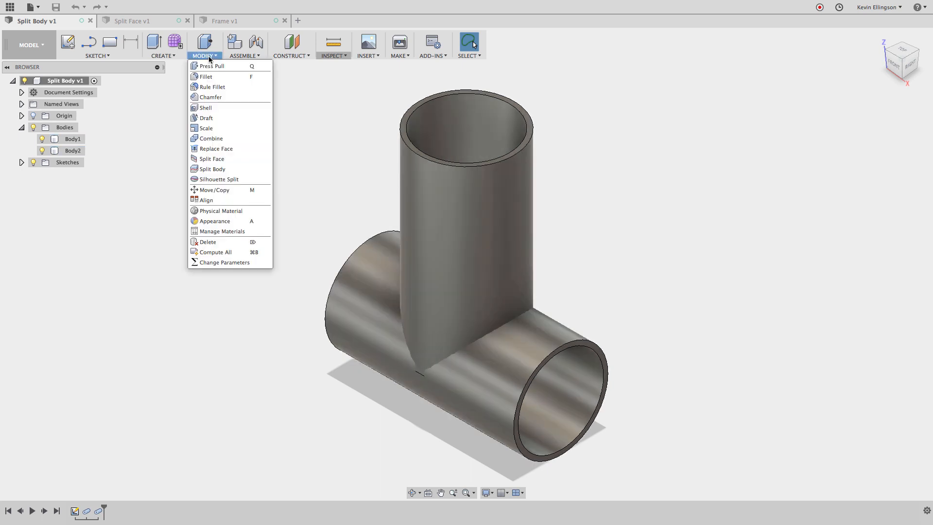
pyautogui.moveTo(212, 66)
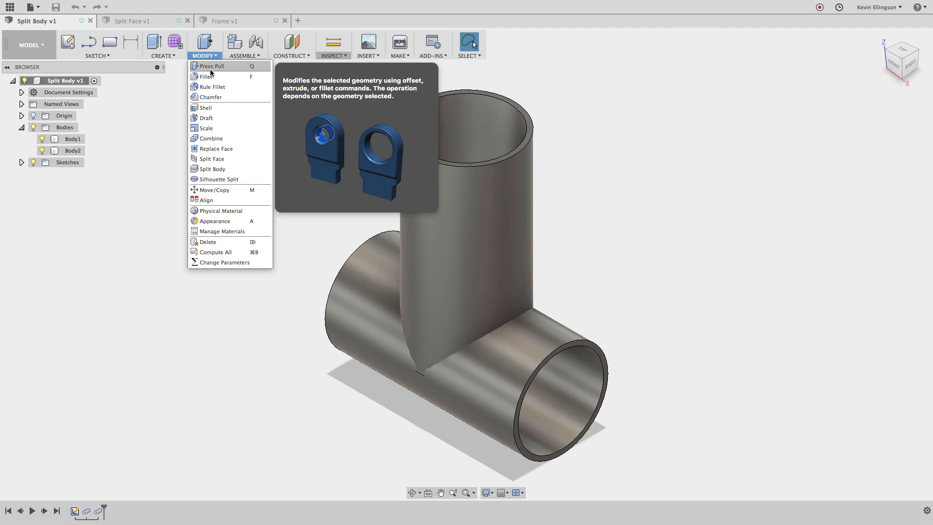
pyautogui.moveTo(211, 169)
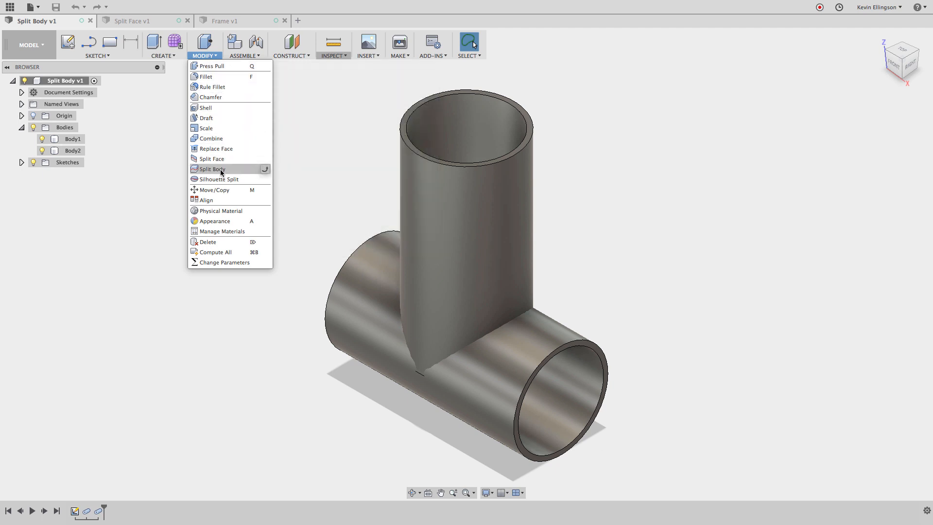
pyautogui.click(211, 169)
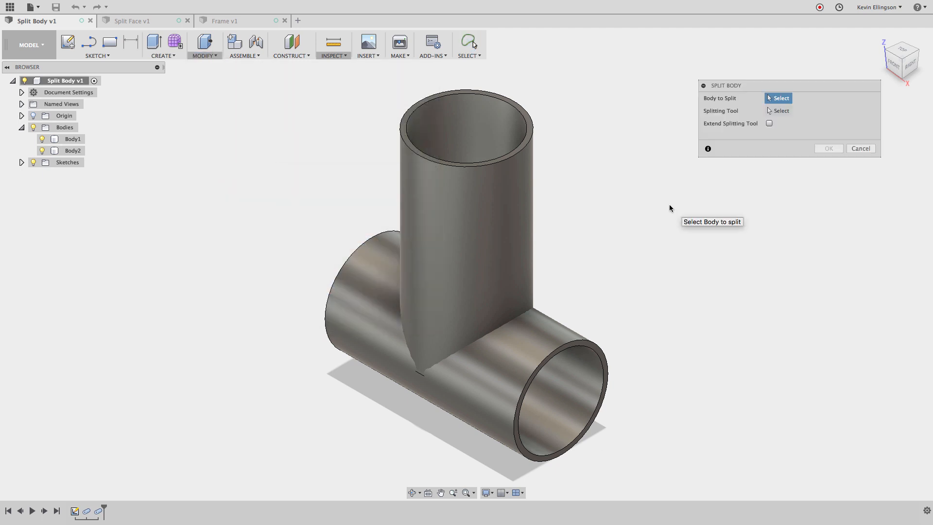
pyautogui.moveTo(541, 198)
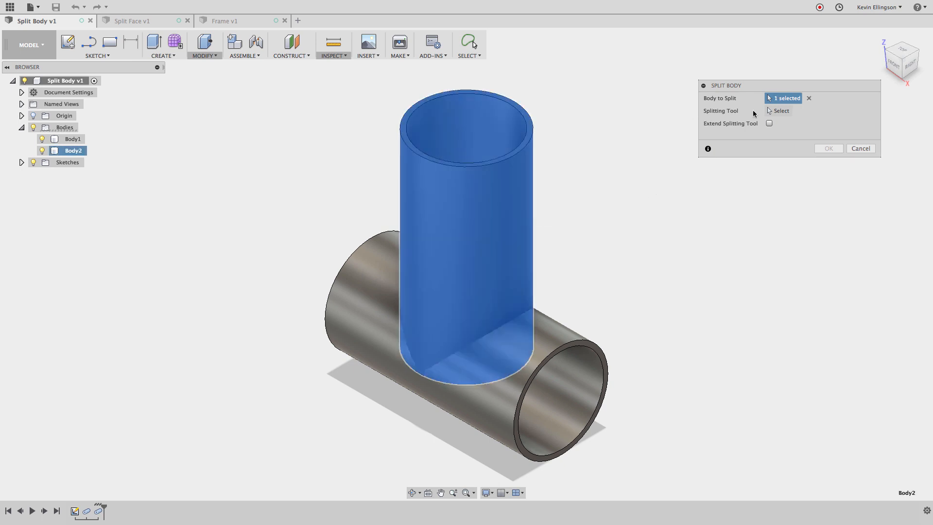
pyautogui.click(781, 110)
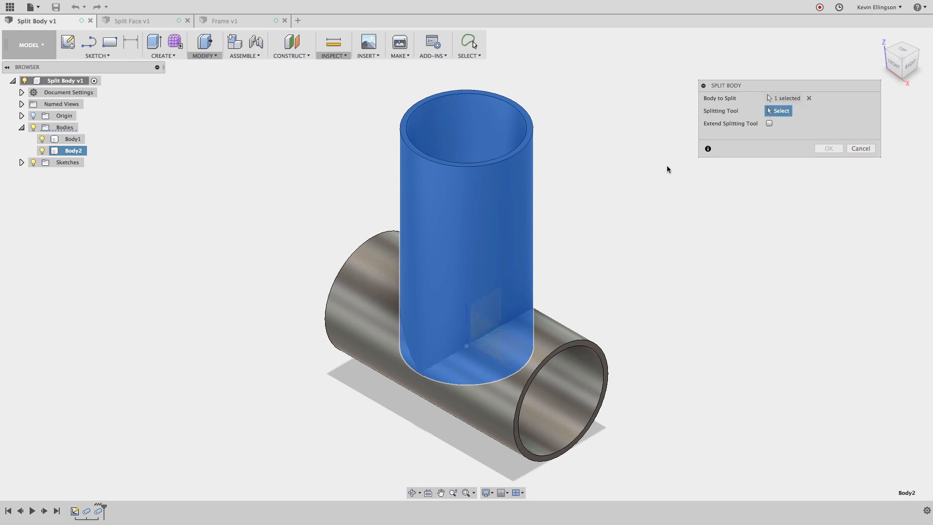
pyautogui.moveTo(557, 329)
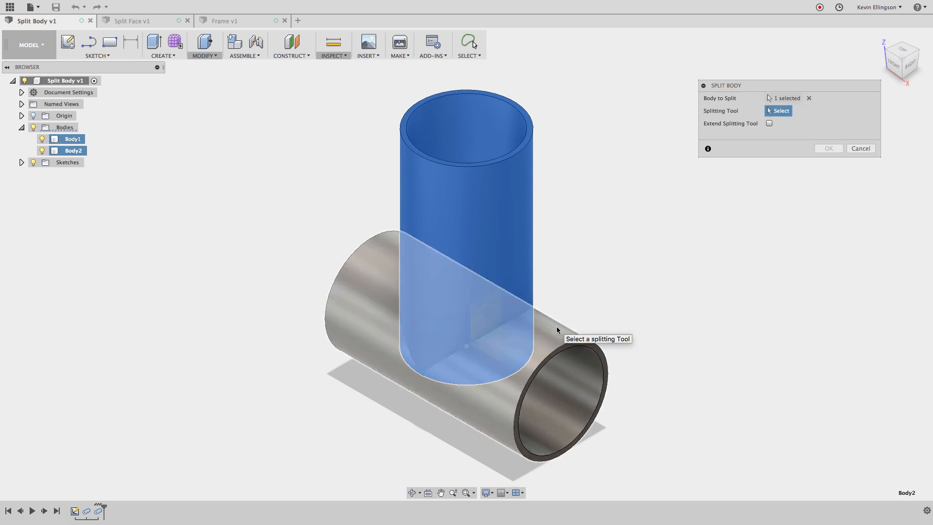
pyautogui.moveTo(558, 331)
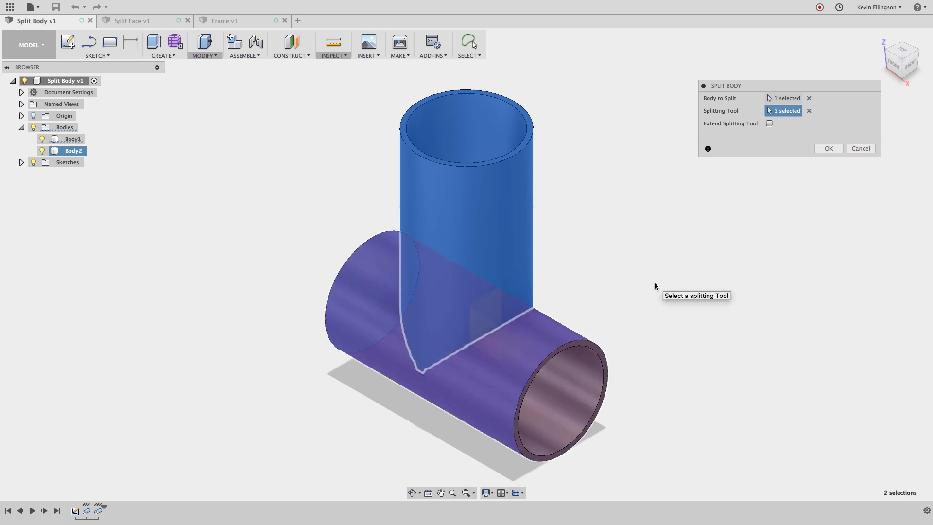
pyautogui.moveTo(787, 188)
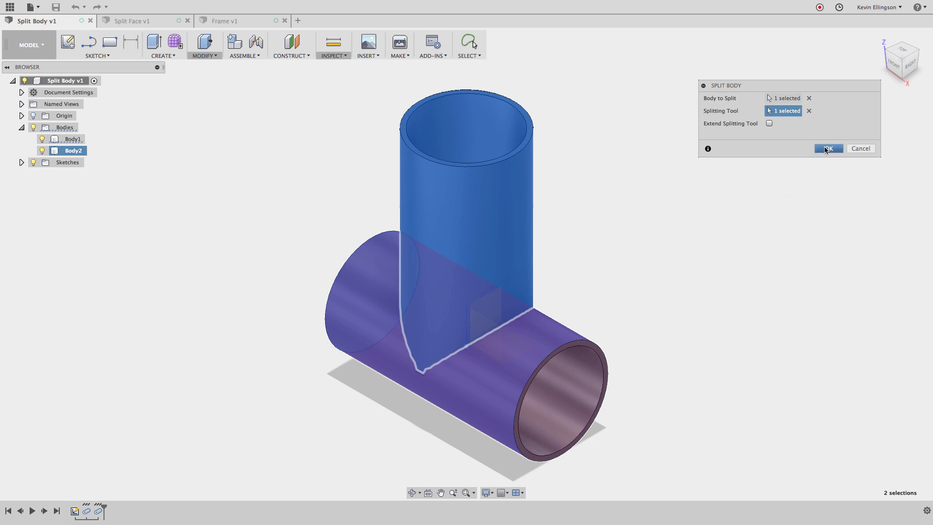
pyautogui.click(827, 148)
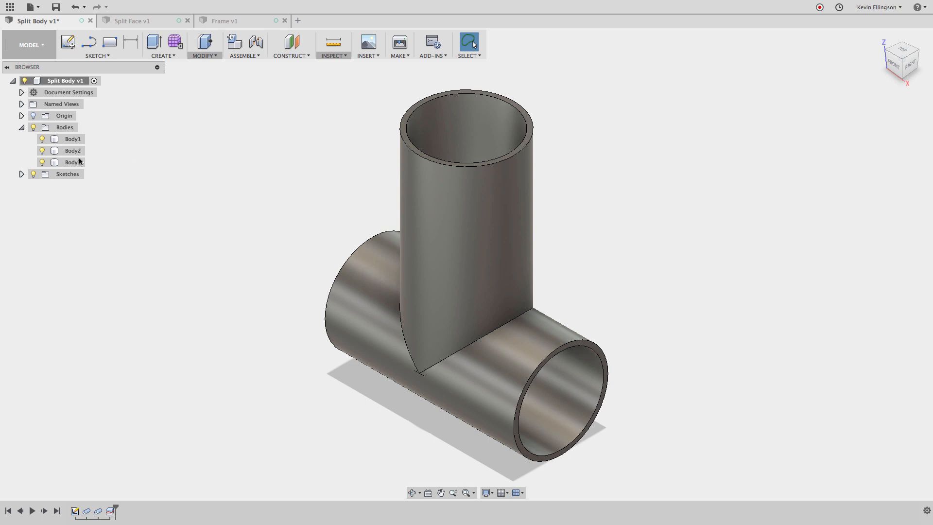
pyautogui.moveTo(49, 144)
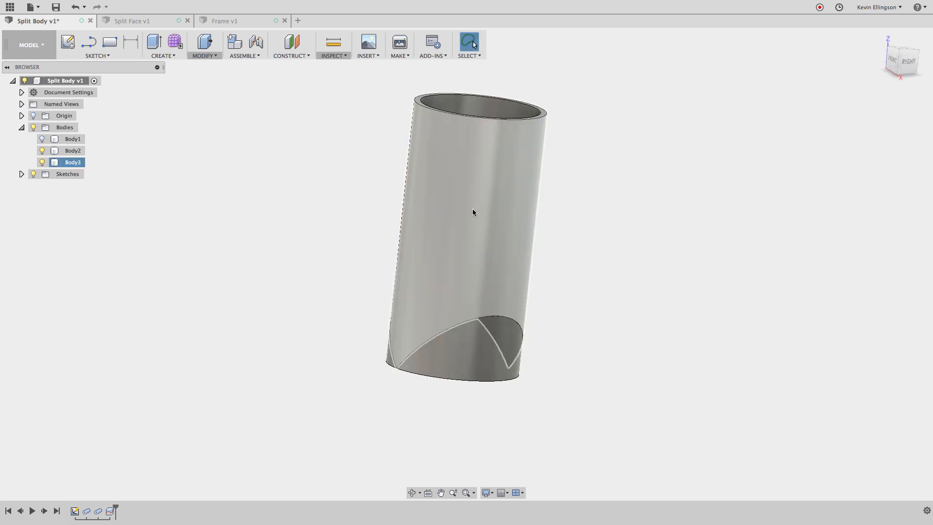
# Step: Hide the offcut Body2, keep Body1 and Body3 shown, and orbit to inspect the coped joint
pyautogui.click(73, 150)
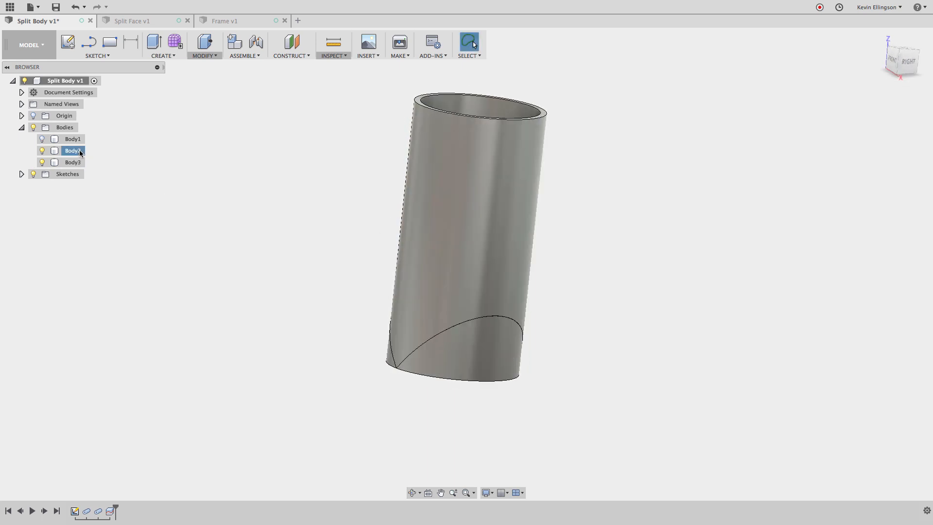
pyautogui.click(73, 162)
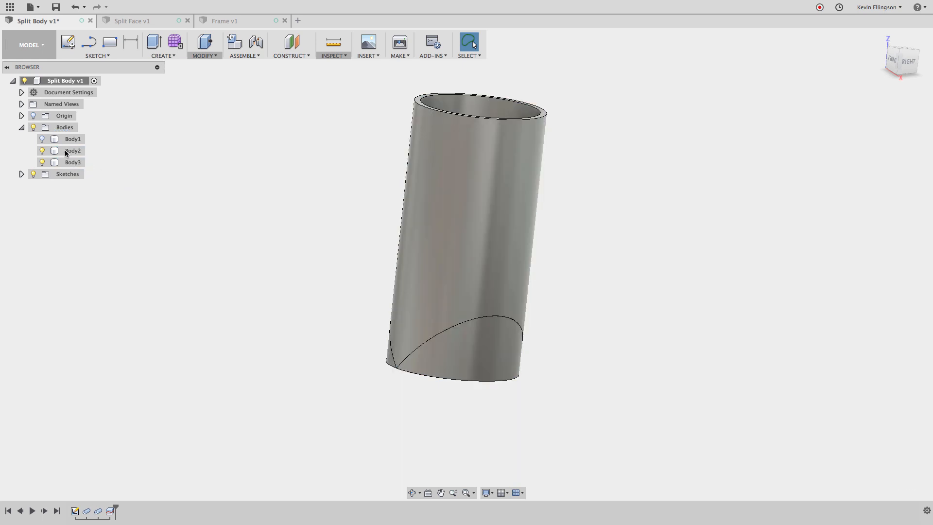
pyautogui.click(41, 150)
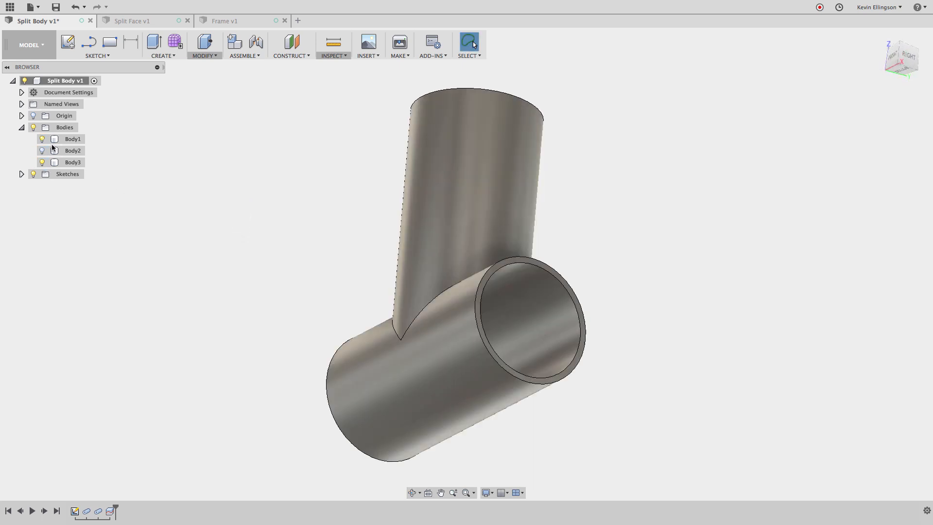
pyautogui.moveTo(464, 268); pyautogui.dragTo(286, 315)
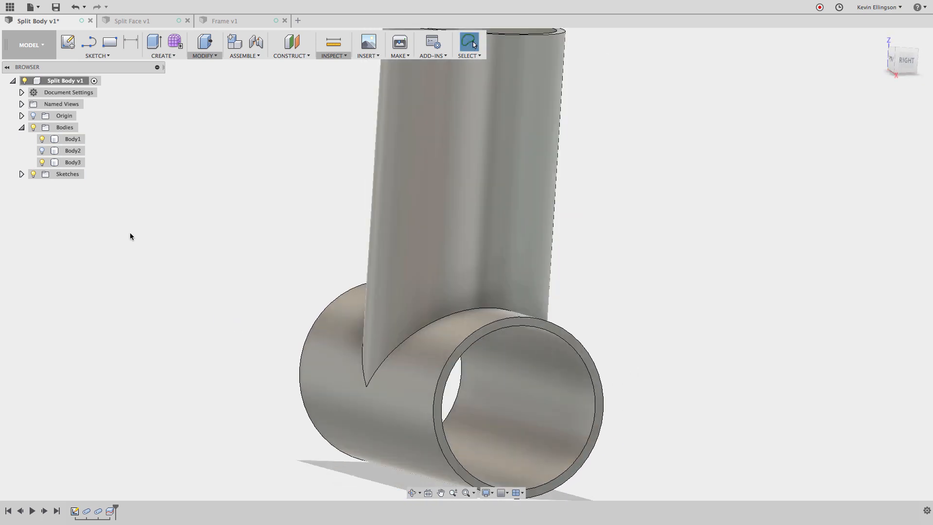
pyautogui.moveTo(42, 165)
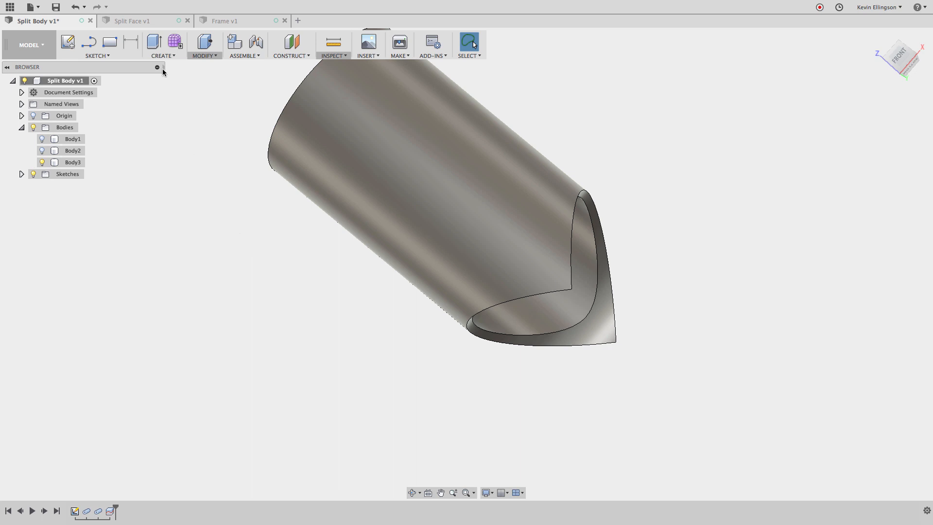
pyautogui.moveTo(135, 21)
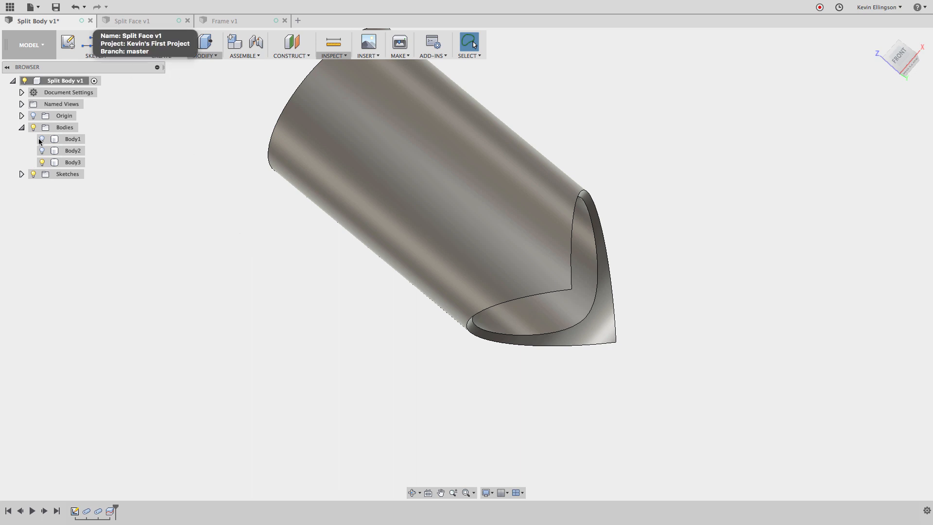
# Step: In the Split Face design, split the upright tube's face with the horizontal tube as cutting tool
pyautogui.click(132, 21)
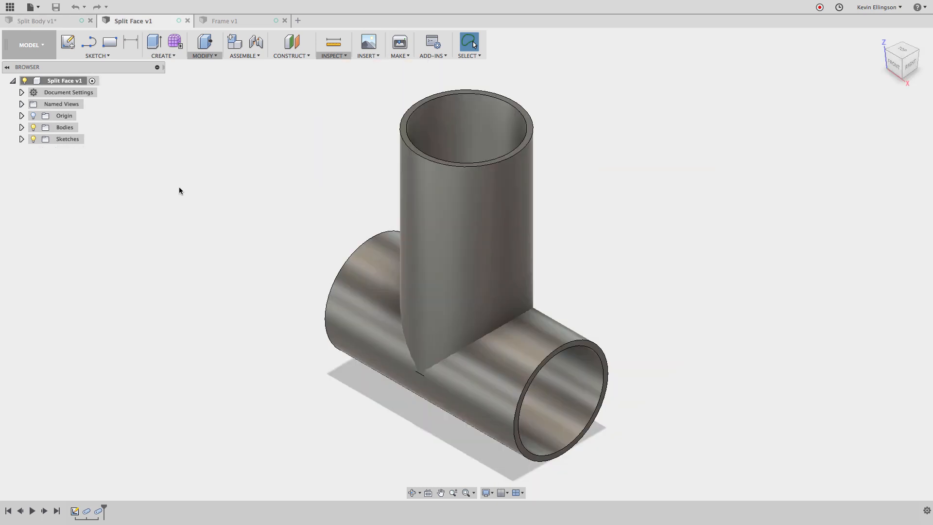
pyautogui.click(204, 45)
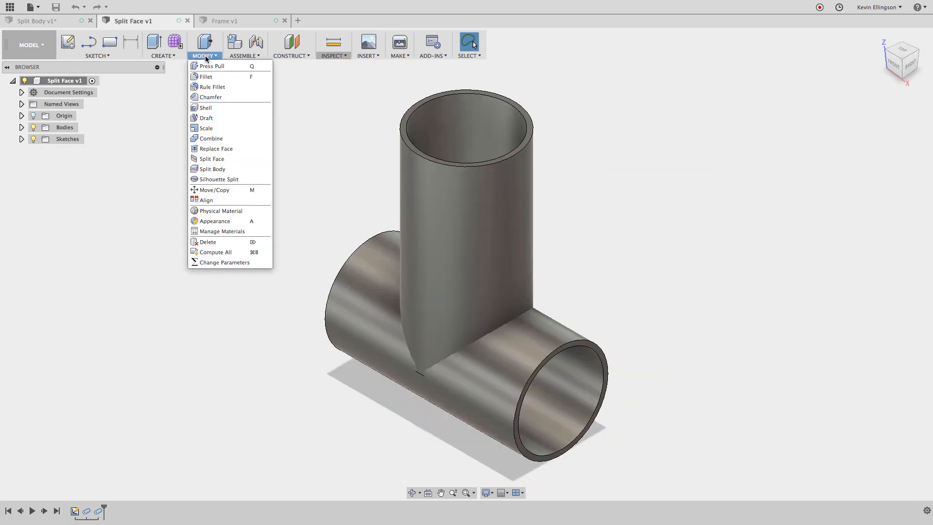
pyautogui.moveTo(210, 97)
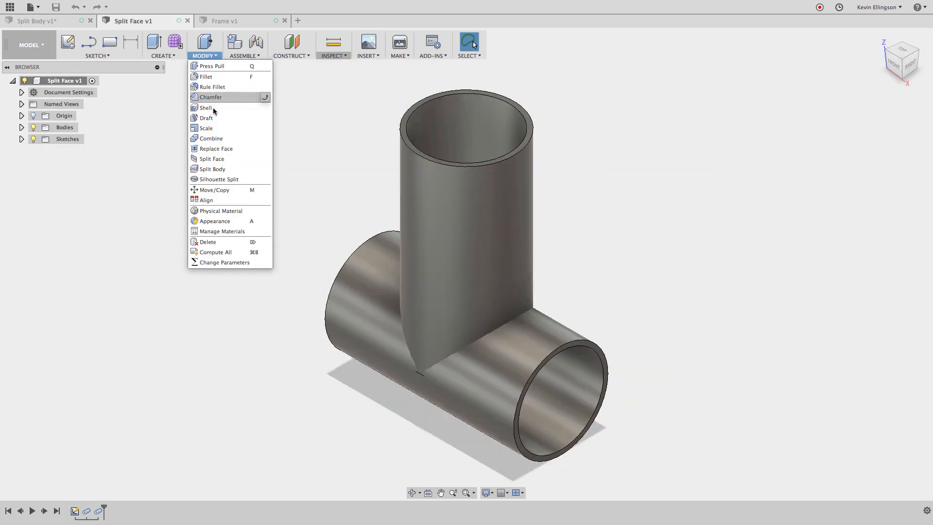
pyautogui.click(211, 159)
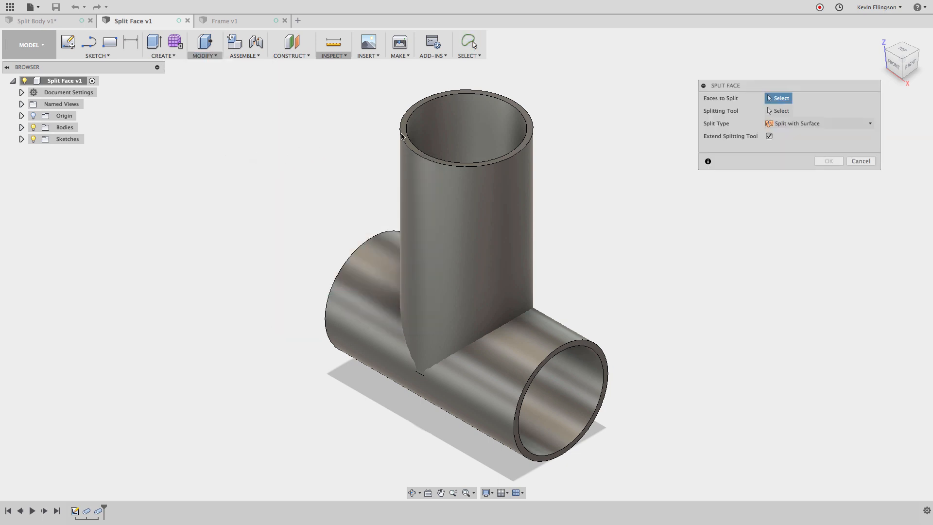
pyautogui.click(457, 136)
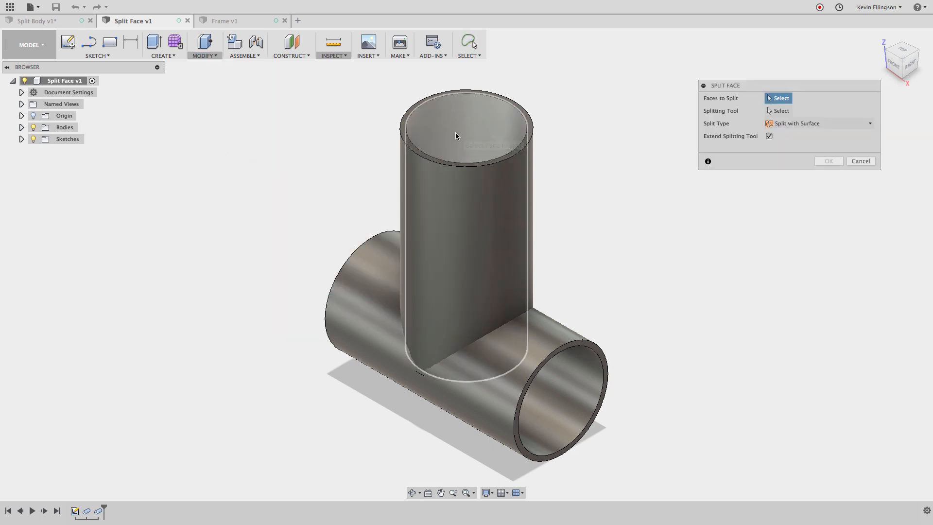
pyautogui.click(459, 135)
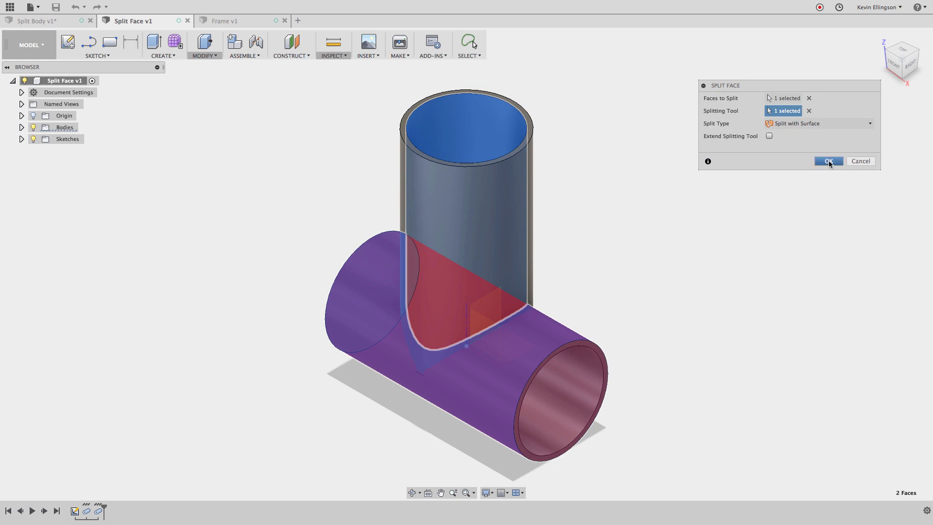
pyautogui.click(828, 161)
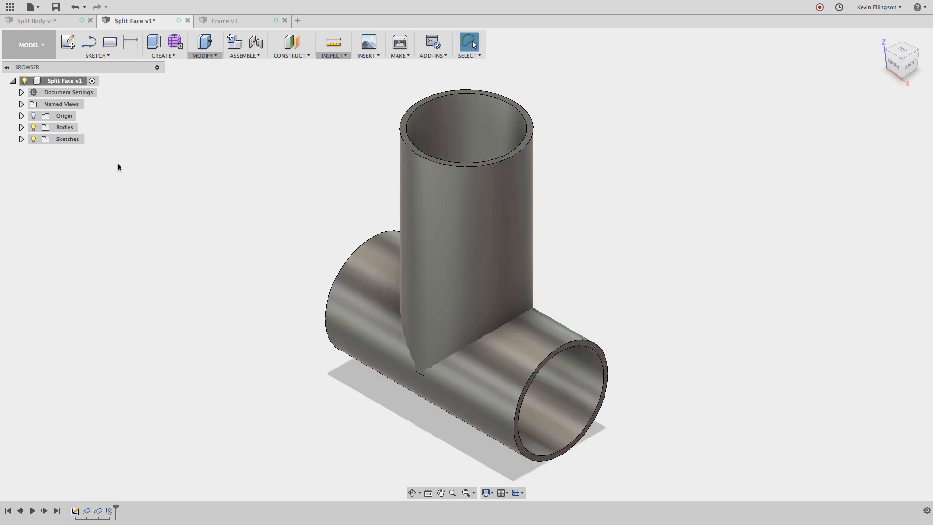
# Step: Expand the Bodies folder to list Body1 and Body2
pyautogui.click(22, 127)
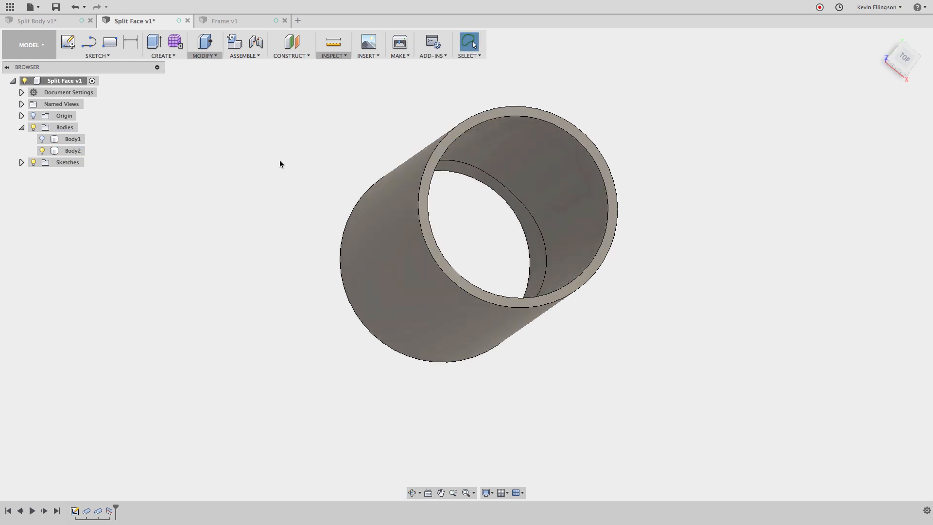
pyautogui.moveTo(272, 146)
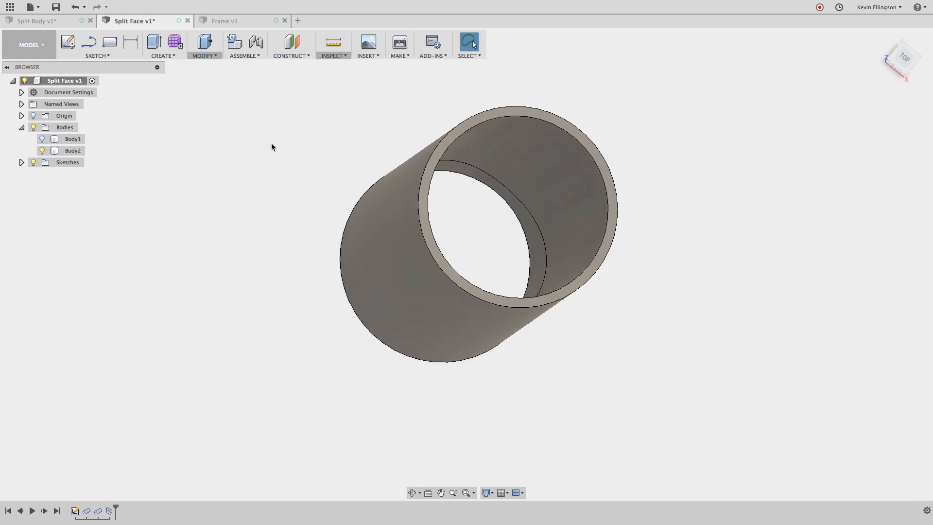
# Step: Press Pull the split section of the tube face by -.095 in
pyautogui.rightClick(273, 146)
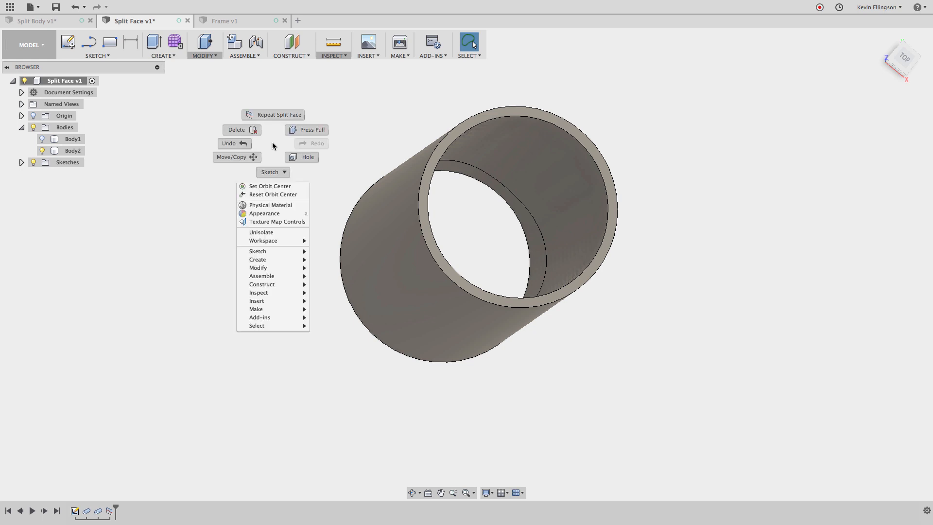
pyautogui.click(307, 129)
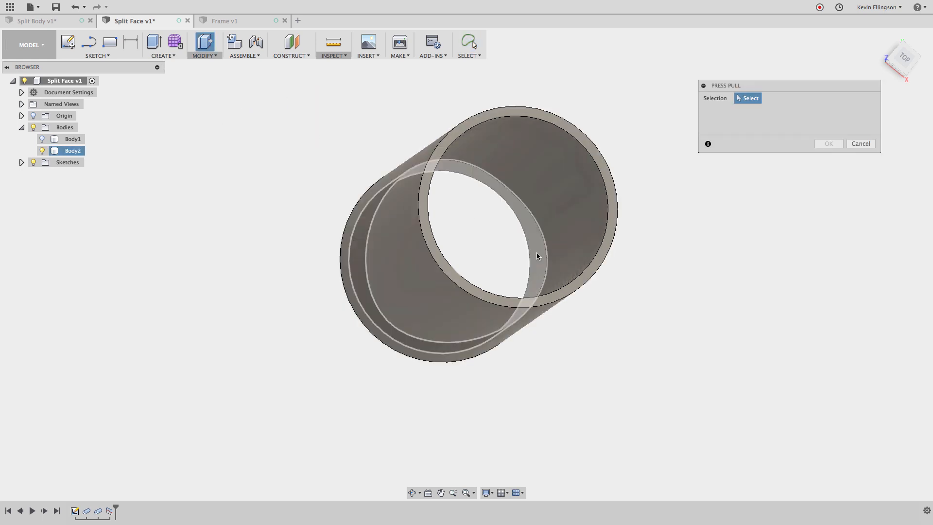
pyautogui.click(535, 255)
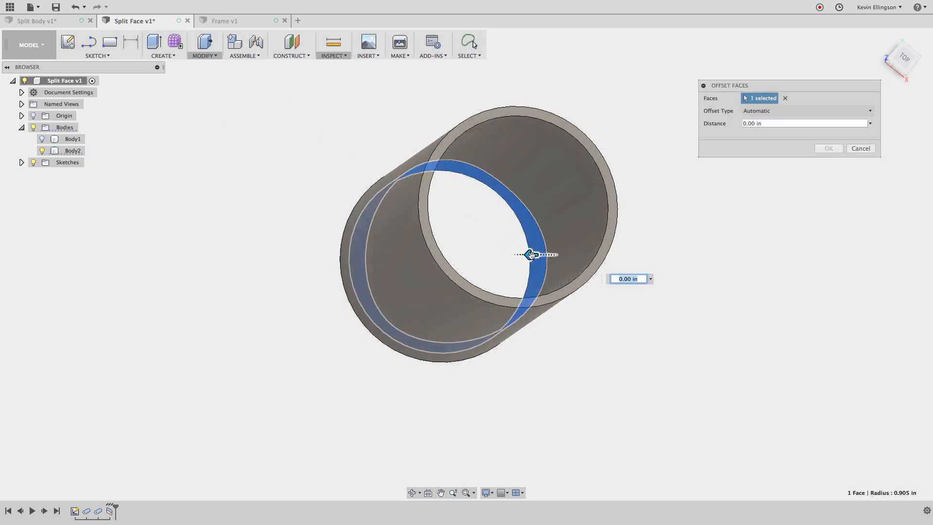
pyautogui.moveTo(530, 254)
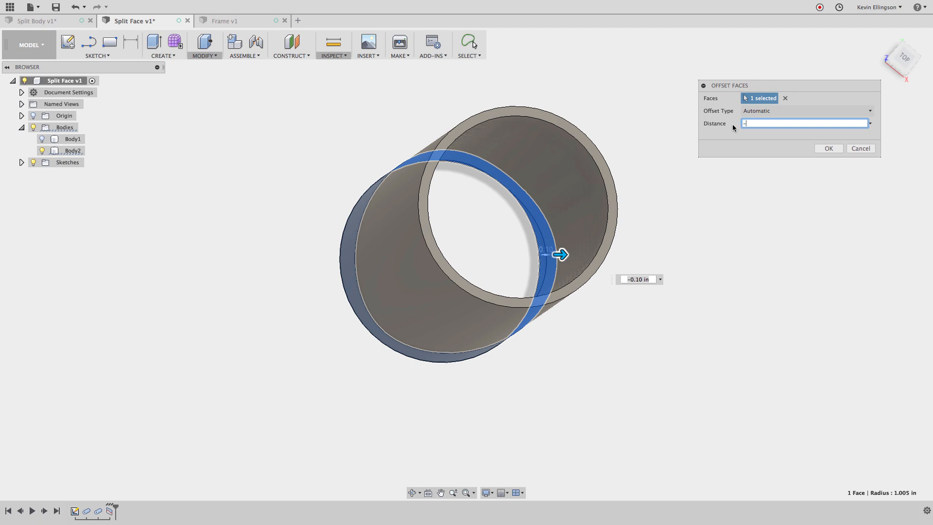
pyautogui.write('-.095')
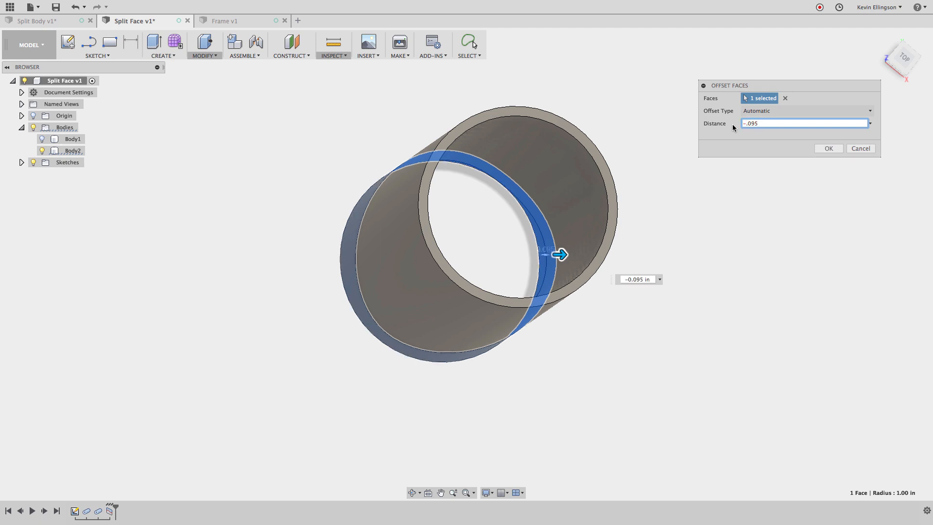
pyautogui.click(827, 148)
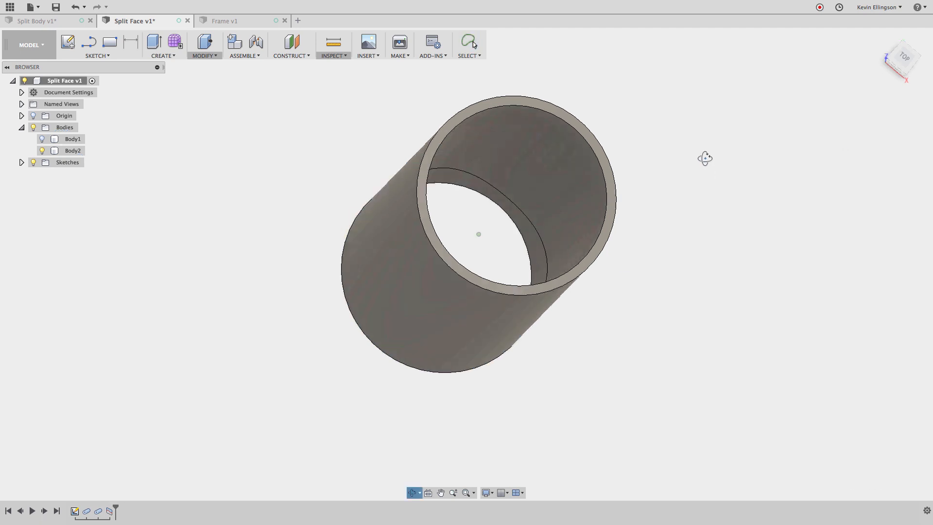
pyautogui.click(204, 45)
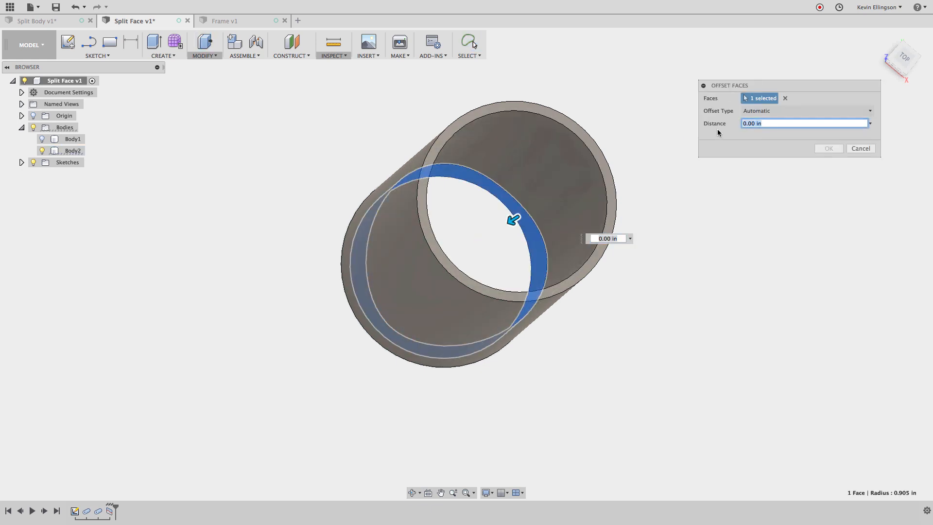
pyautogui.write('-.095')
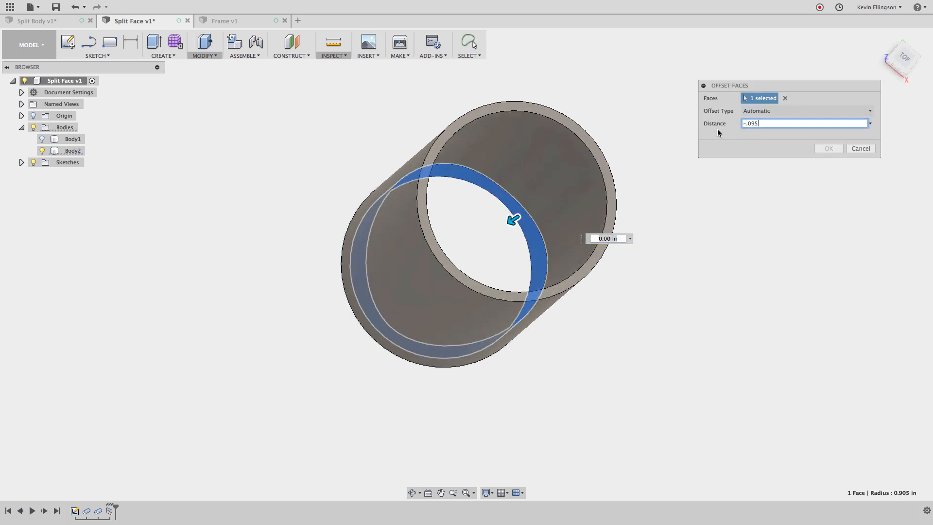
pyautogui.click(827, 149)
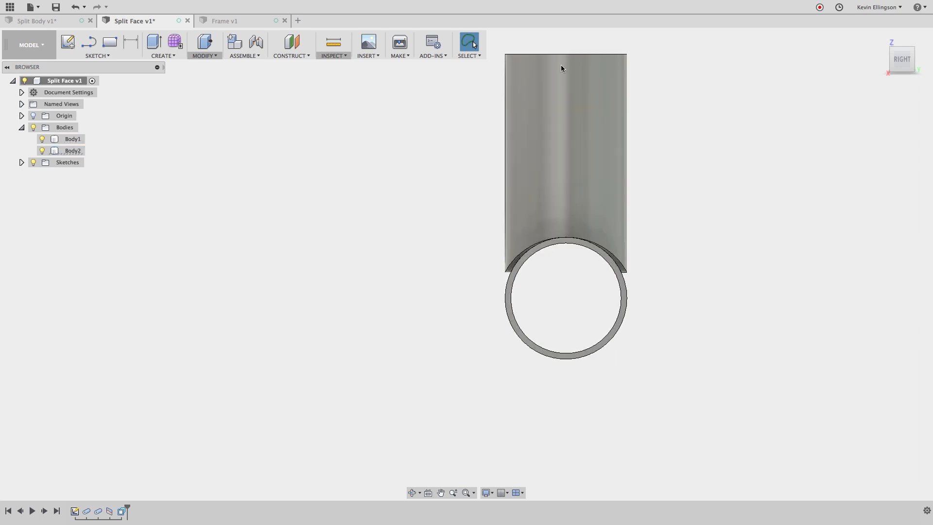
pyautogui.moveTo(414, 258)
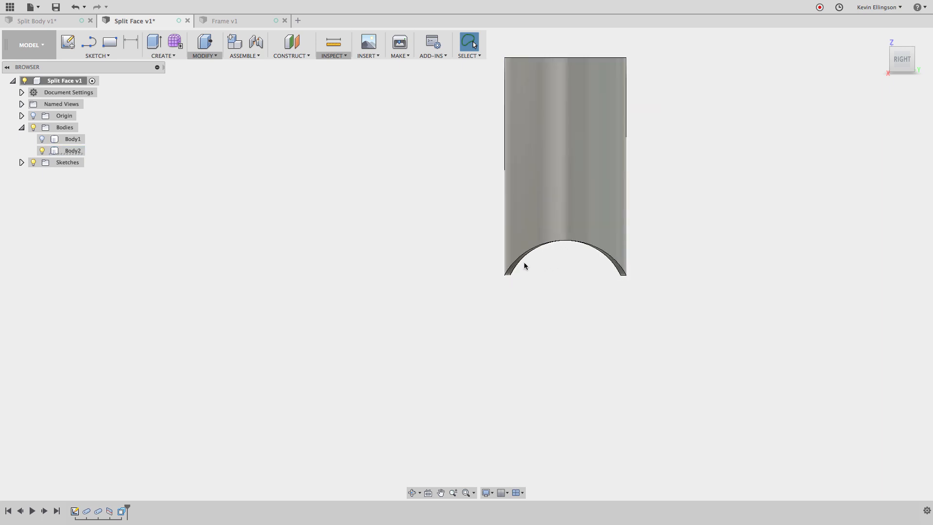
pyautogui.moveTo(603, 291)
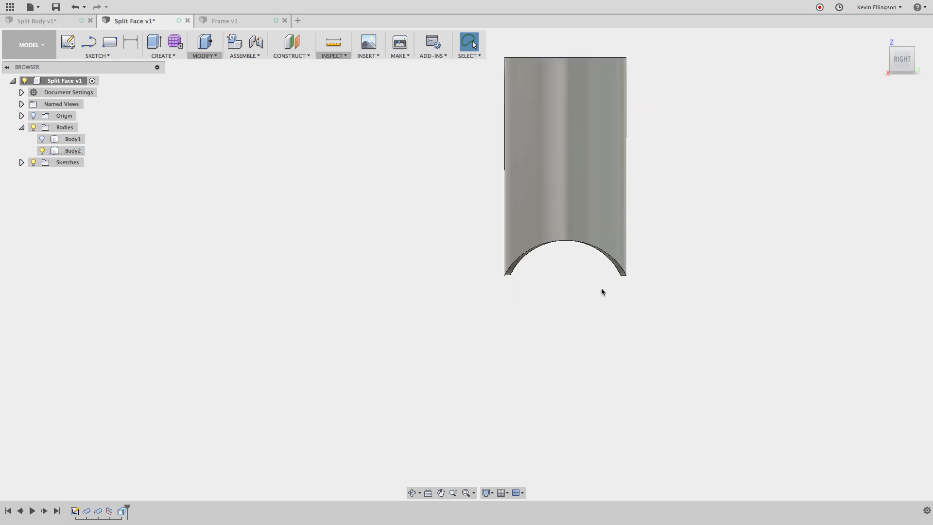
pyautogui.moveTo(378, 283)
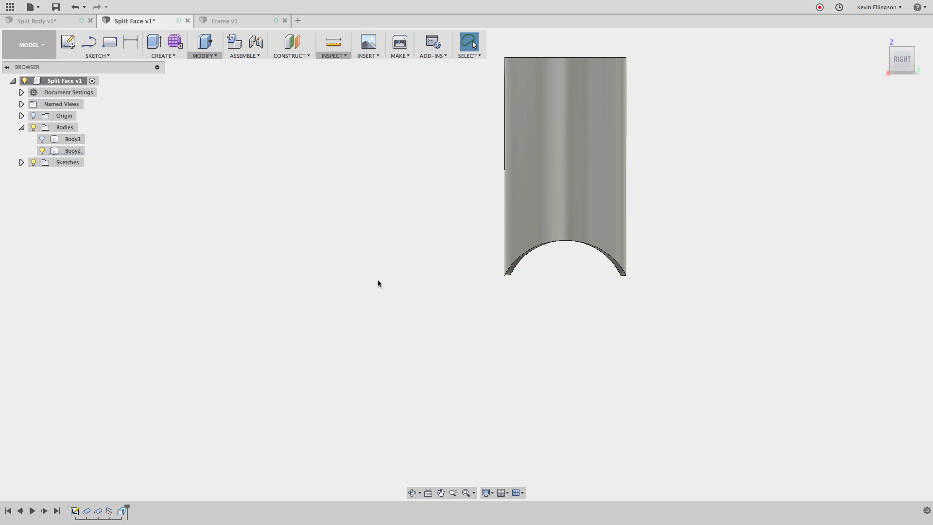
pyautogui.moveTo(249, 252)
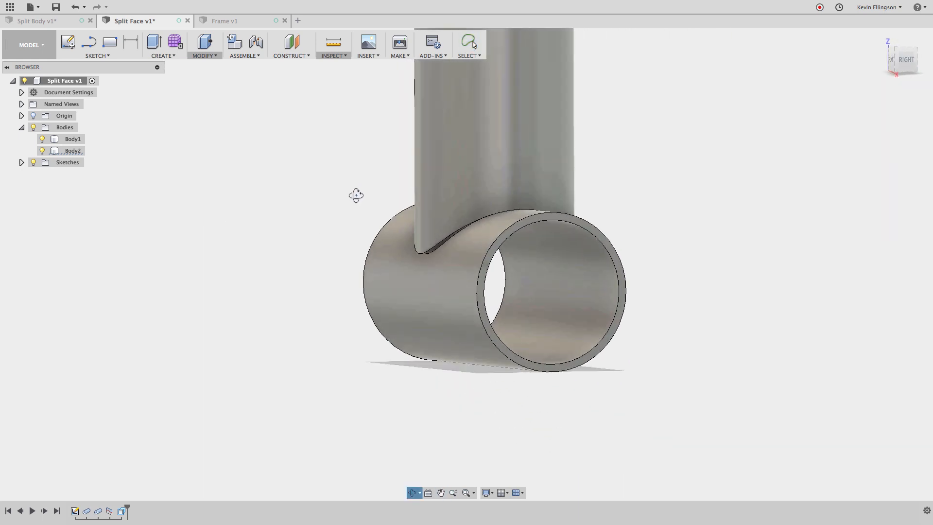
# Step: Run an Interference check on the two tube bodies, confirming no interferences detected
pyautogui.click(332, 46)
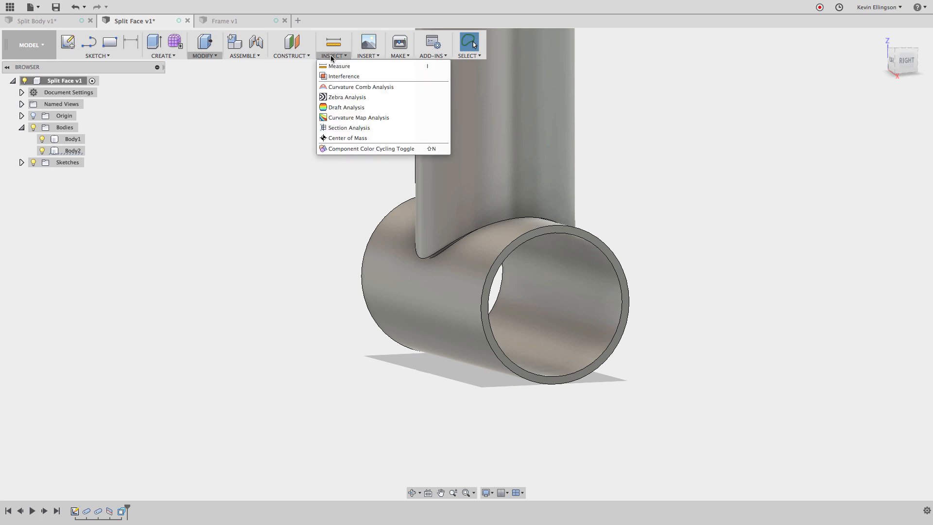
pyautogui.click(344, 75)
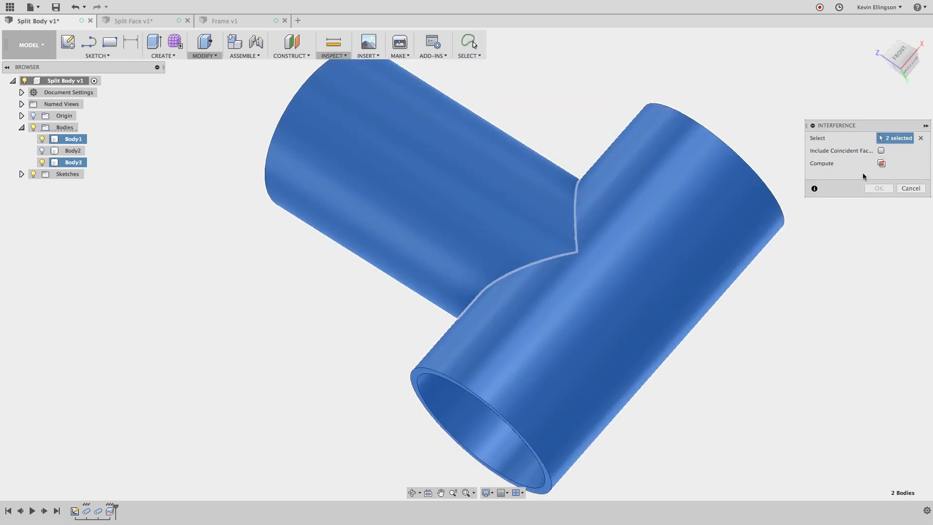
pyautogui.click(882, 163)
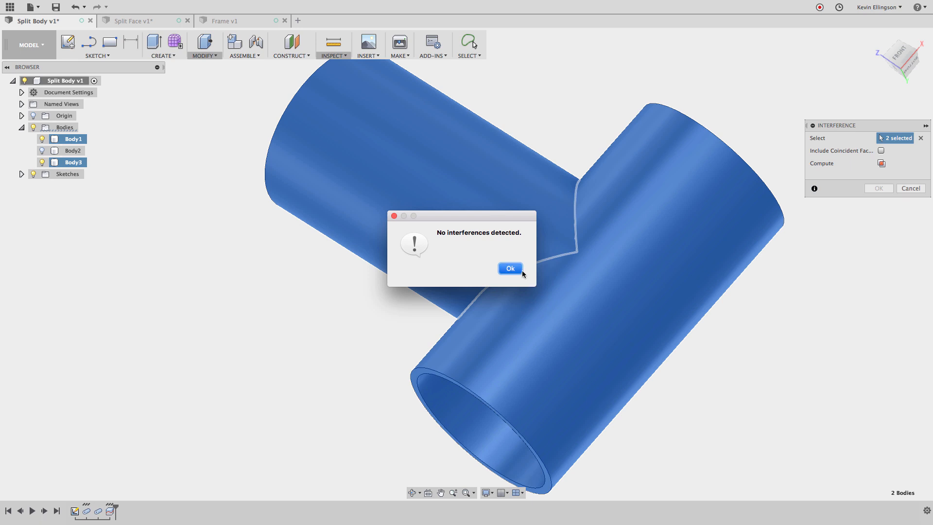
pyautogui.click(509, 268)
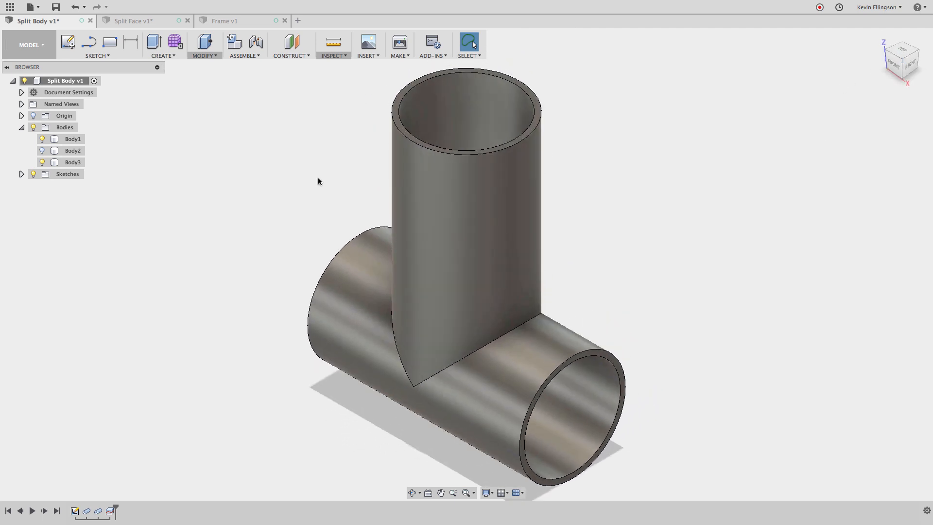
pyautogui.moveTo(232, 21)
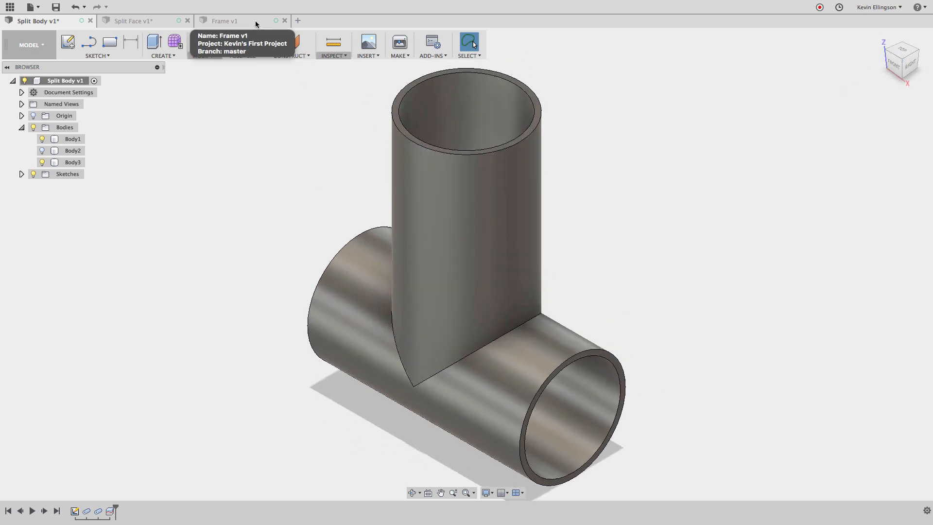
# Step: In the Frame design, edit the frame sketch and review its 14.00 and 8.00 dimensions
pyautogui.click(224, 21)
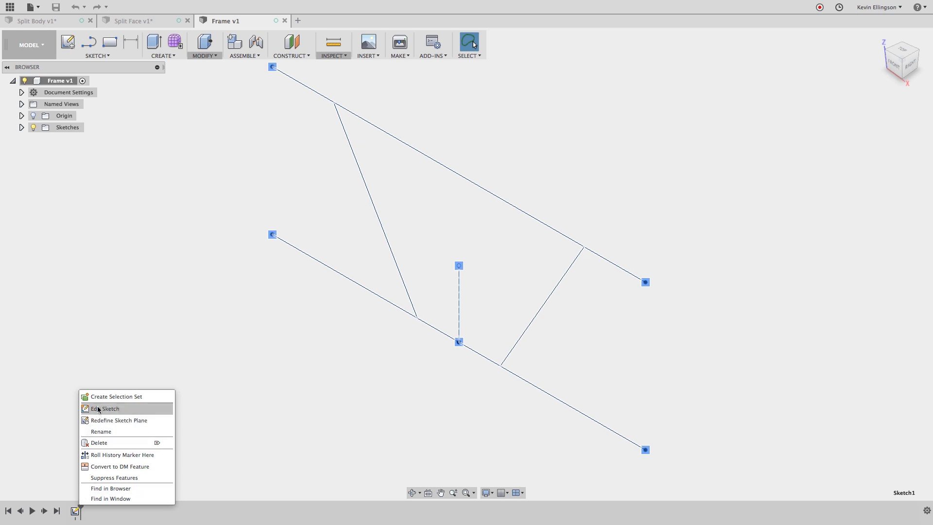
pyautogui.click(105, 408)
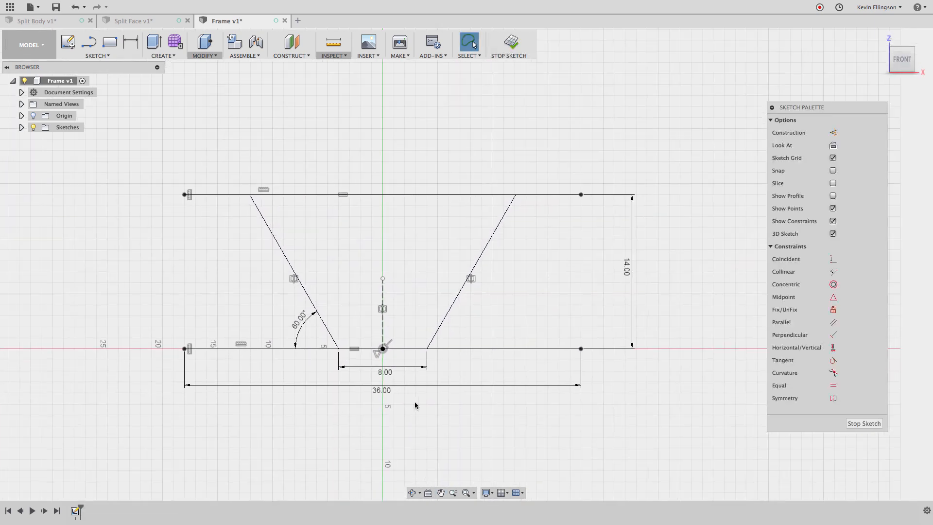
pyautogui.click(625, 269)
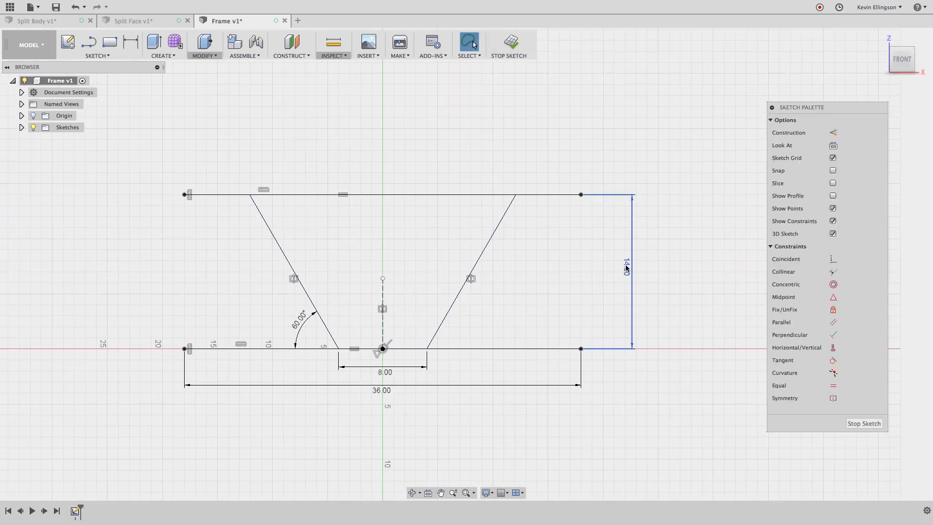
pyautogui.click(385, 372)
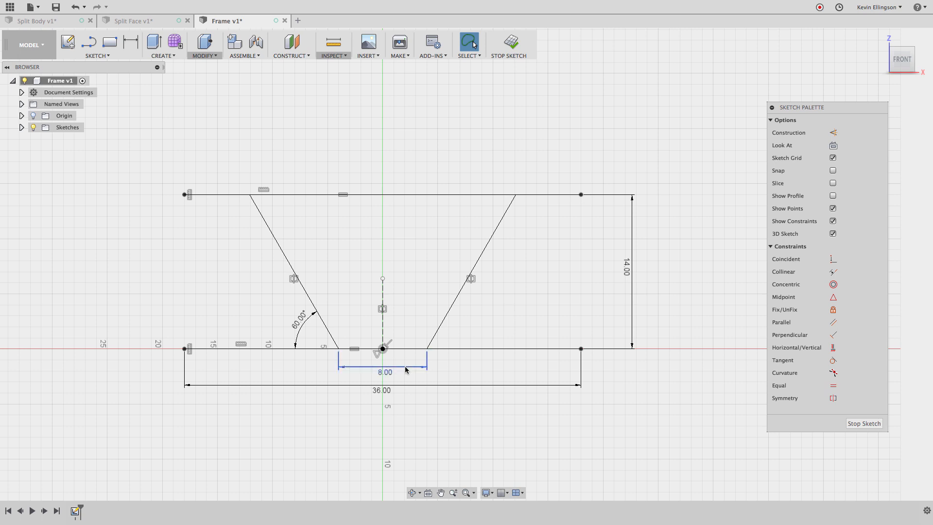
pyautogui.moveTo(353, 368)
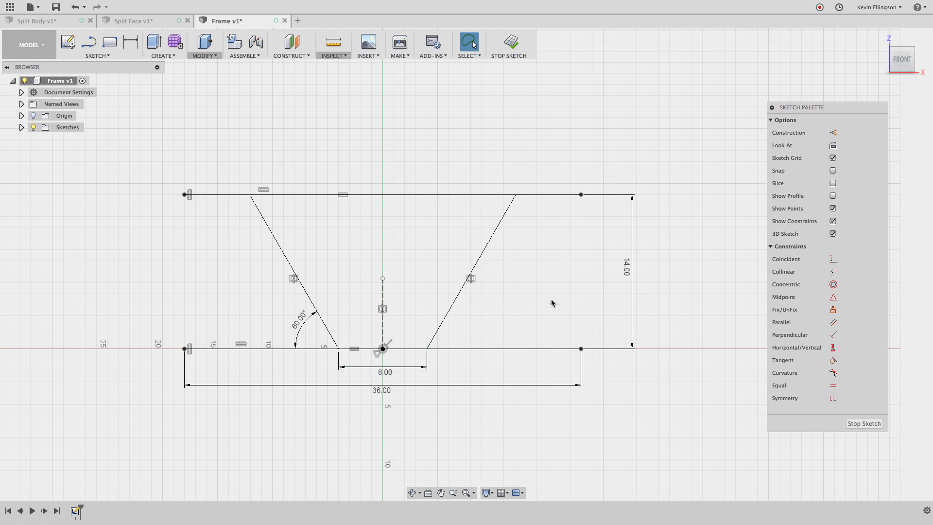
pyautogui.moveTo(823, 415)
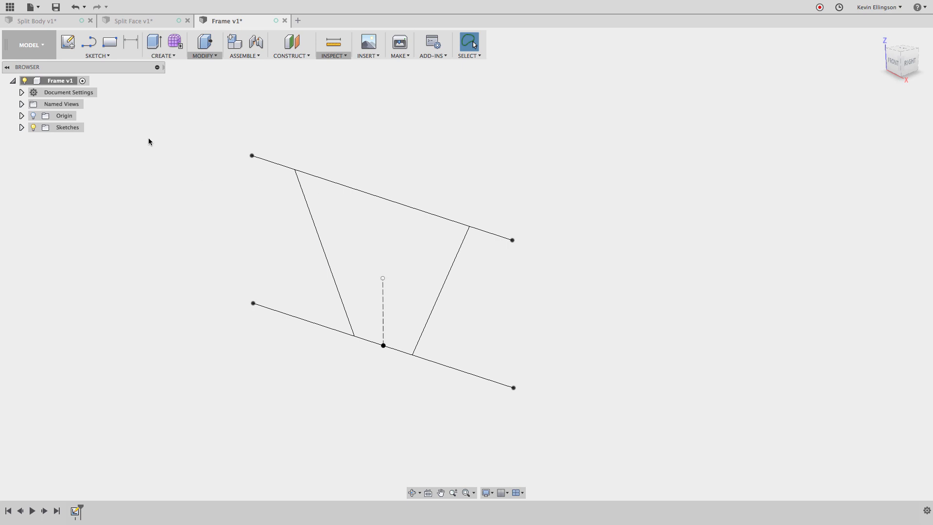
# Step: Create a hollow Pipe along the lower sketch line with .095 wall thickness
pyautogui.click(161, 45)
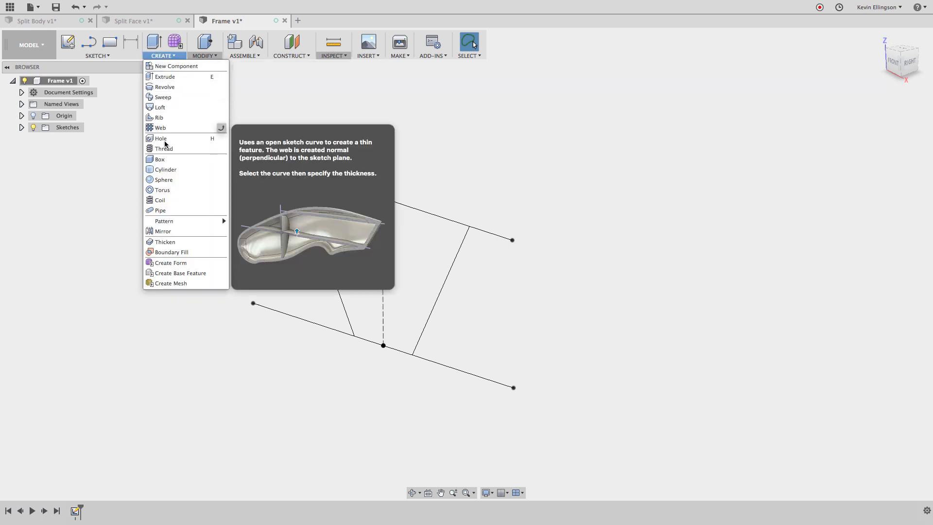
pyautogui.click(160, 210)
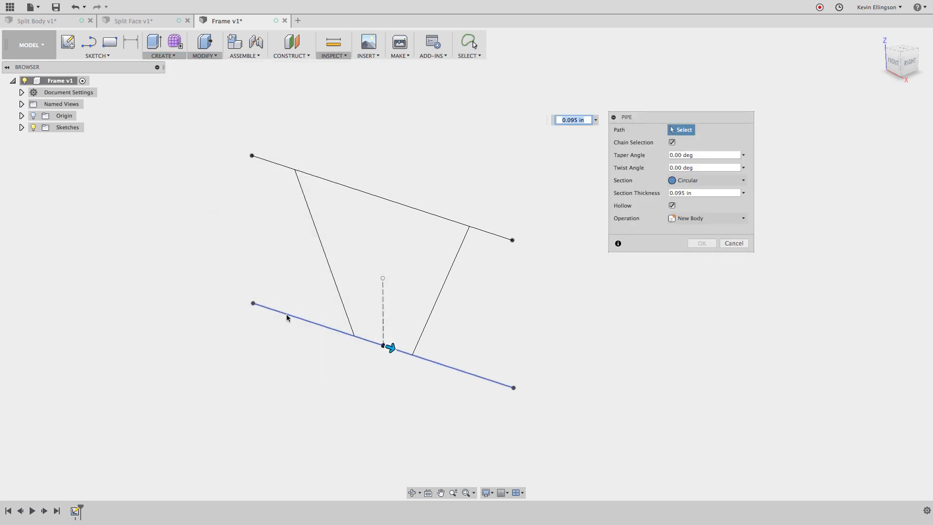
pyautogui.click(288, 317)
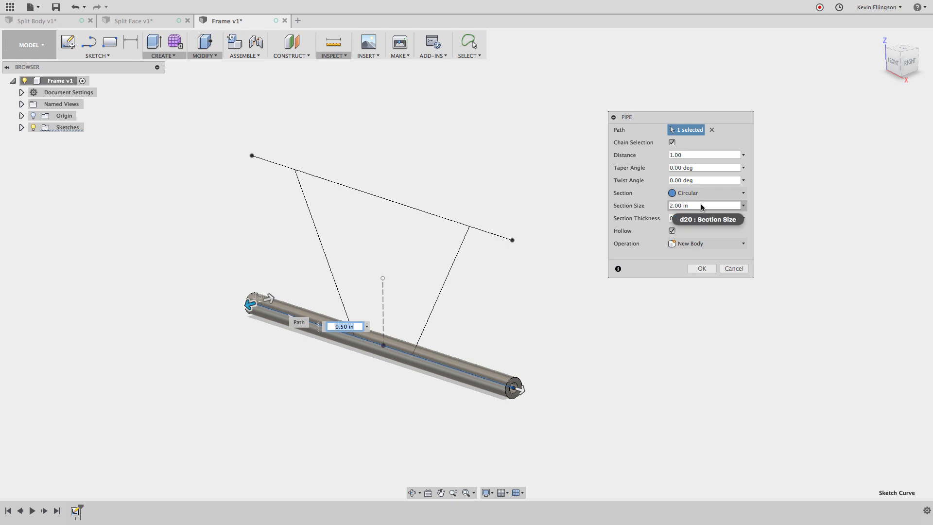
pyautogui.click(704, 218)
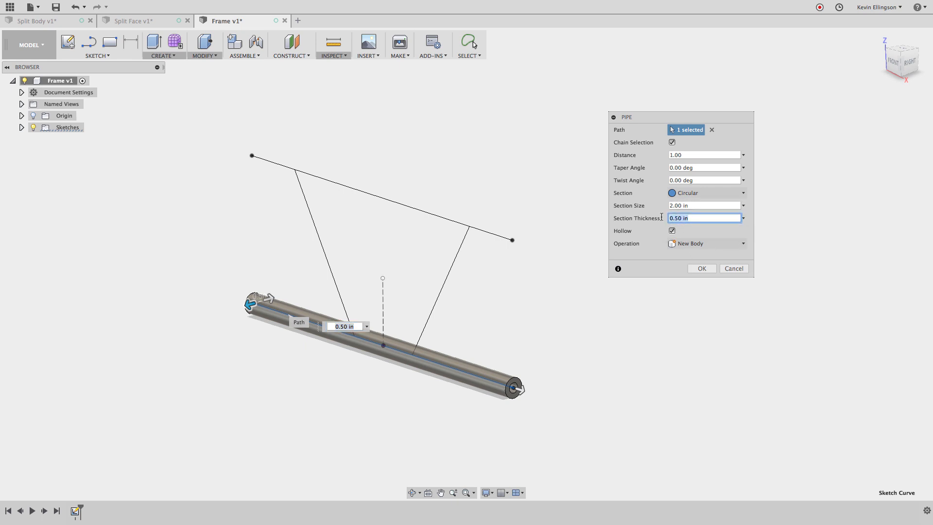
pyautogui.write('.095')
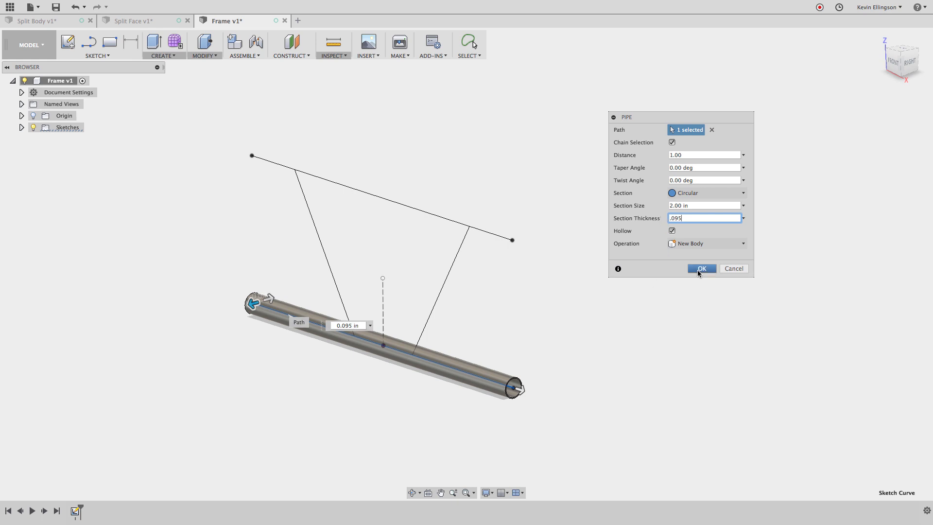
pyautogui.click(701, 268)
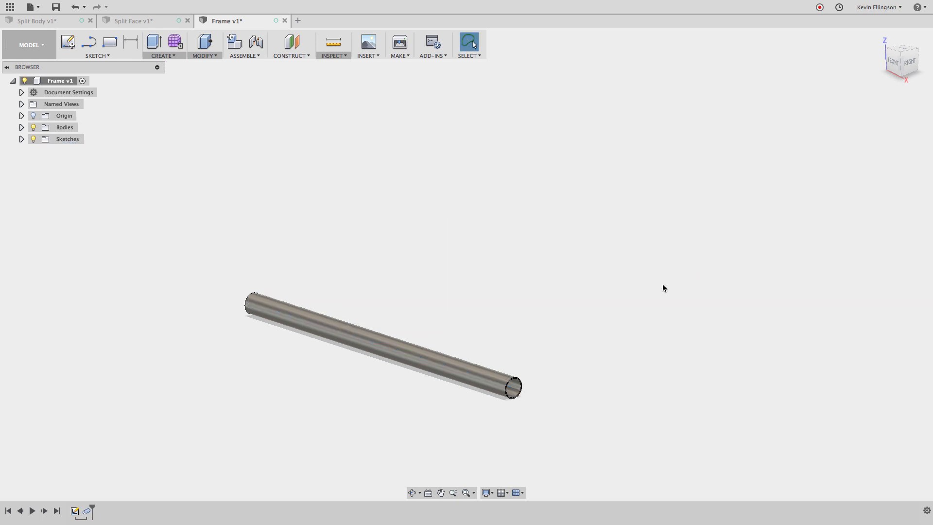
pyautogui.moveTo(633, 283)
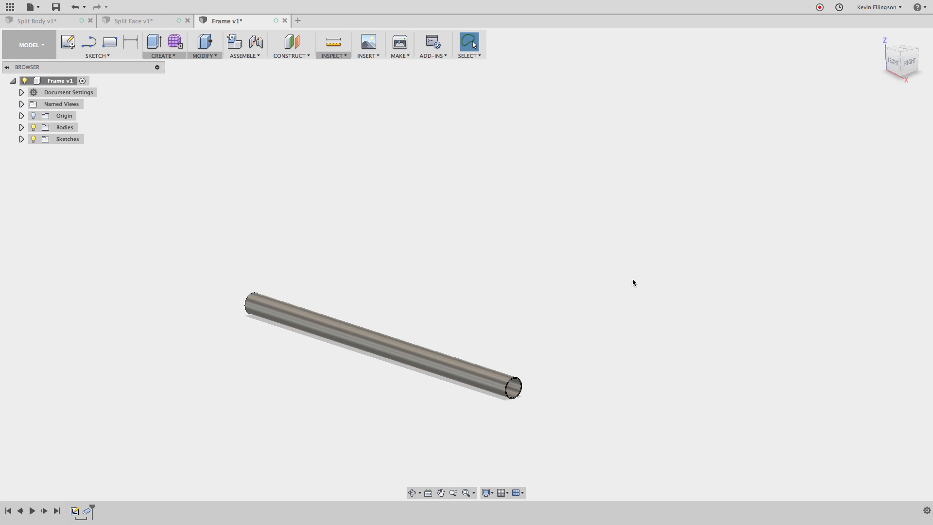
pyautogui.moveTo(164, 227)
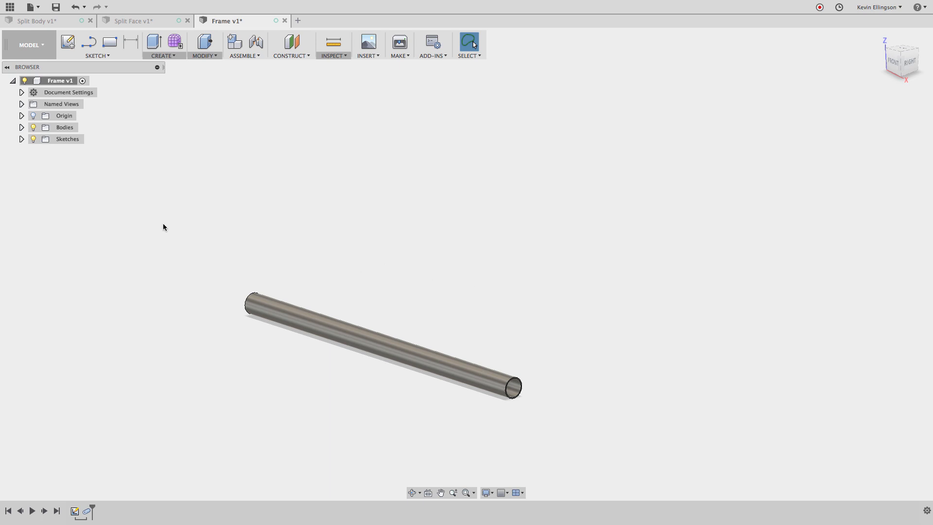
# Step: Show Sketch1 again and create a second hollow Pipe on the upper line, thickness .095
pyautogui.click(21, 139)
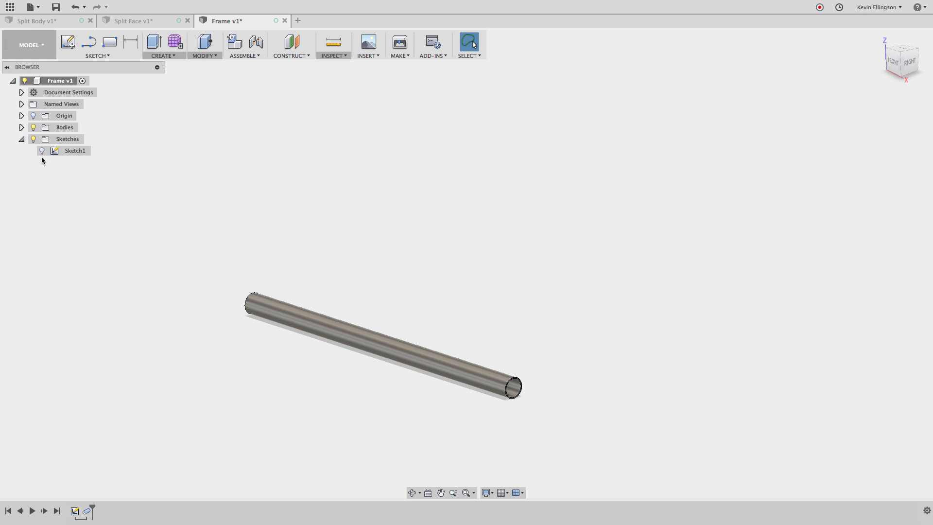
pyautogui.click(75, 150)
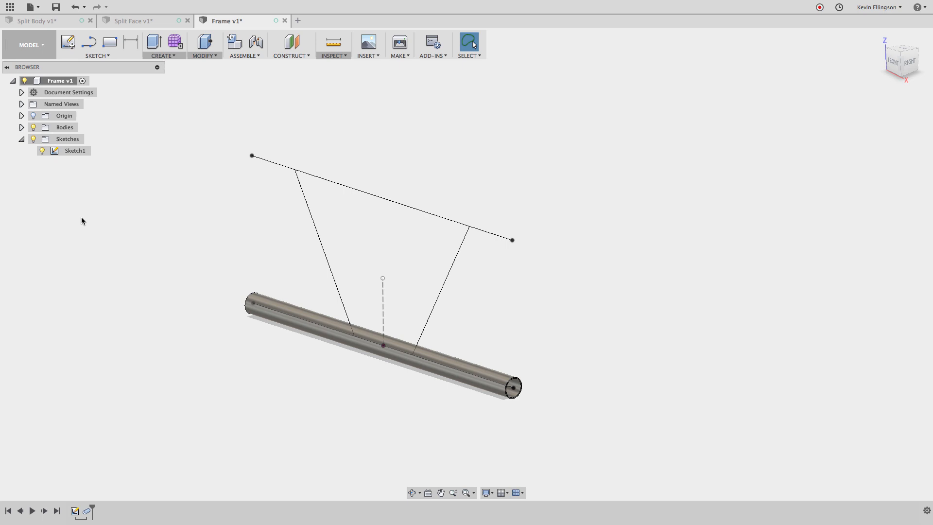
pyautogui.moveTo(150, 138)
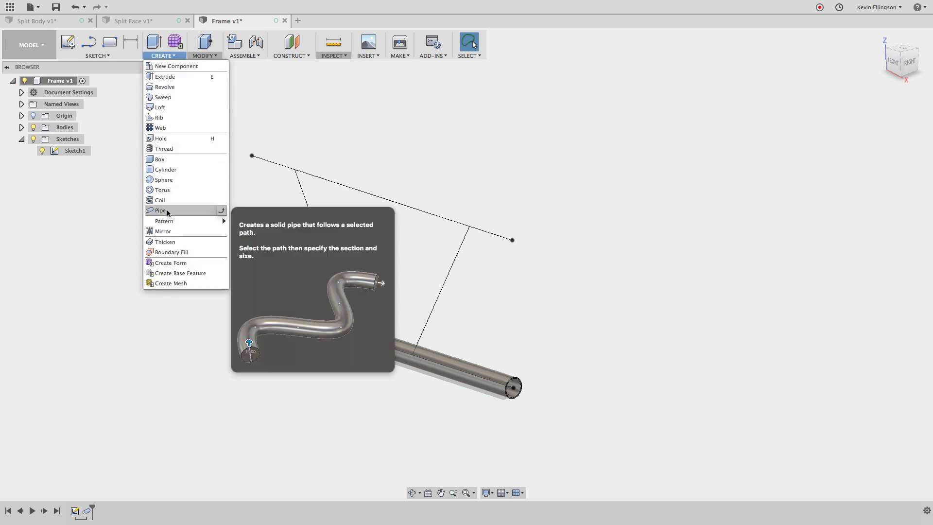
pyautogui.click(160, 210)
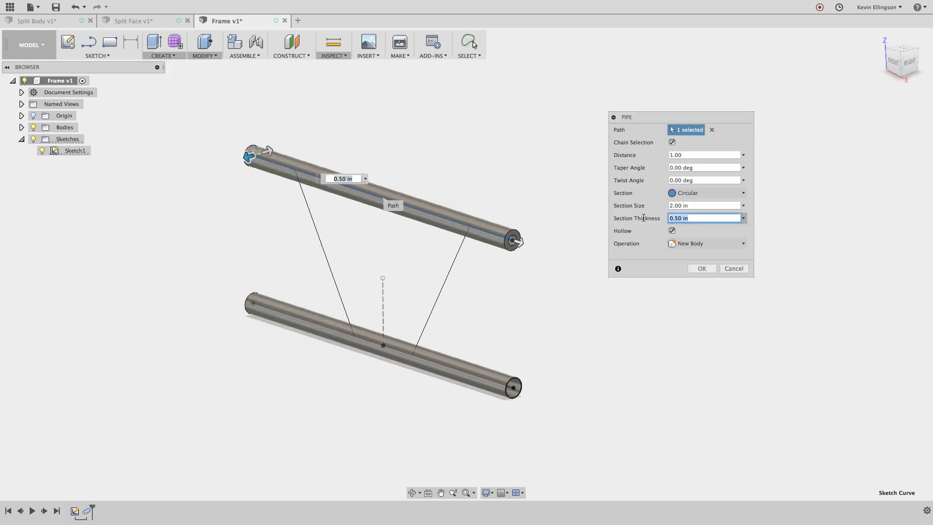
pyautogui.write('.095')
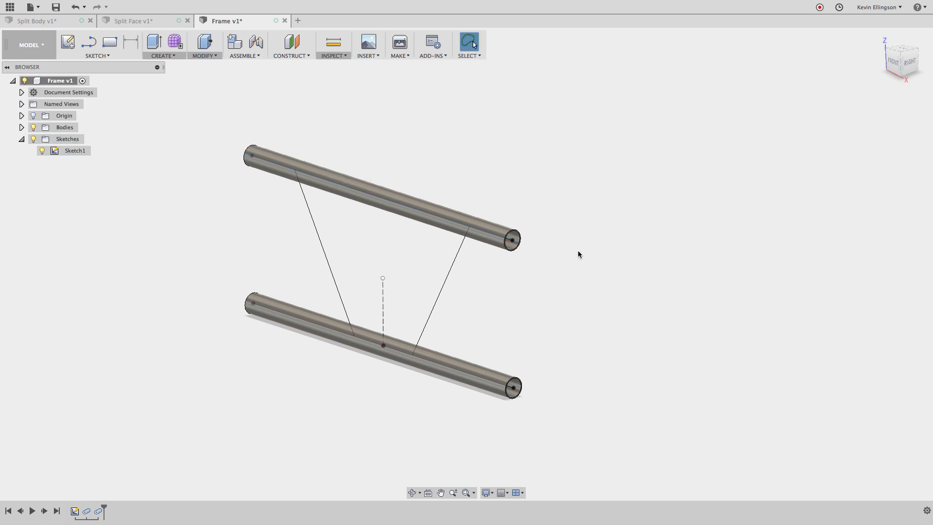
pyautogui.moveTo(411, 263)
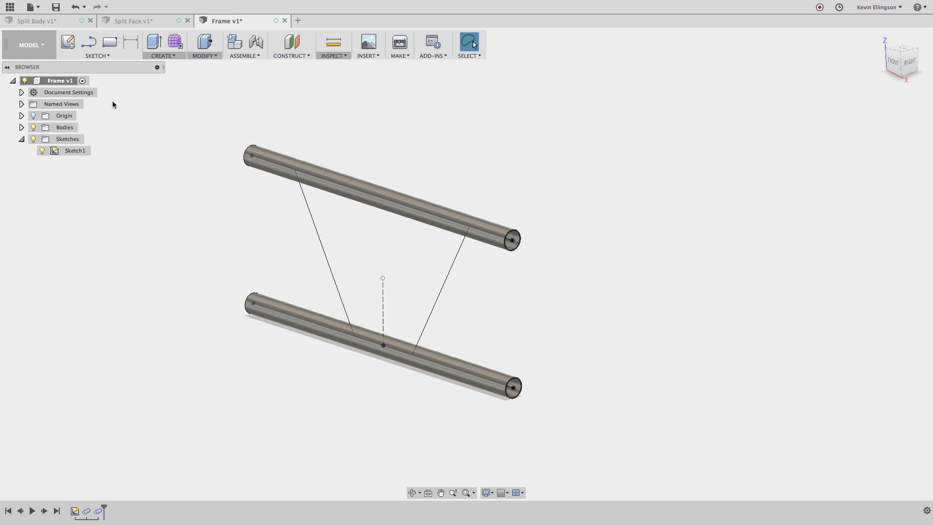
# Step: Pipe a 1.5 in hollow brace with 0.095 in wall along the left diagonal line as a new body
pyautogui.click(162, 46)
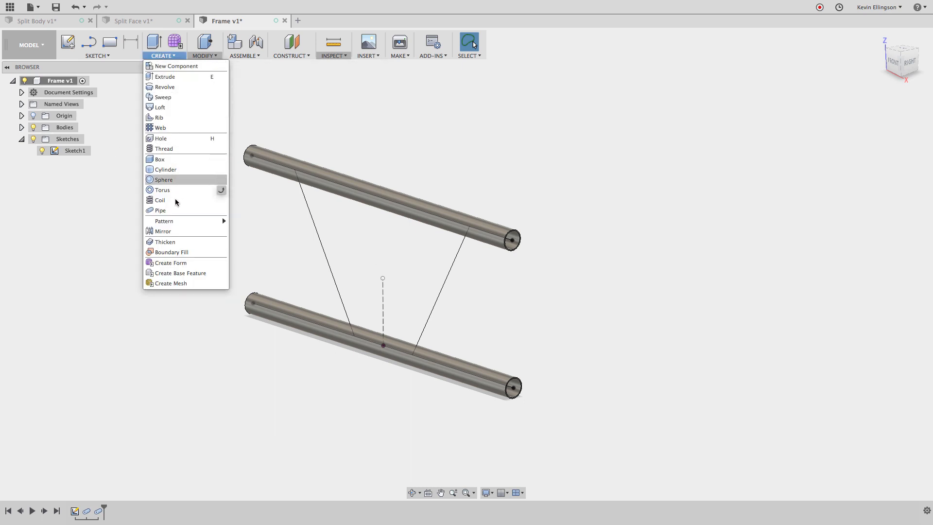
pyautogui.click(161, 210)
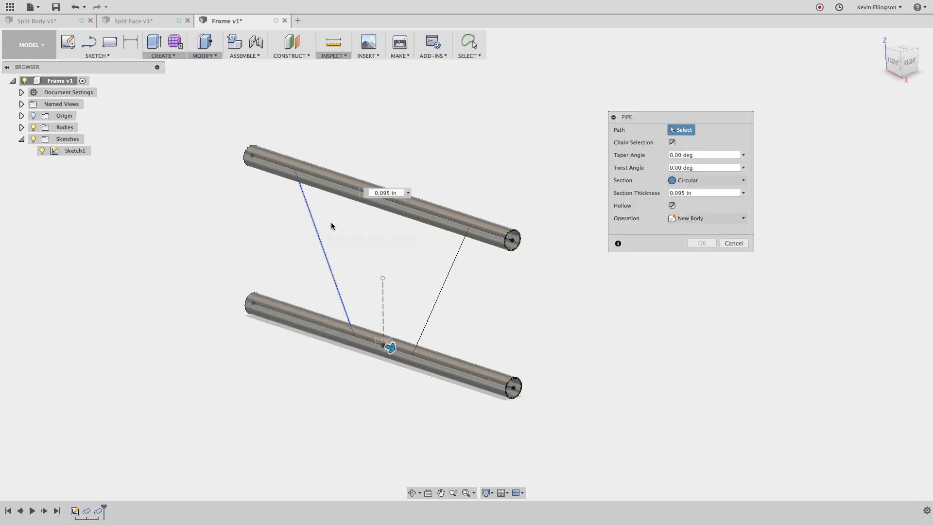
pyautogui.click(321, 244)
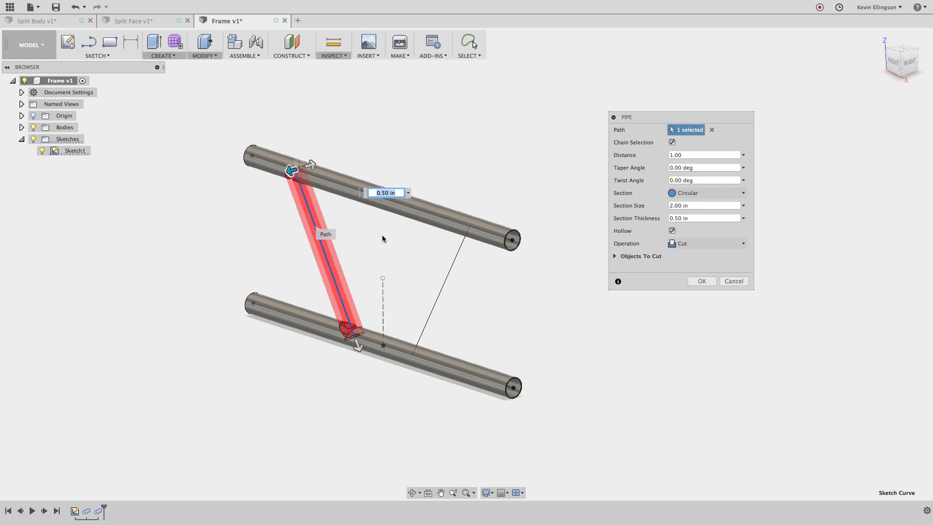
pyautogui.moveTo(373, 276)
pyautogui.write('1.5')
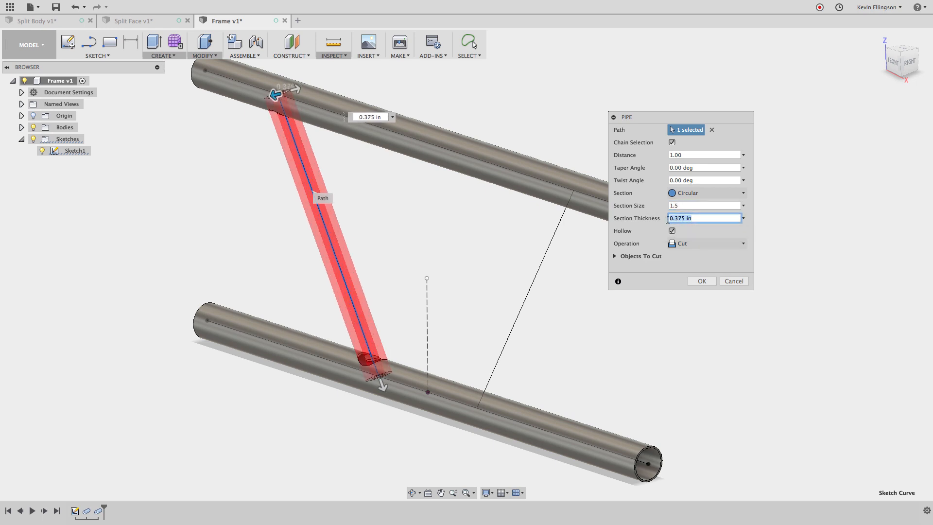
pyautogui.write('.095')
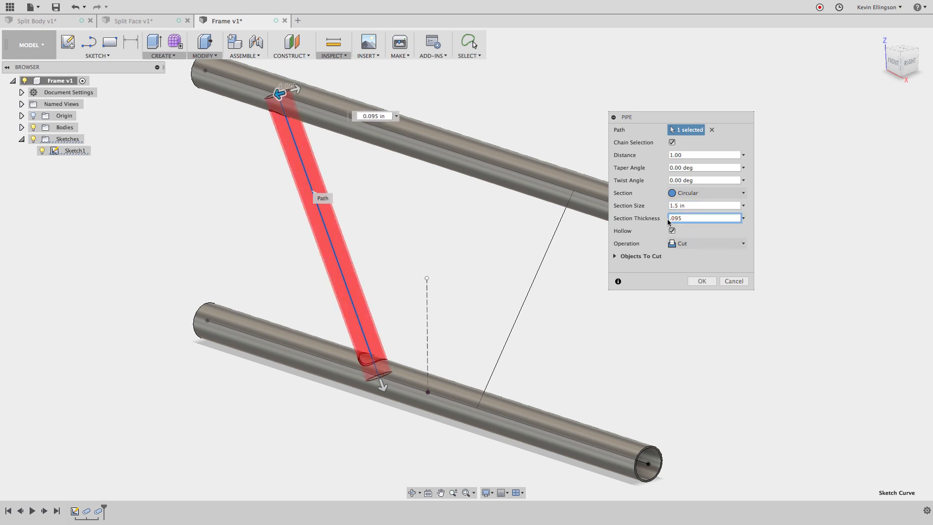
pyautogui.moveTo(671, 273)
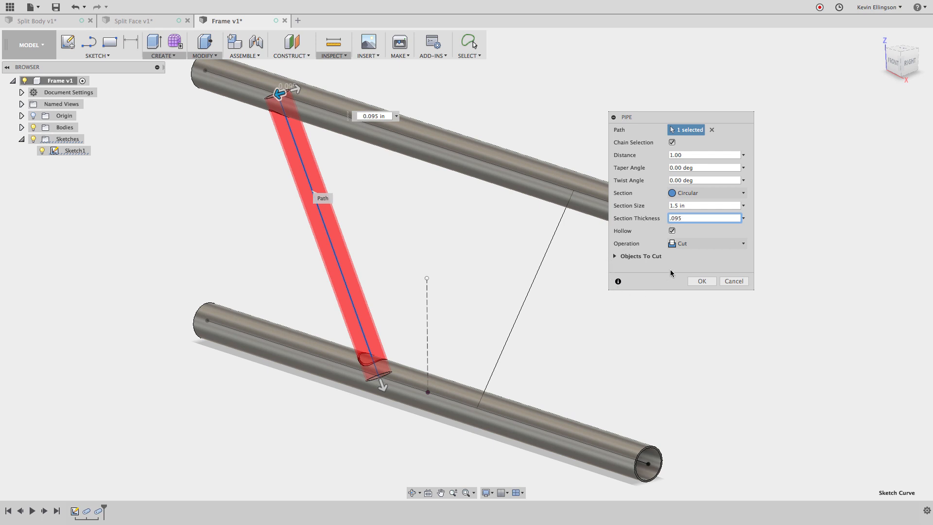
pyautogui.click(706, 243)
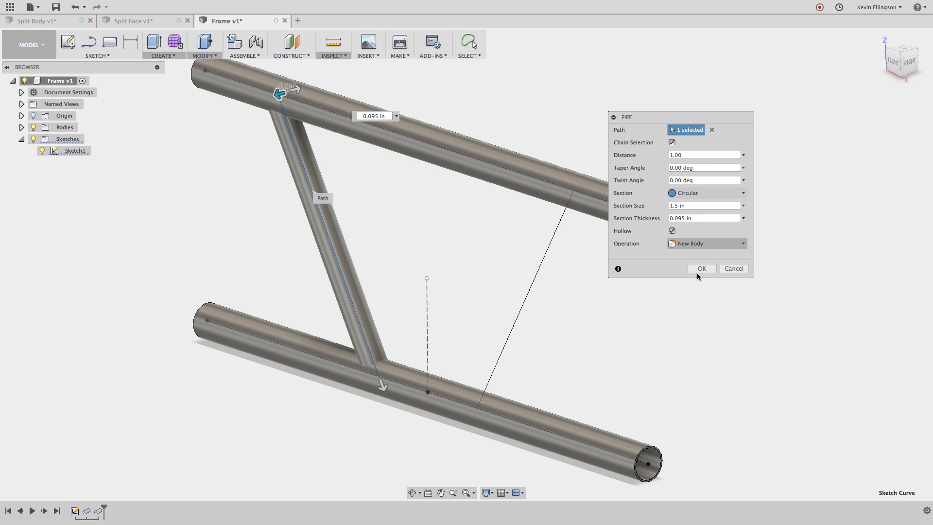
pyautogui.click(701, 269)
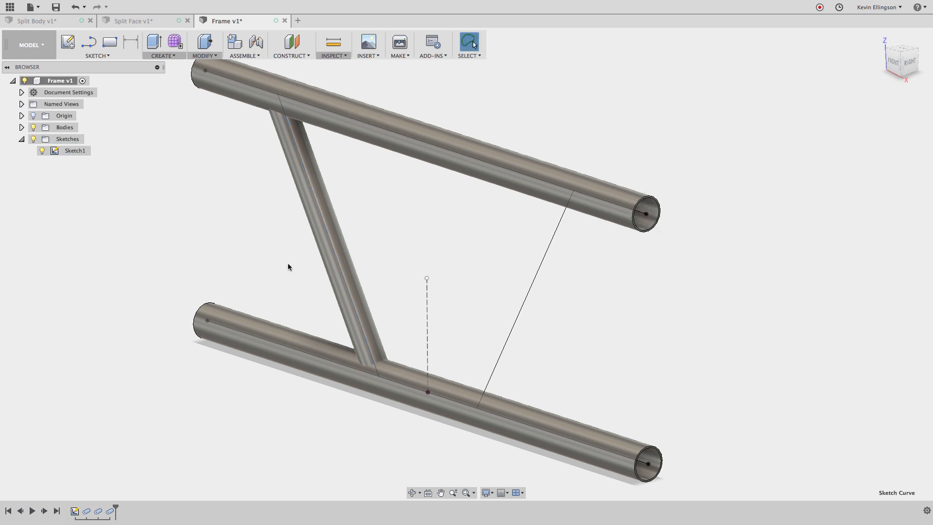
# Step: Pipe a 1.5 in hollow brace with 0.095 in wall along the right diagonal line as a new body
pyautogui.click(162, 45)
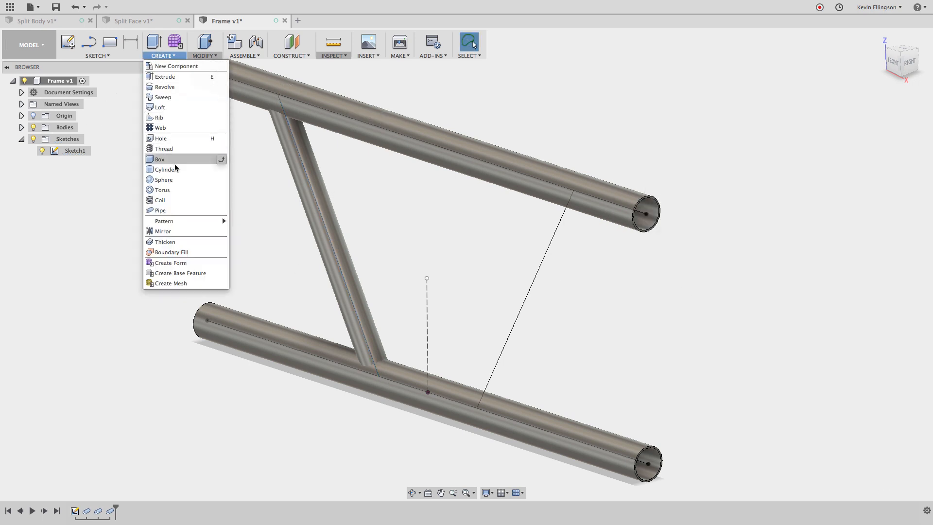
pyautogui.click(160, 210)
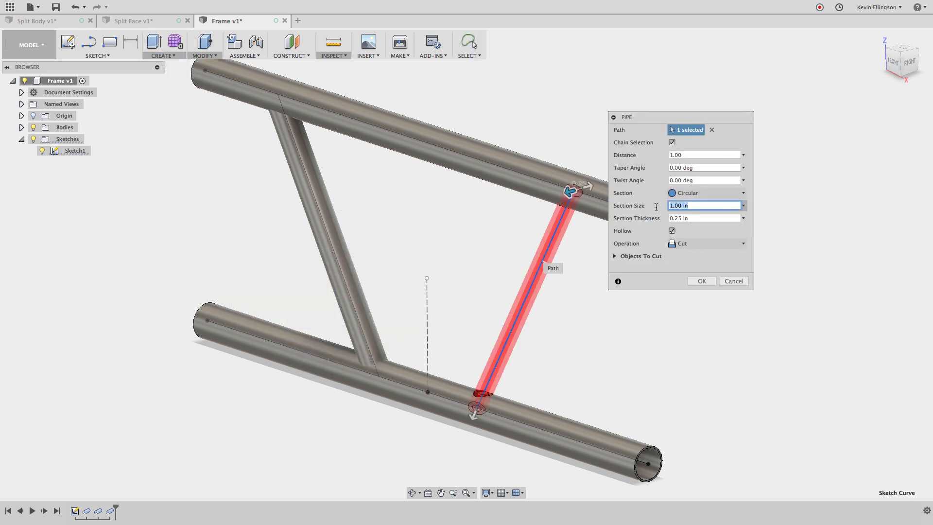
pyautogui.write('1.5')
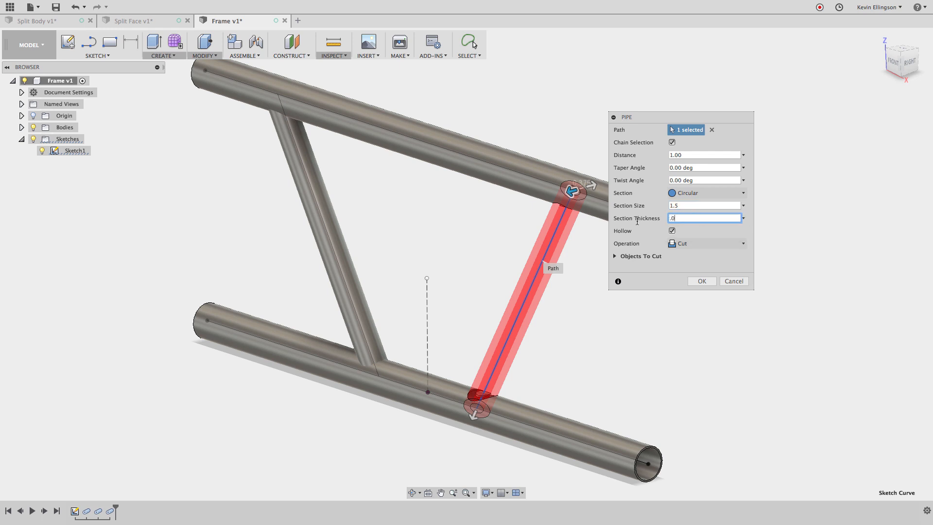
pyautogui.write('.095')
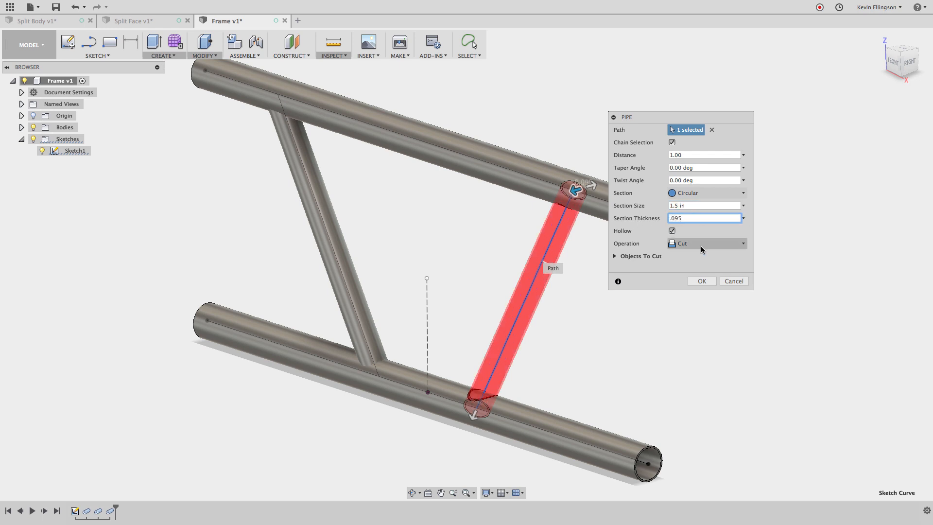
pyautogui.click(706, 243)
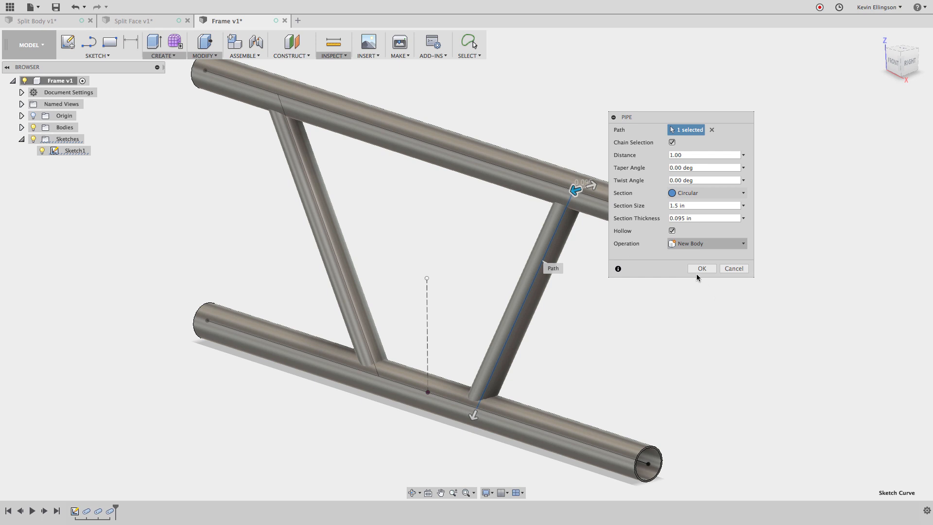
pyautogui.click(700, 268)
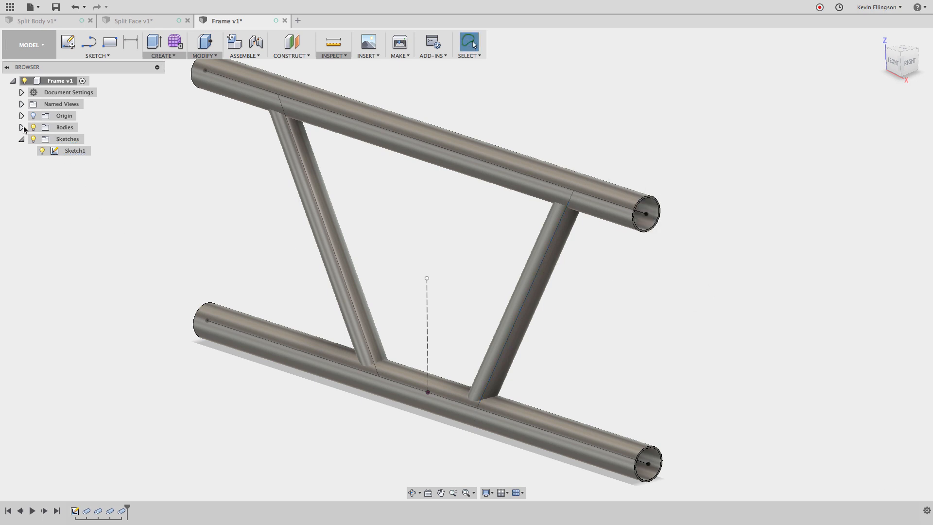
# Step: Expand the Bodies list showing Body1–Body4 and bring up the Inspect tools
pyautogui.click(73, 151)
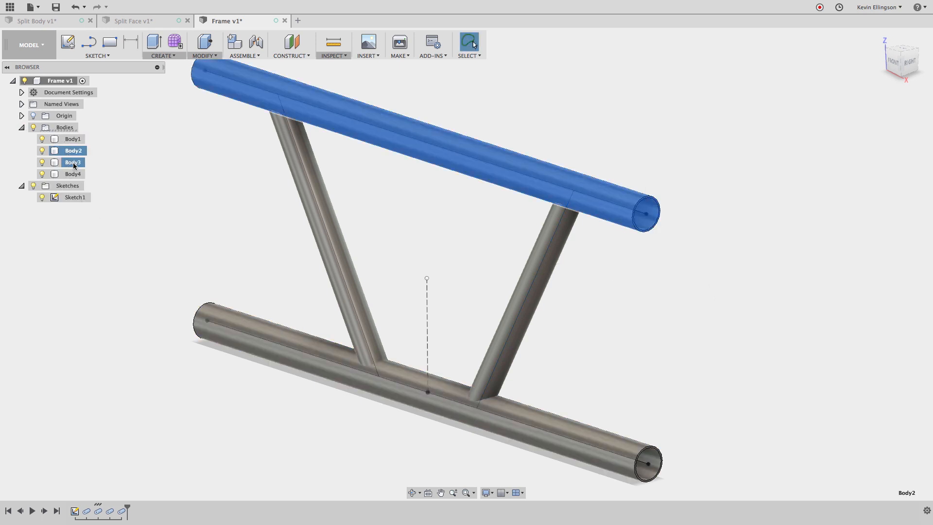
pyautogui.click(178, 162)
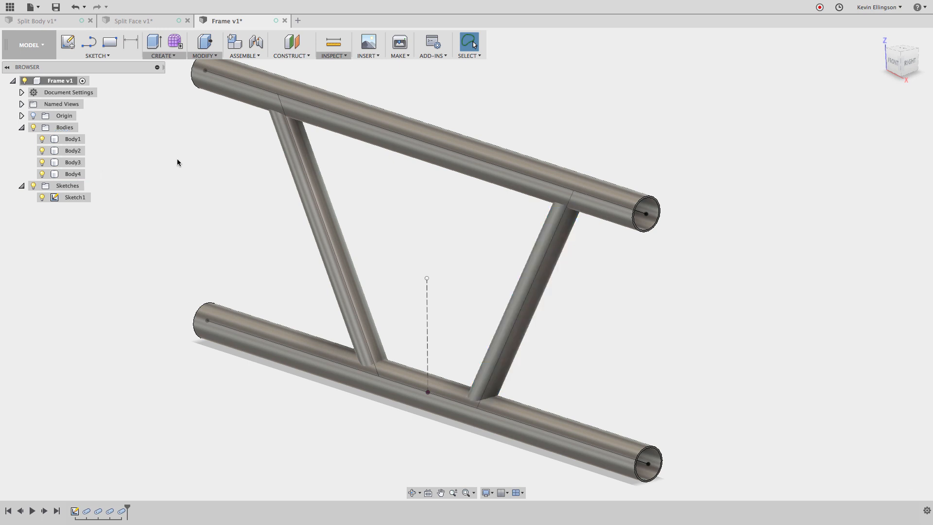
pyautogui.click(332, 46)
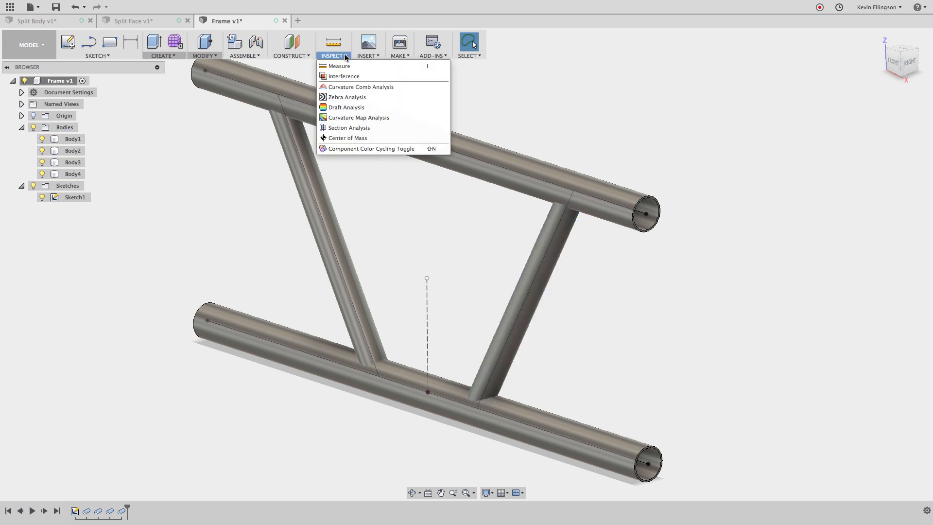
pyautogui.click(349, 127)
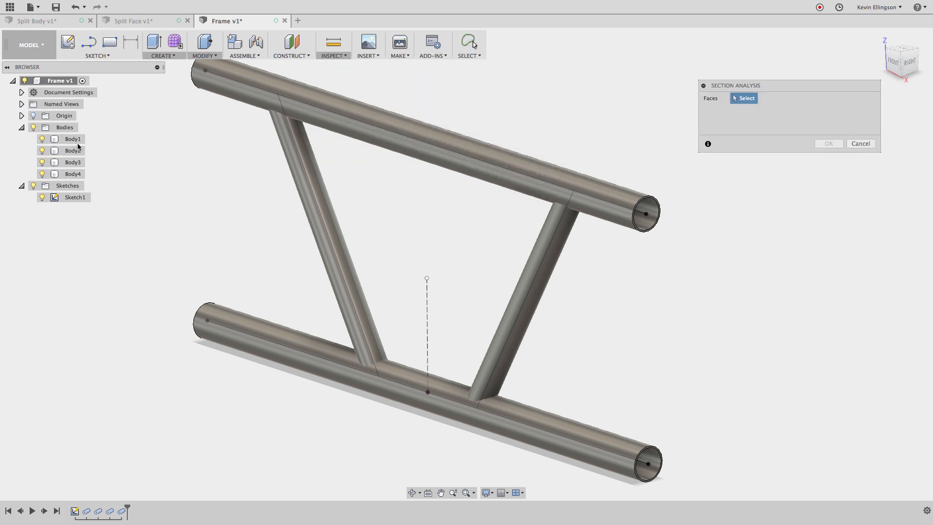
pyautogui.click(21, 115)
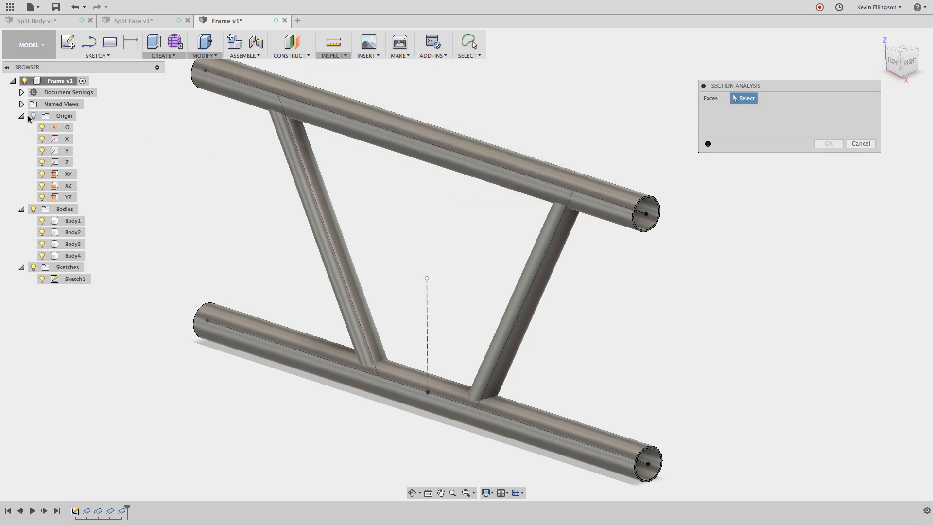
pyautogui.click(69, 185)
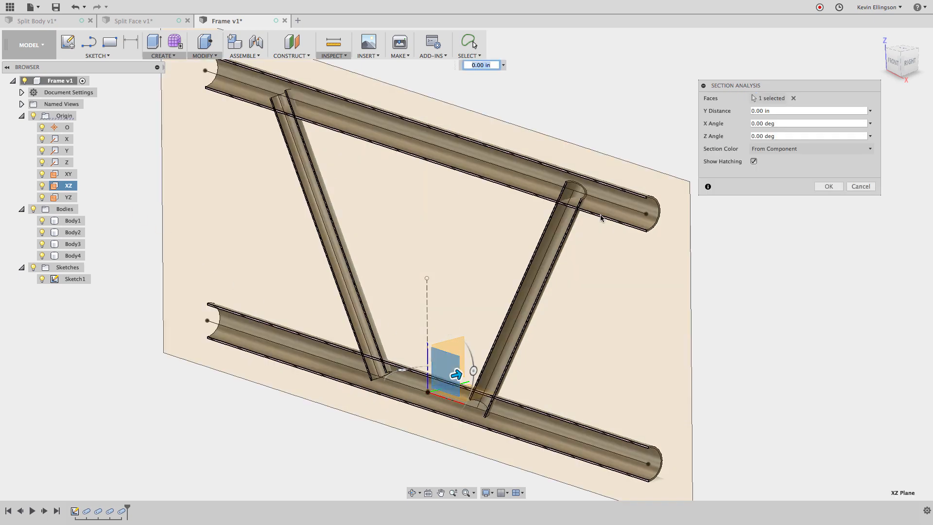
pyautogui.click(902, 58)
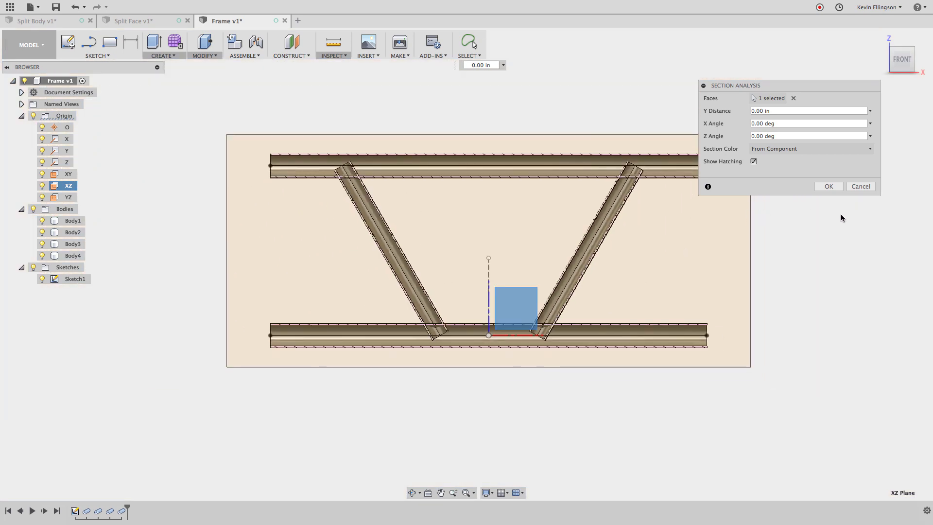
pyautogui.click(860, 186)
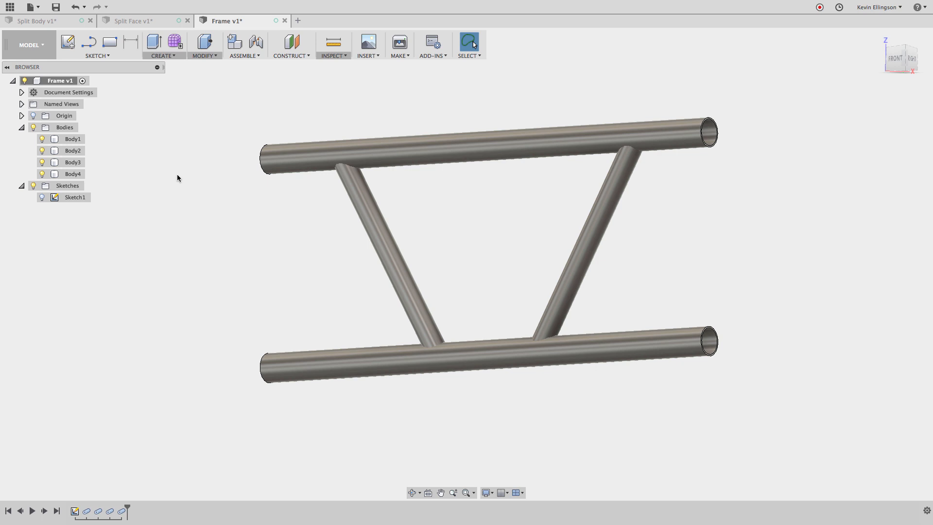
pyautogui.moveTo(202, 62)
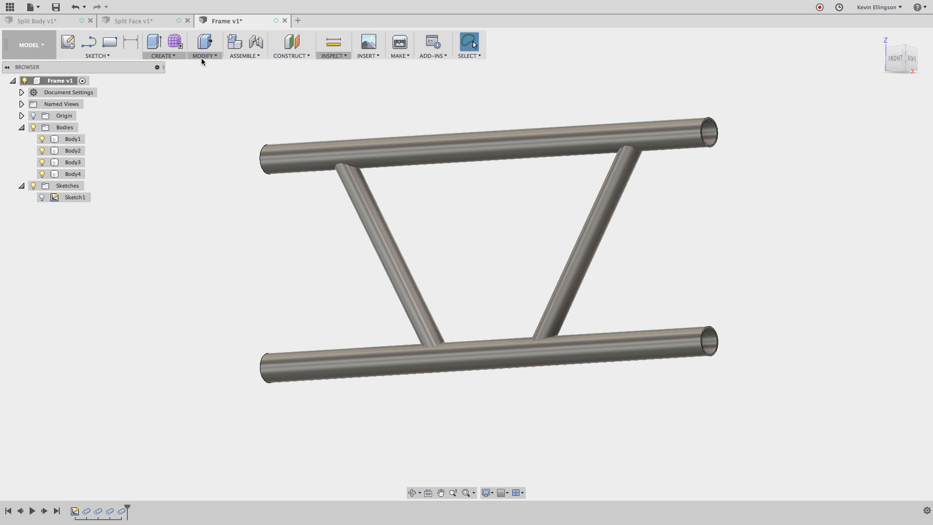
# Step: Split both brace outer faces against the two rails with Extend off, then hide the rails
pyautogui.click(204, 45)
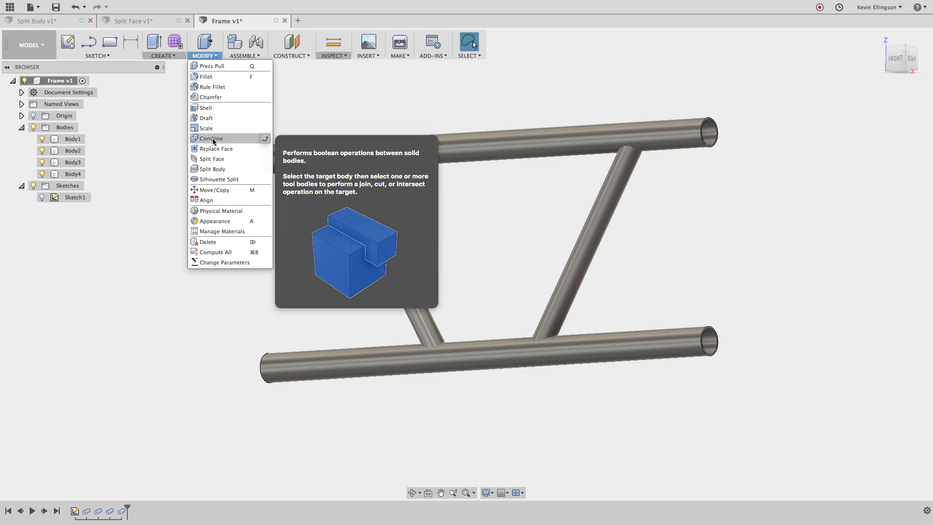
pyautogui.click(213, 159)
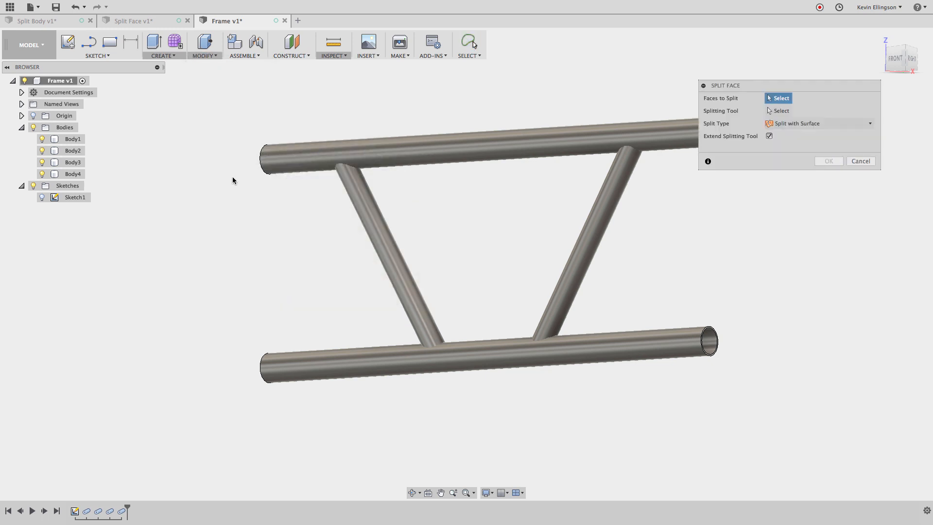
pyautogui.moveTo(432, 207)
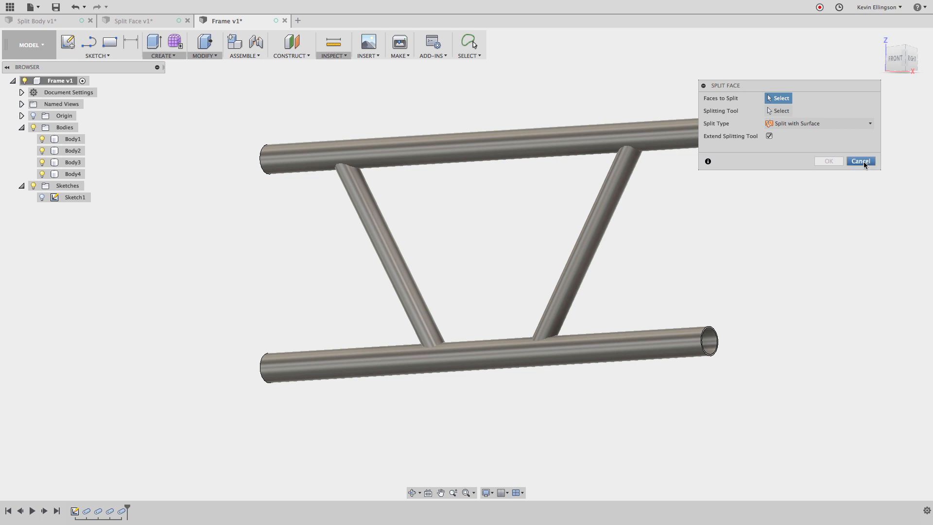
pyautogui.click(204, 45)
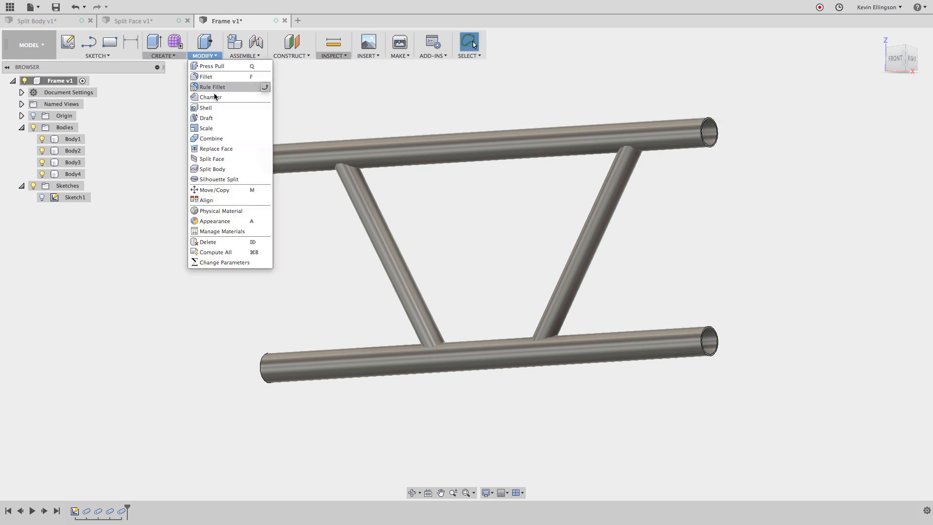
pyautogui.click(211, 159)
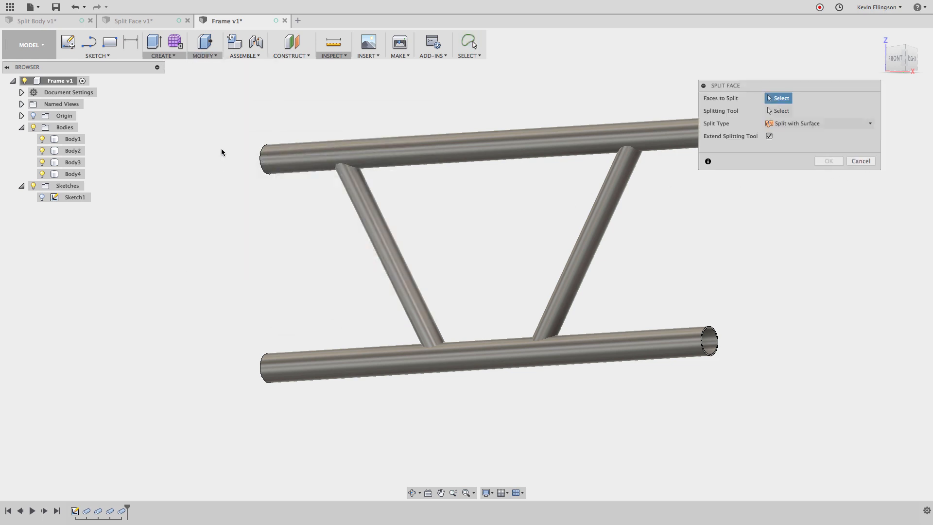
pyautogui.click(387, 250)
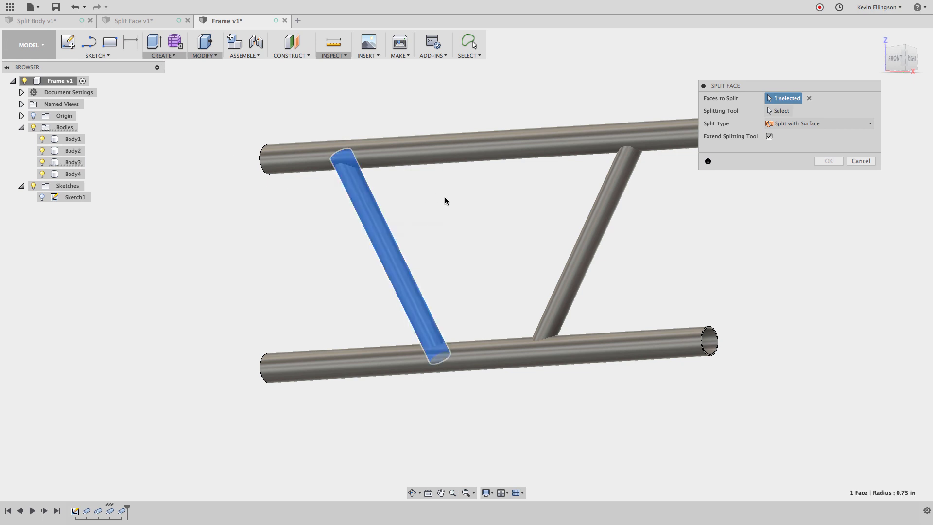
pyautogui.click(476, 137)
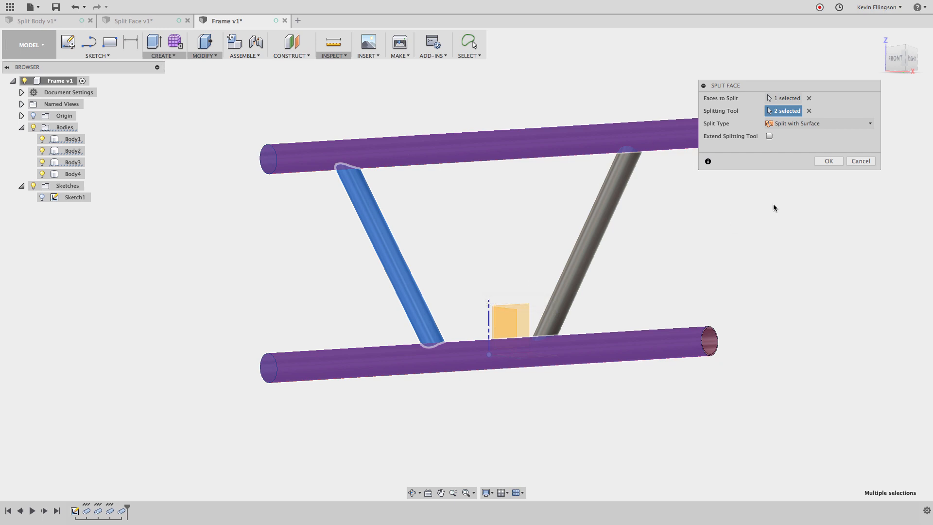
pyautogui.click(205, 45)
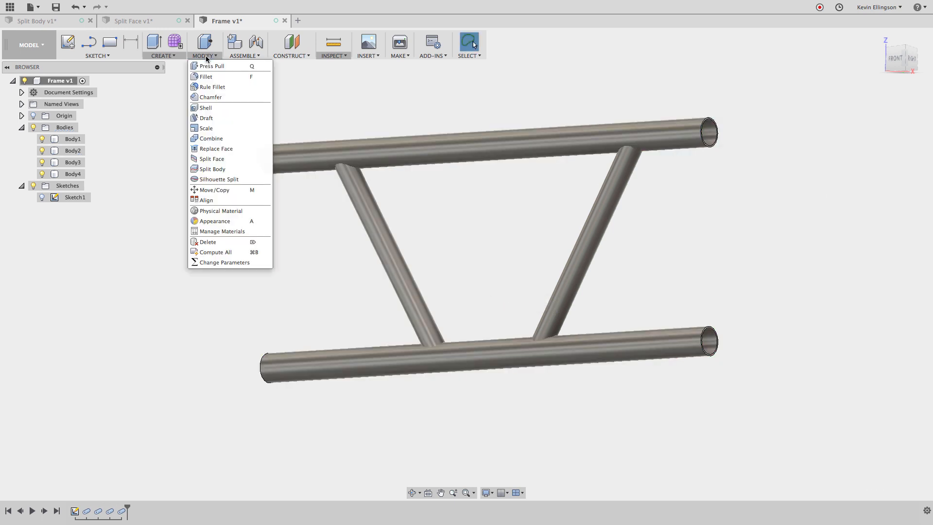
pyautogui.click(210, 158)
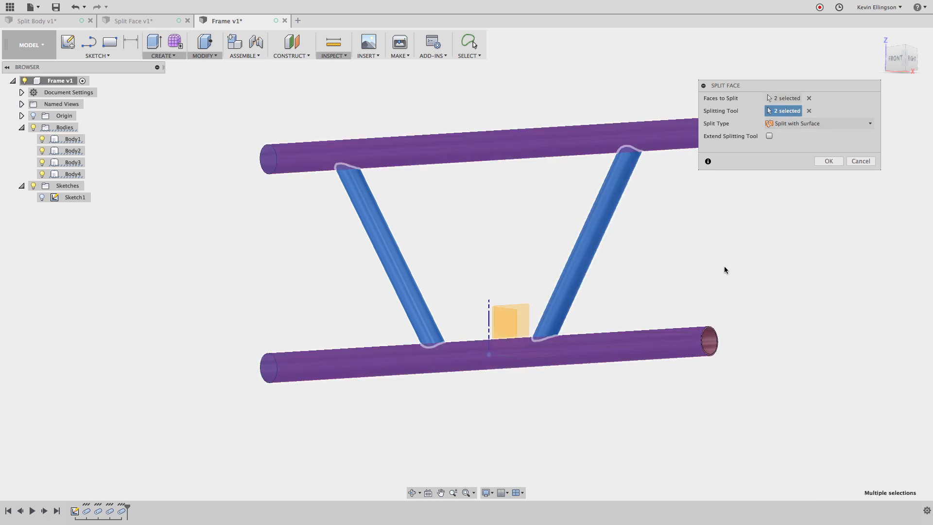
pyautogui.click(827, 161)
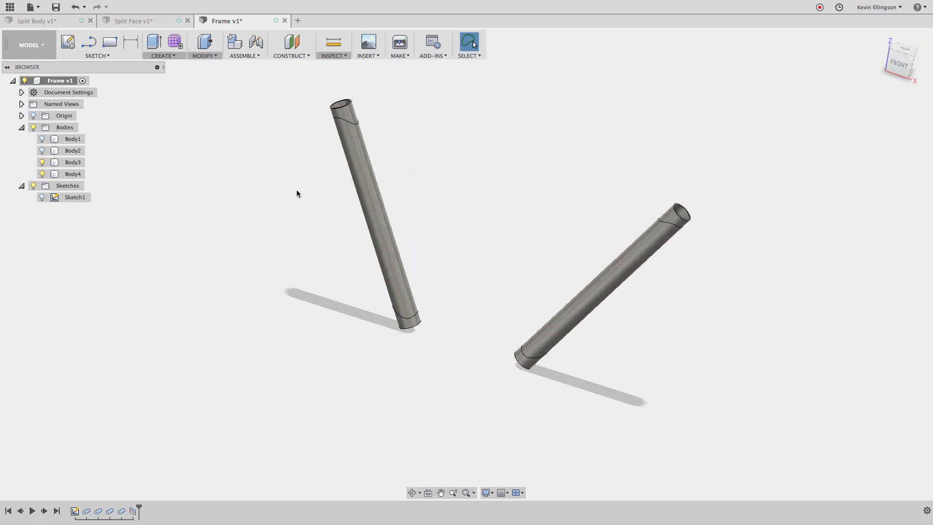
# Step: Press Pull the four split brace end faces by .095 in so the braces end at the rails
pyautogui.rightClick(298, 194)
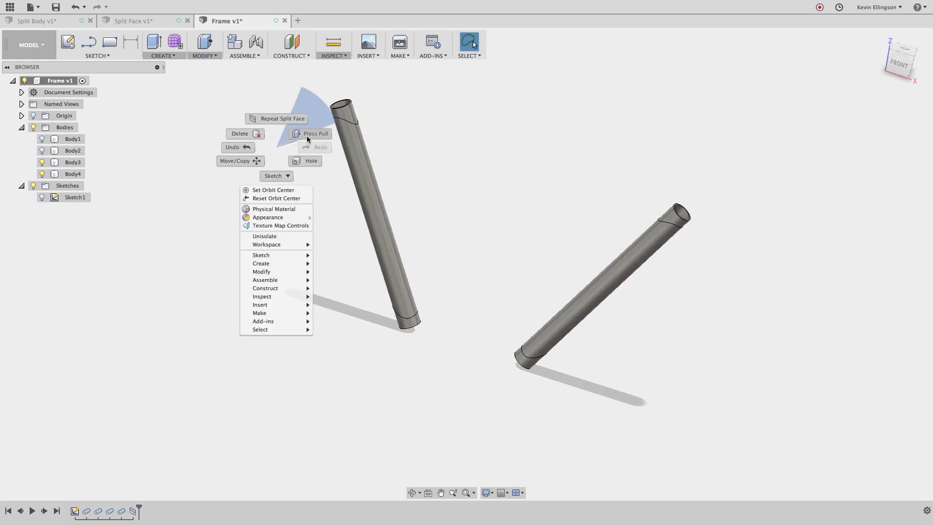
pyautogui.click(315, 133)
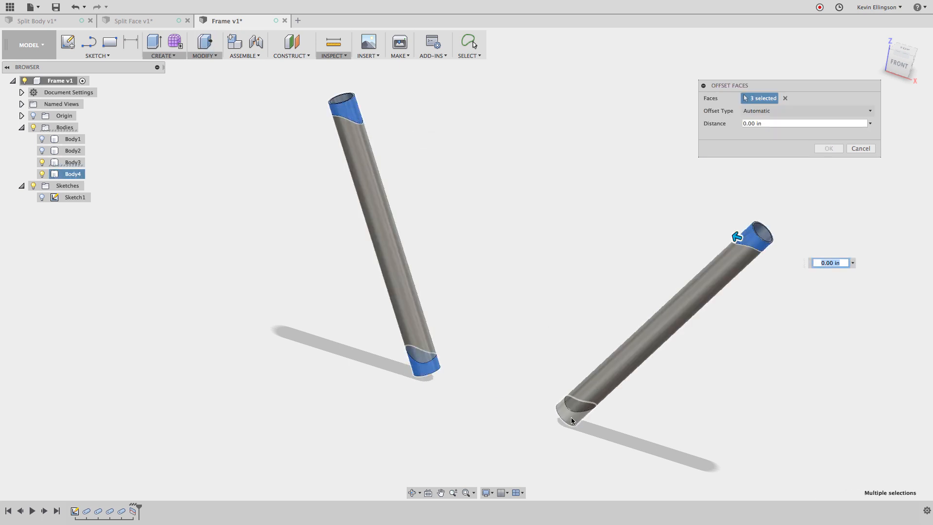
pyautogui.click(575, 407)
pyautogui.write('-')
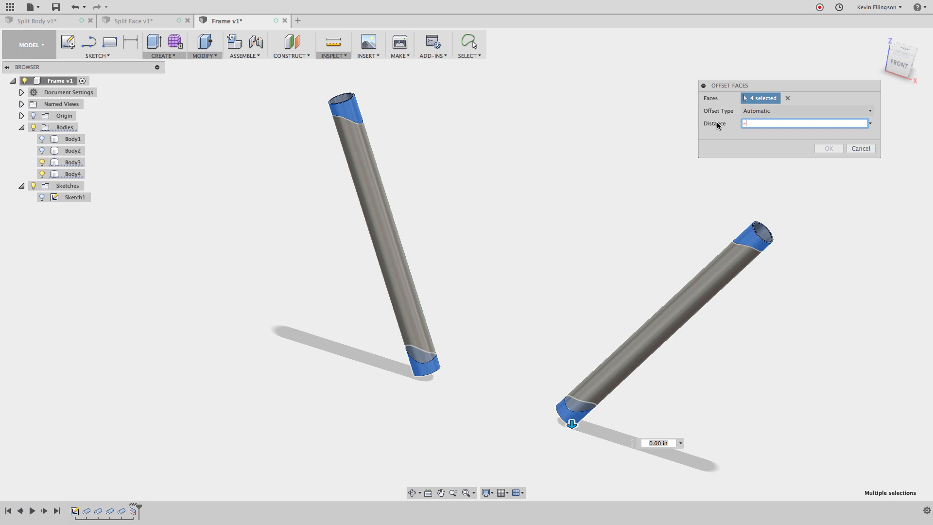
pyautogui.write('.095')
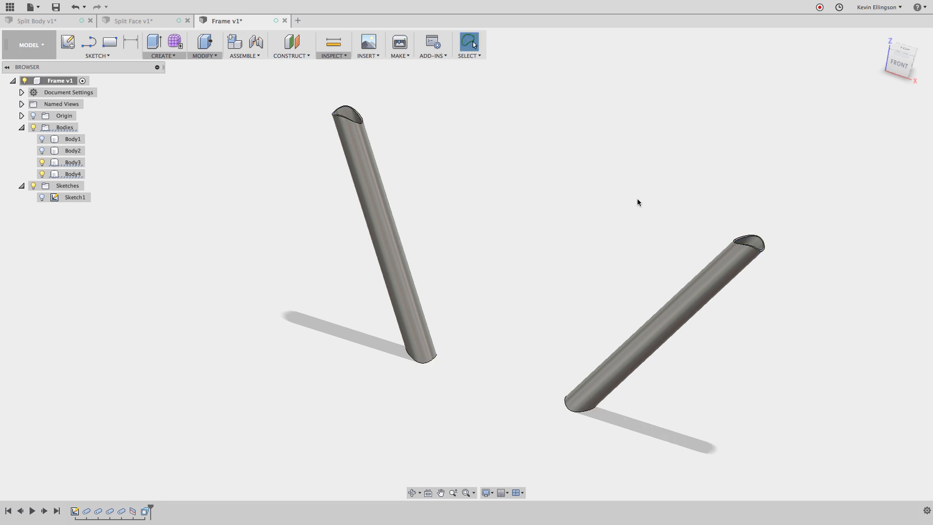
pyautogui.moveTo(42, 138)
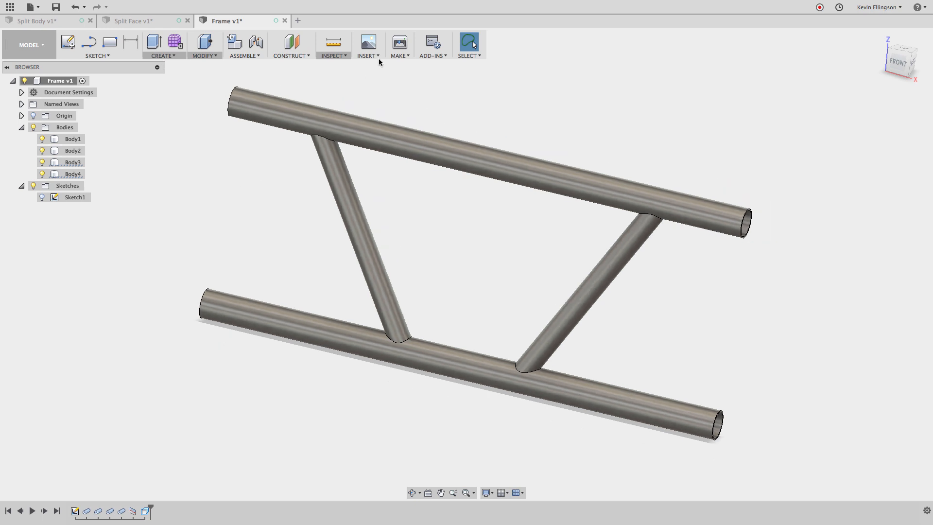
pyautogui.moveTo(368, 46)
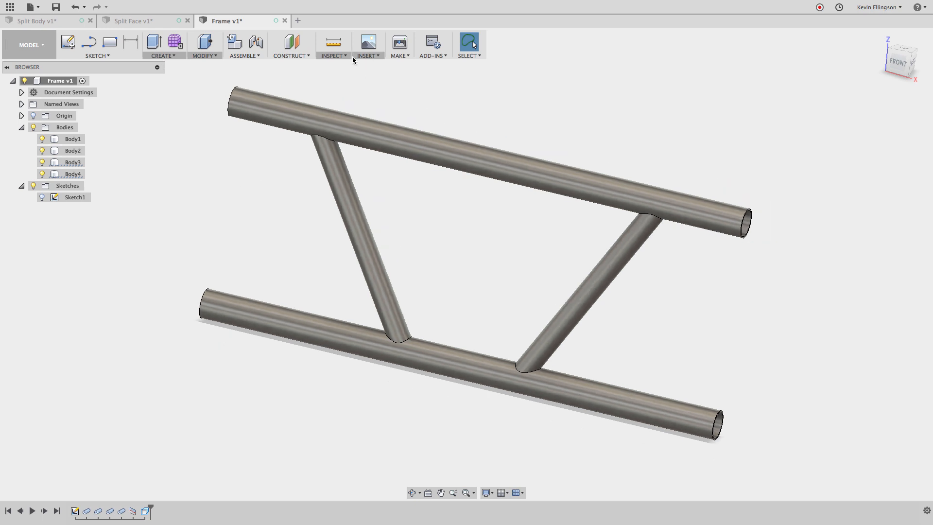
# Step: Run an Interference check on all four bodies, revealing four small brace-to-rail overlaps
pyautogui.click(332, 45)
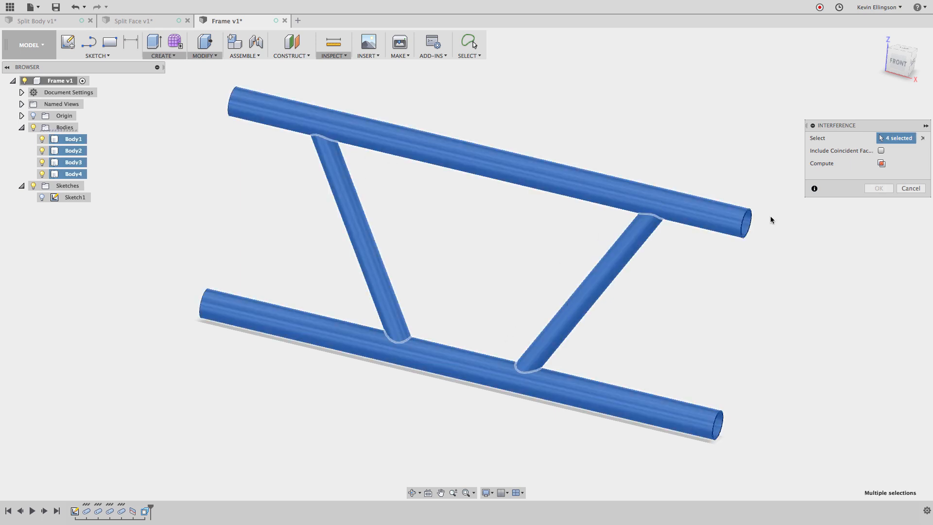
pyautogui.click(882, 163)
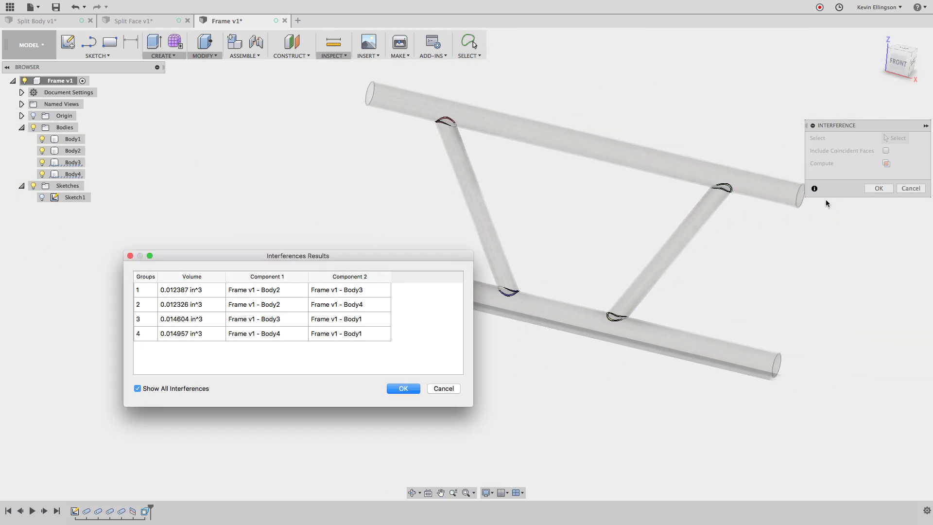
pyautogui.click(402, 388)
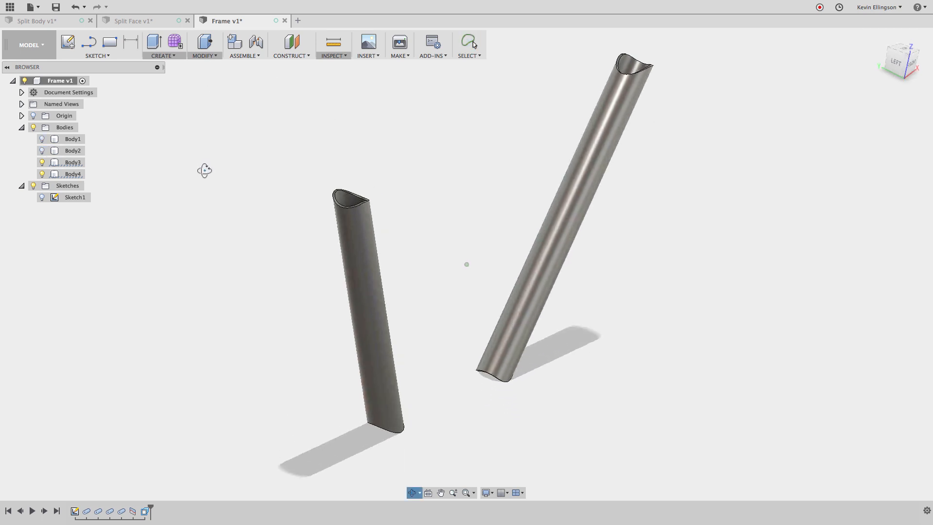
# Step: Split both braces' inner end faces using the two rails as splitting tools, Extend off
pyautogui.click(204, 45)
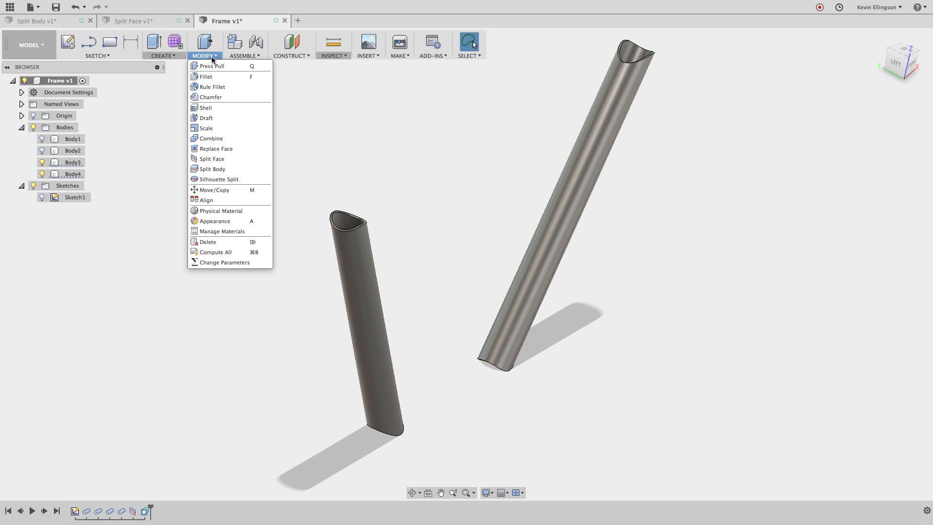
pyautogui.click(212, 159)
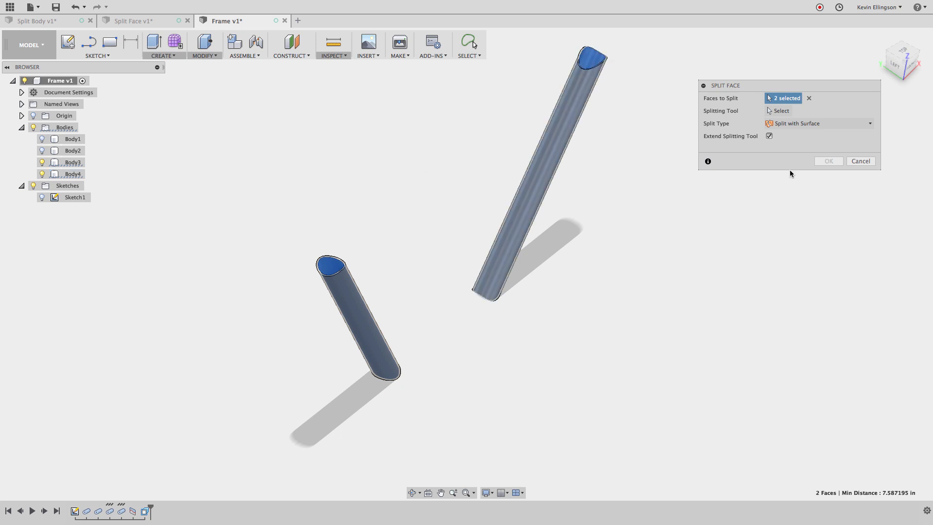
pyautogui.click(42, 150)
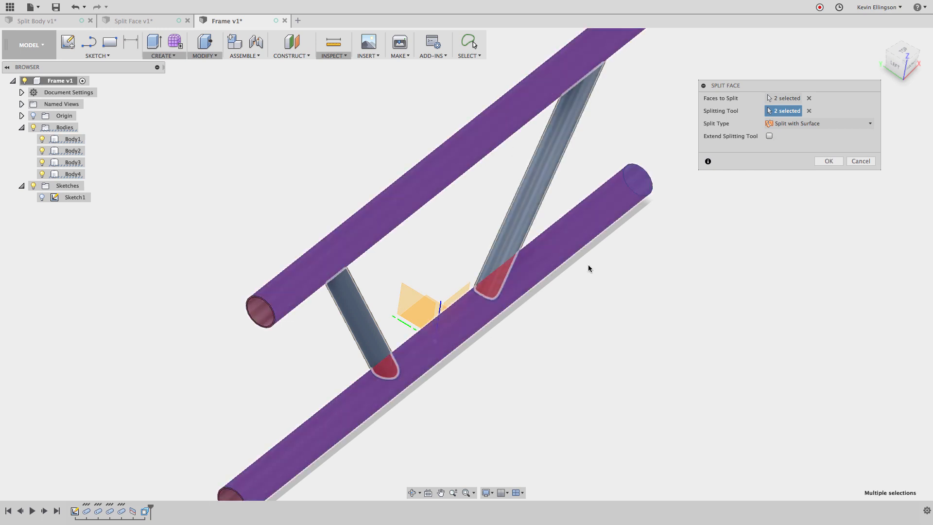
pyautogui.click(828, 160)
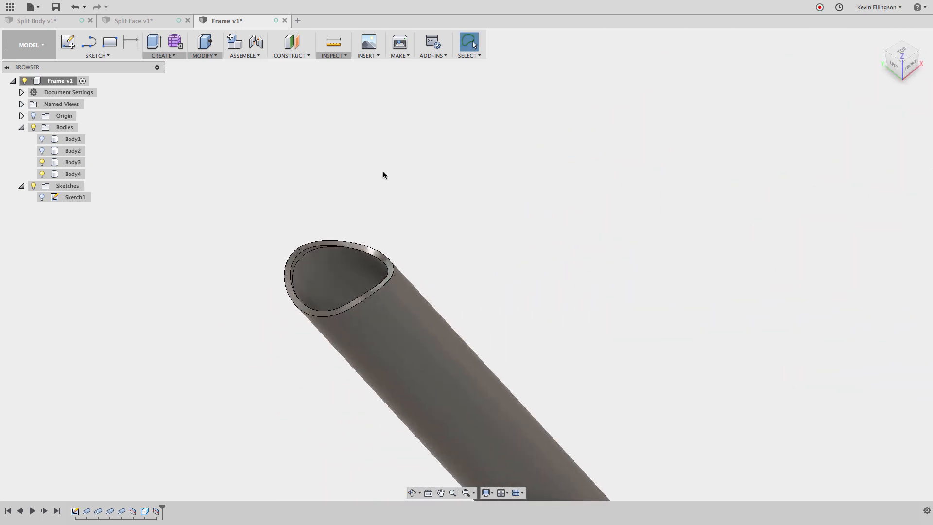
# Step: Offset the four inner cope faces by -.095 in to clear the interference with the rails
pyautogui.click(204, 42)
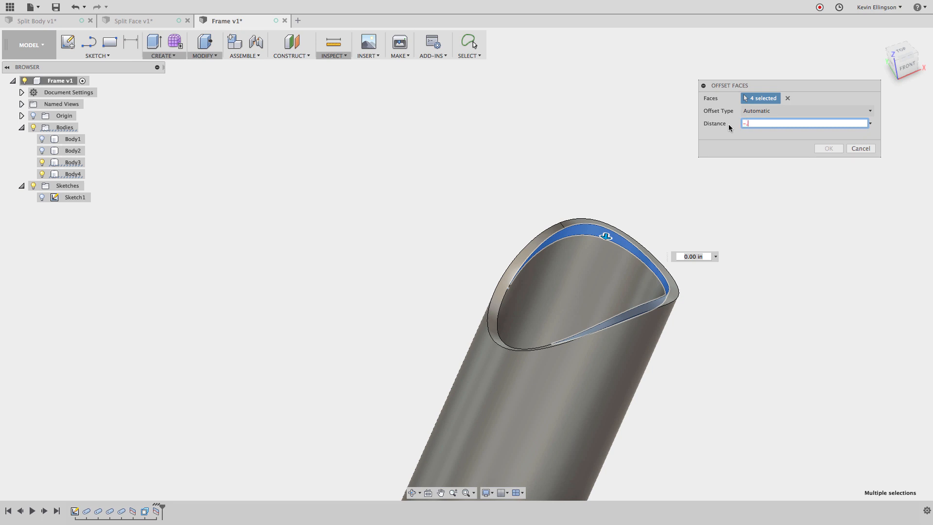
pyautogui.write('-.095')
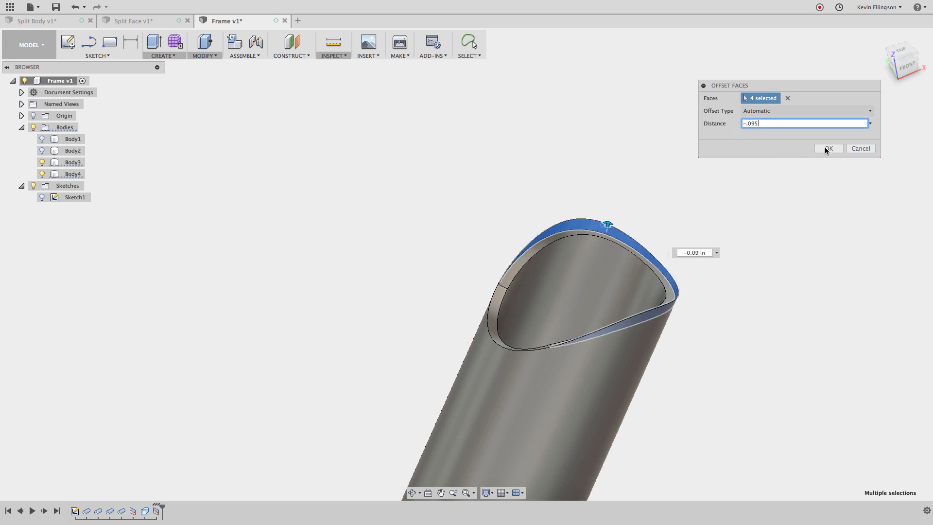
pyautogui.click(827, 148)
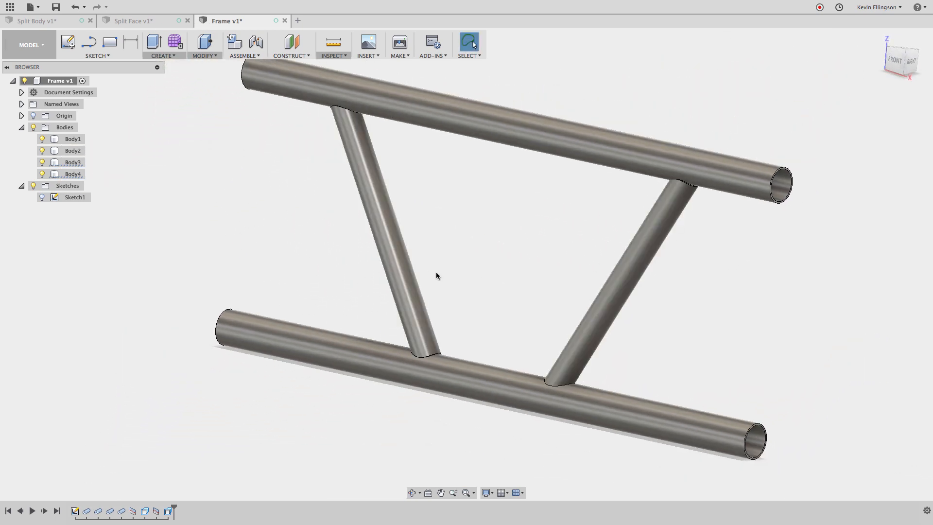
pyautogui.moveTo(447, 273)
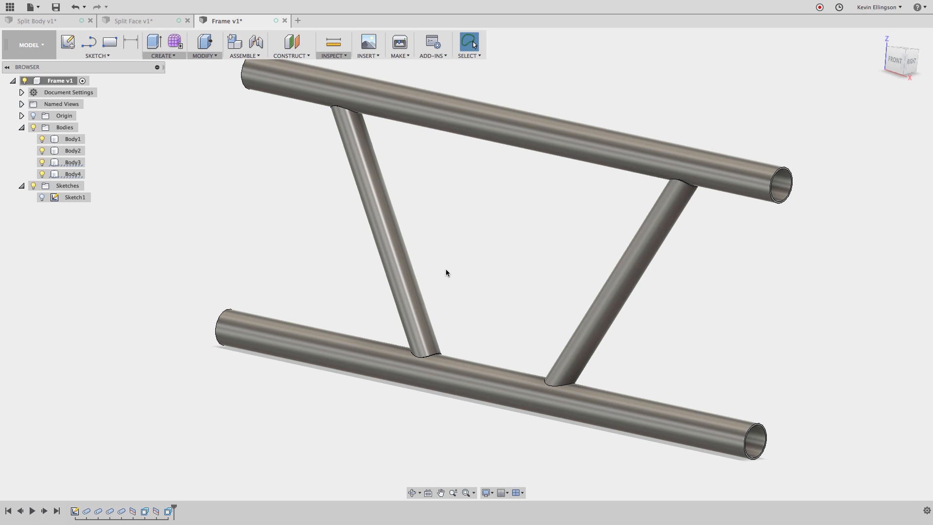
pyautogui.moveTo(902, 62)
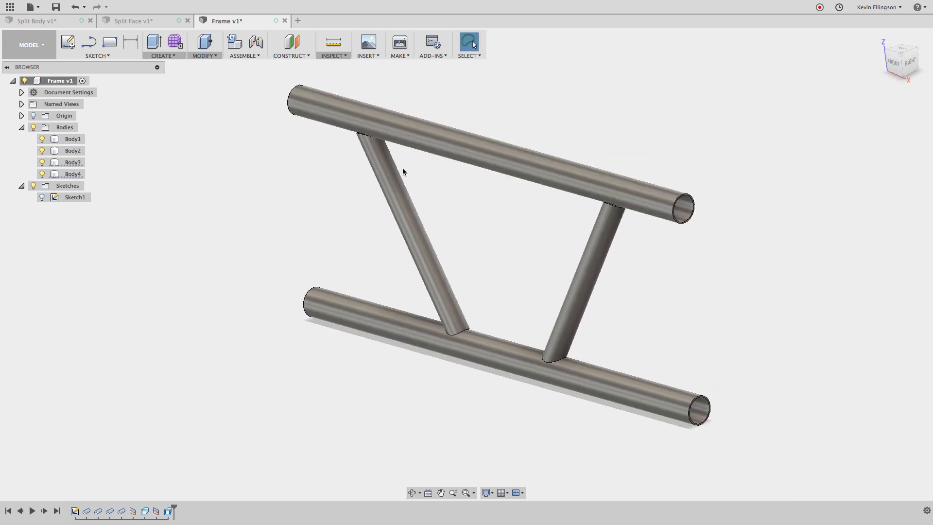
pyautogui.click(72, 138)
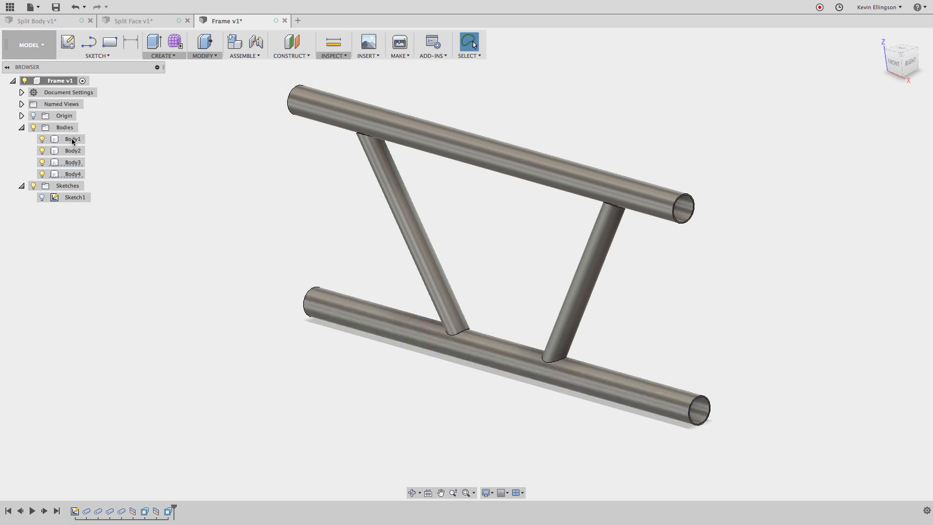
# Step: Create components from the bottom and top tube bodies, naming them BOTTOM TUBE and TOP TUBE
pyautogui.click(72, 138)
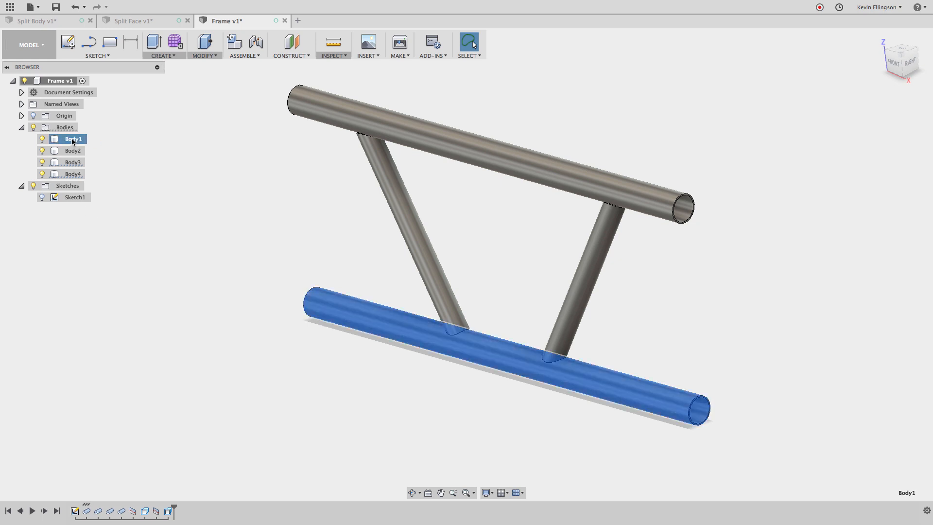
pyautogui.rightClick(72, 139)
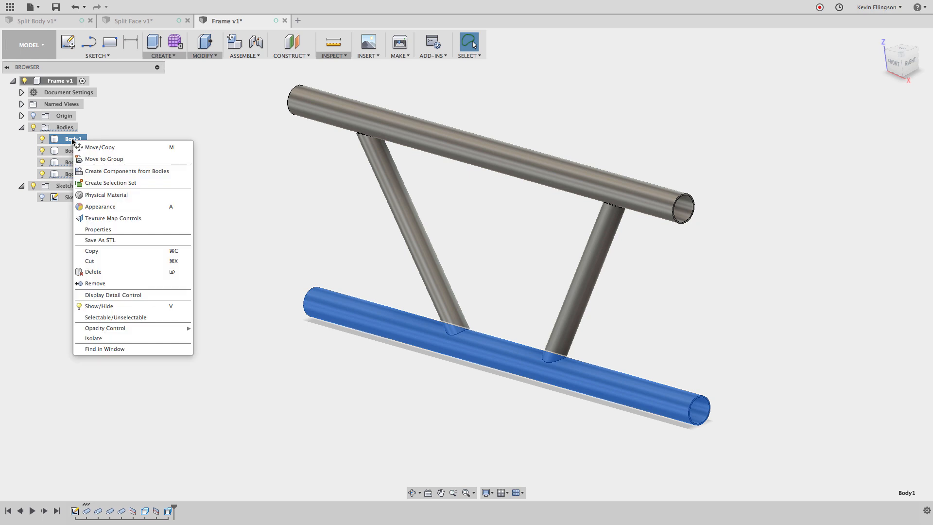
pyautogui.moveTo(93, 271)
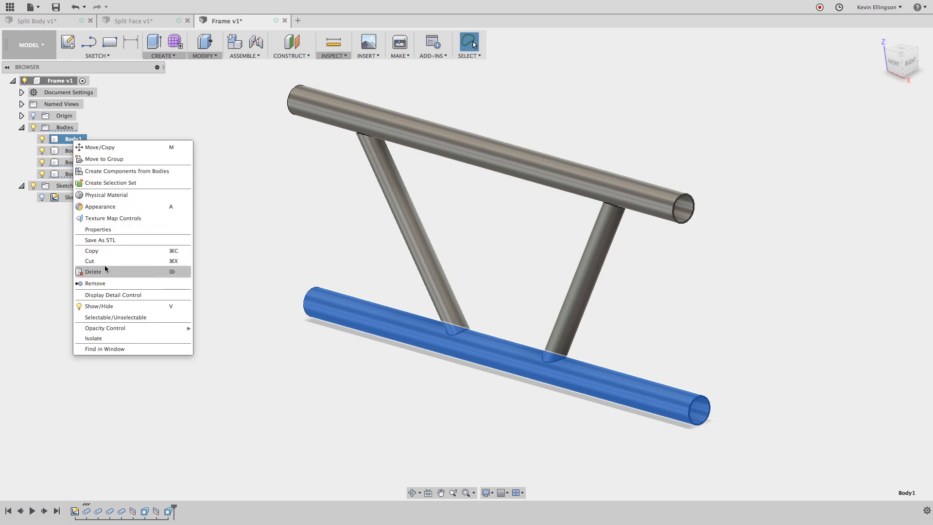
pyautogui.moveTo(117, 186)
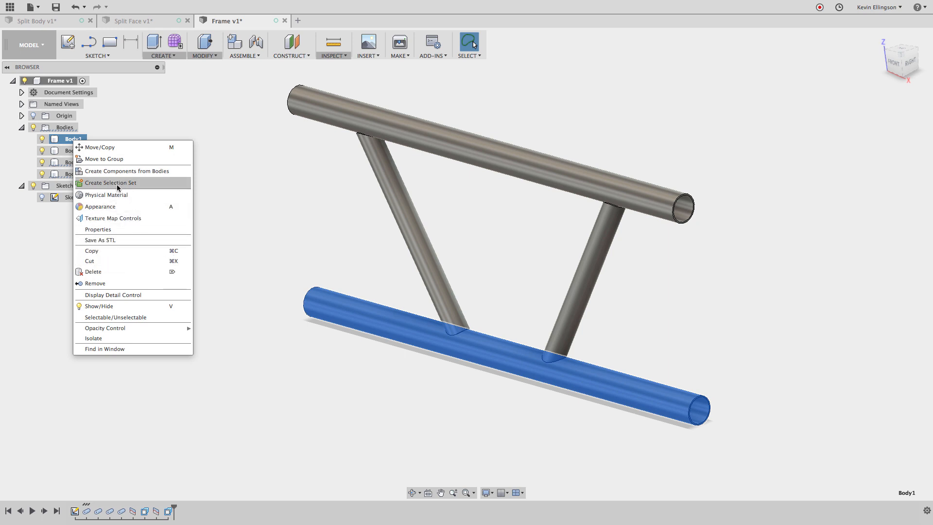
pyautogui.click(129, 171)
pyautogui.write('BOTTOM TUBE')
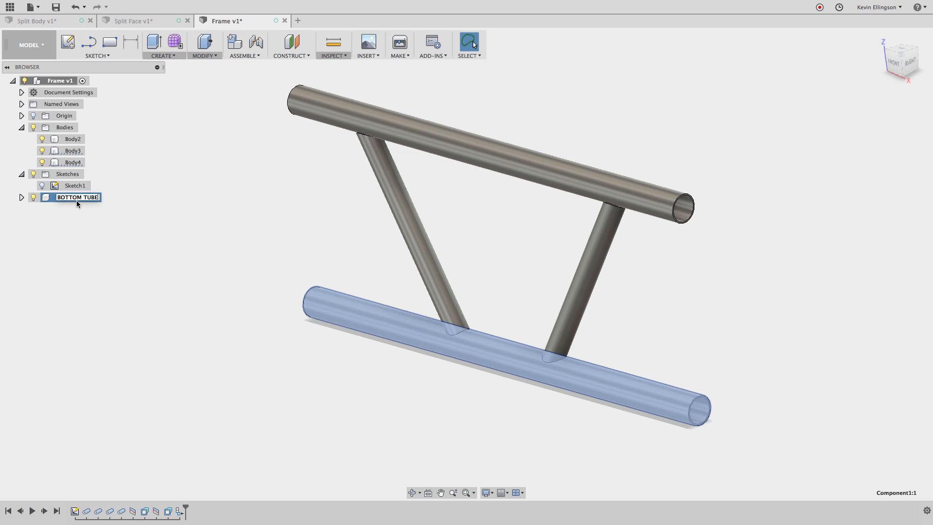
pyautogui.click(73, 139)
pyautogui.write('TOP TUBE')
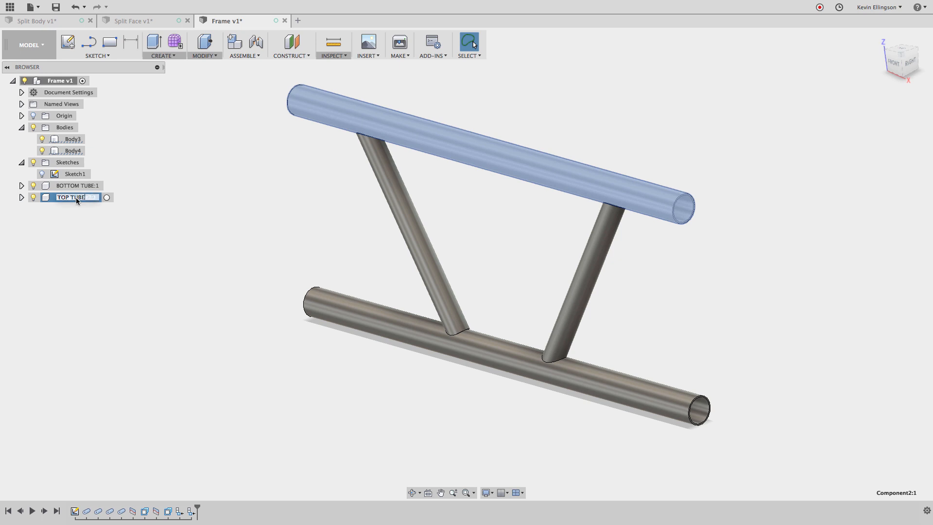
# Step: Create components from the two brace bodies named LEFT SUPPORT and RIGHT SUPPORT
pyautogui.rightClick(72, 139)
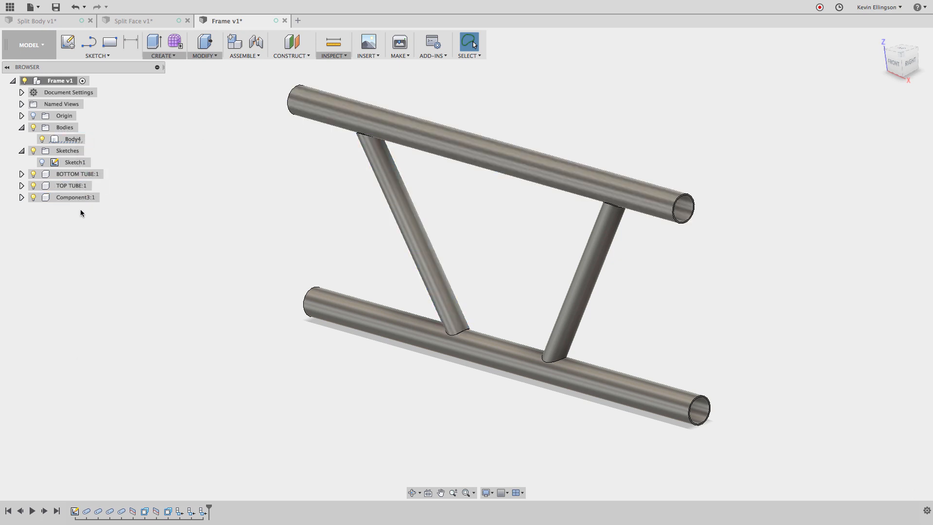
pyautogui.click(76, 197)
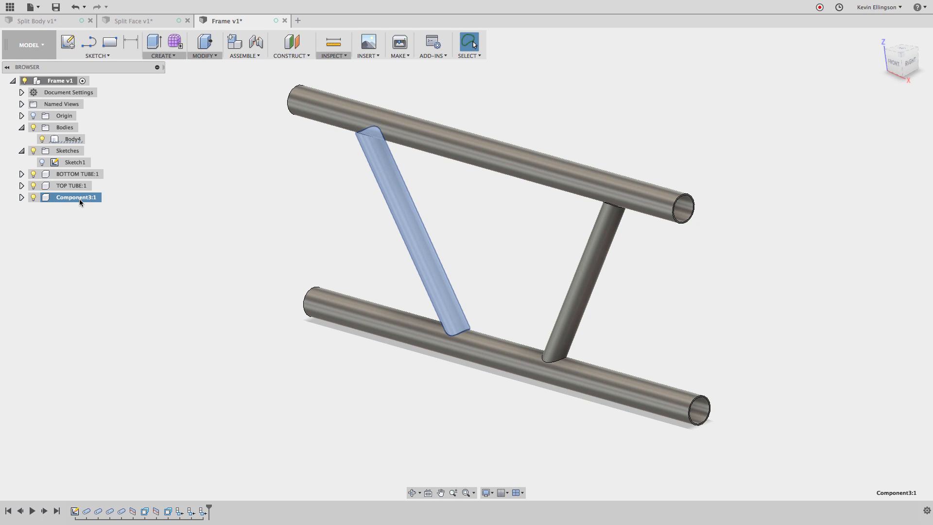
pyautogui.write('LEFT SUPPORT:1')
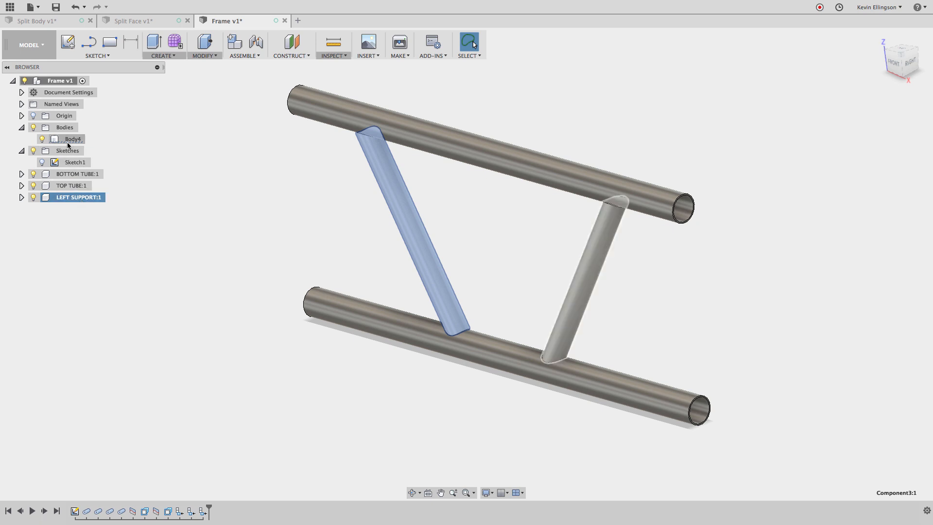
pyautogui.rightClick(72, 139)
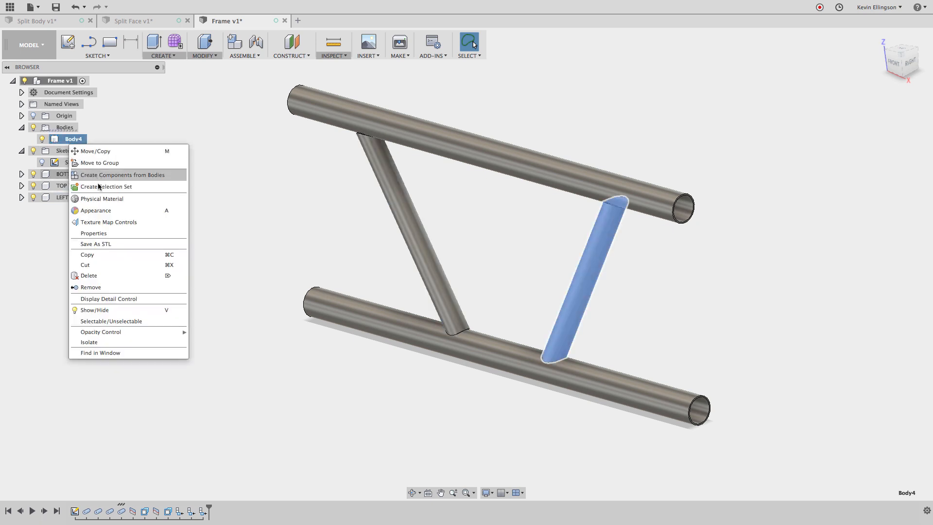
pyautogui.click(123, 174)
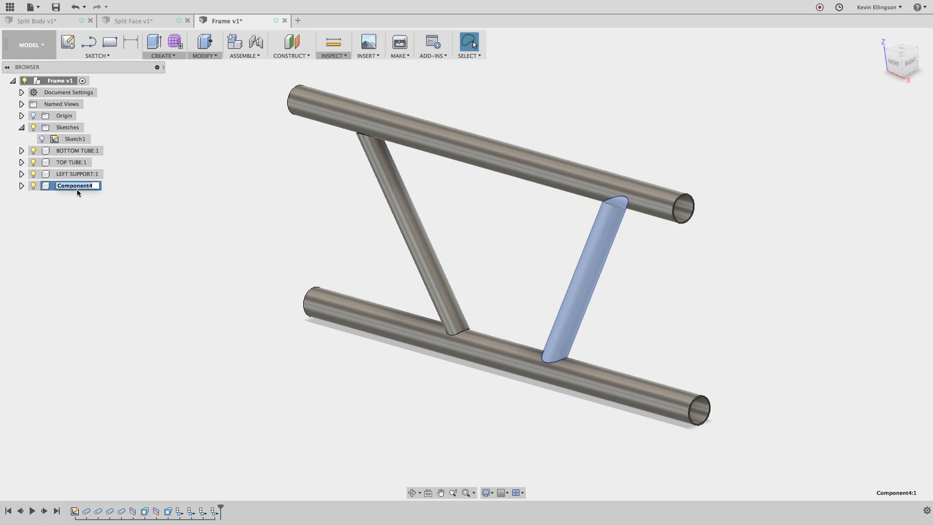
pyautogui.write('RIGHT SUPPORT:1')
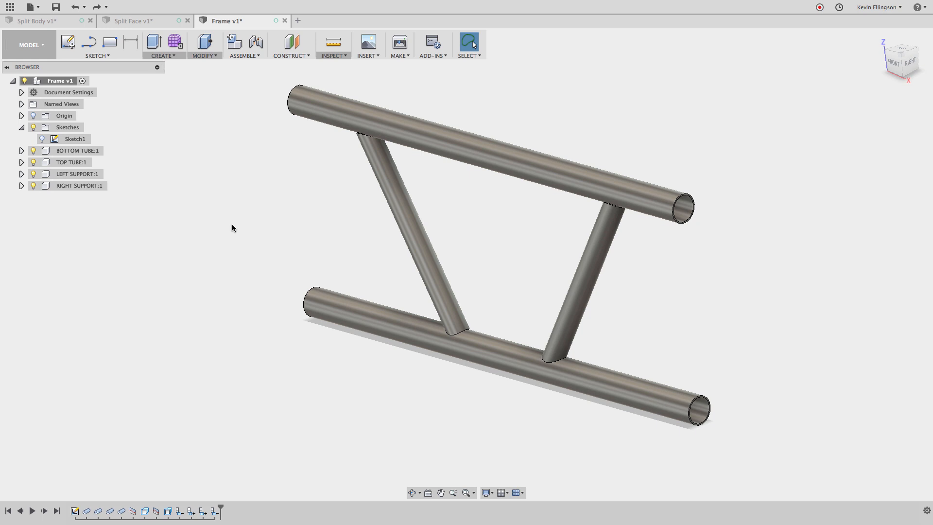
pyautogui.moveTo(234, 241)
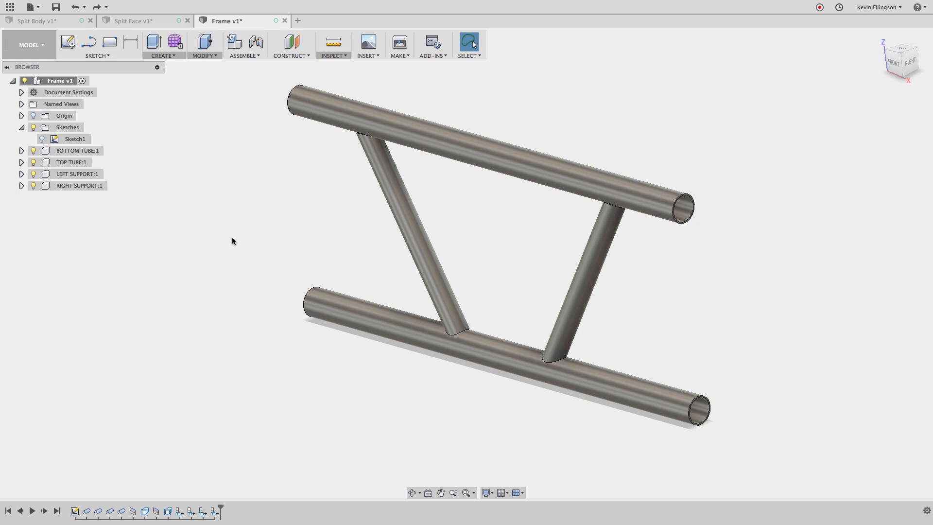
pyautogui.moveTo(212, 233)
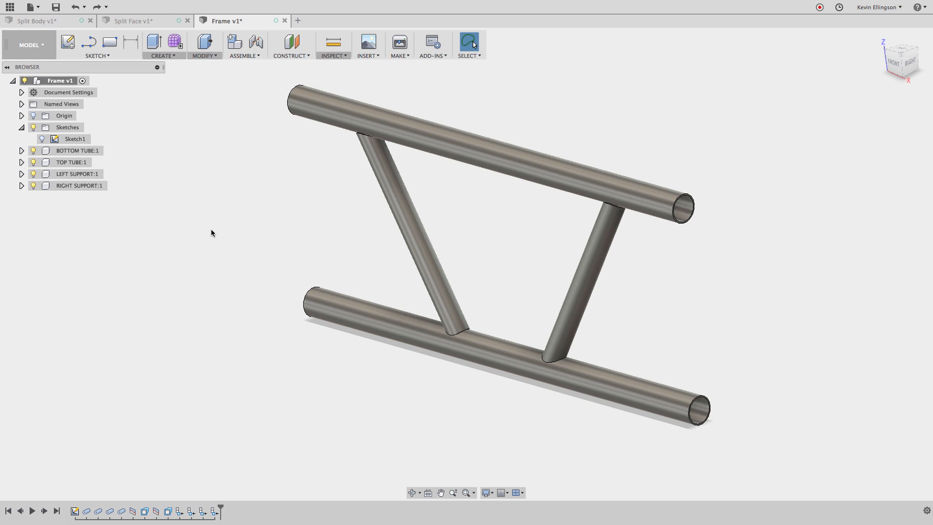
# Step: Ground the four tube components in place
pyautogui.click(77, 151)
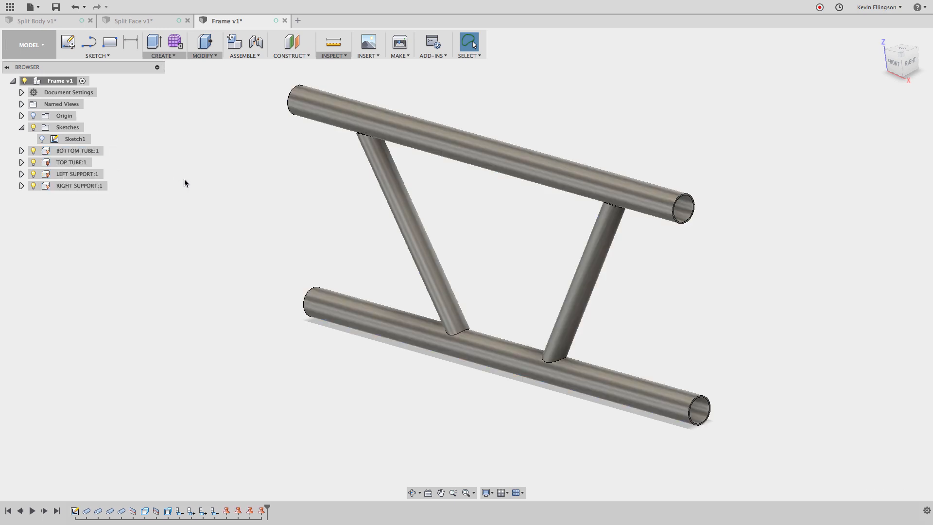
pyautogui.moveTo(332, 330)
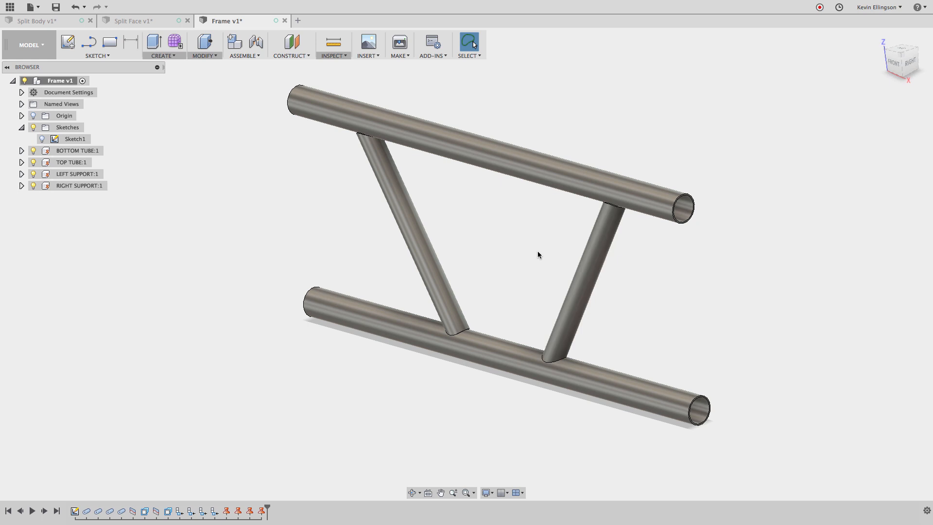
pyautogui.moveTo(282, 208)
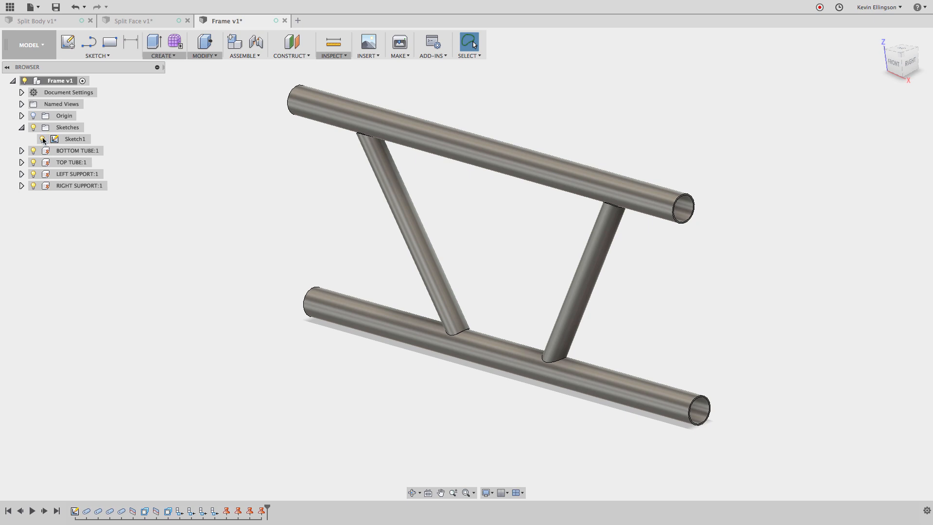
# Step: Change the brace-feet spacing dimension in Sketch1 from 8.00 to 4.00 so the braces update closer together
pyautogui.rightClick(75, 139)
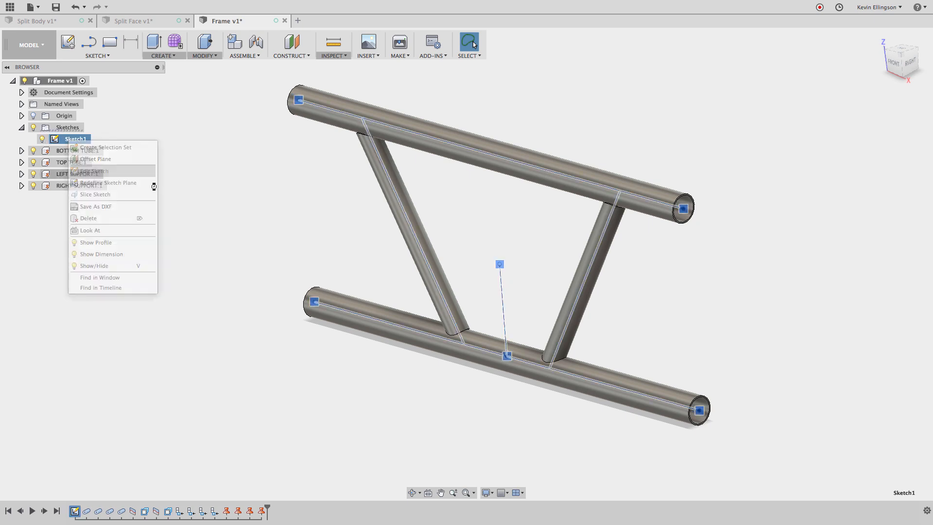
pyautogui.click(90, 172)
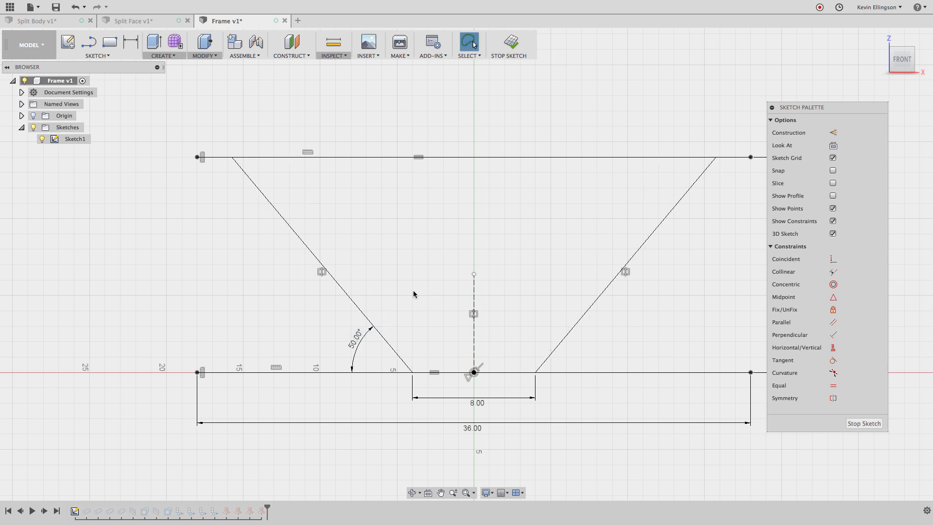
pyautogui.doubleClick(476, 403)
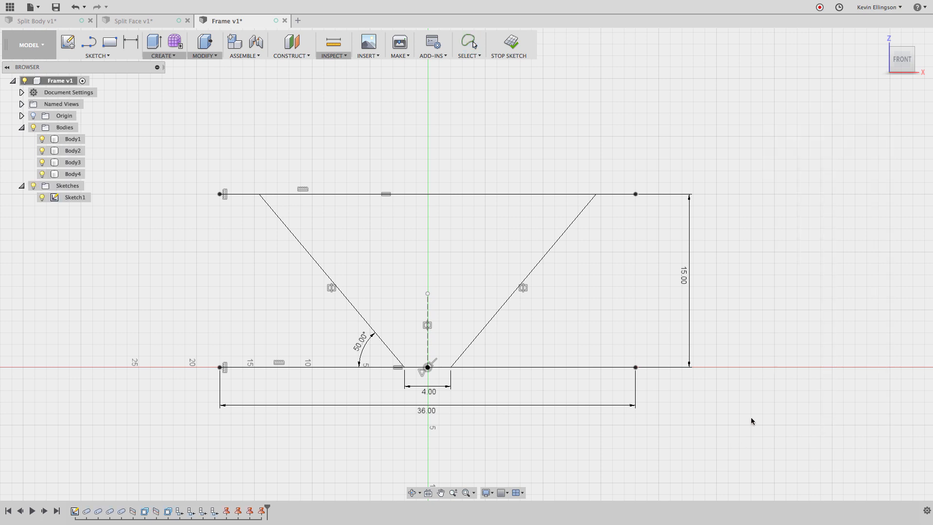
pyautogui.click(509, 45)
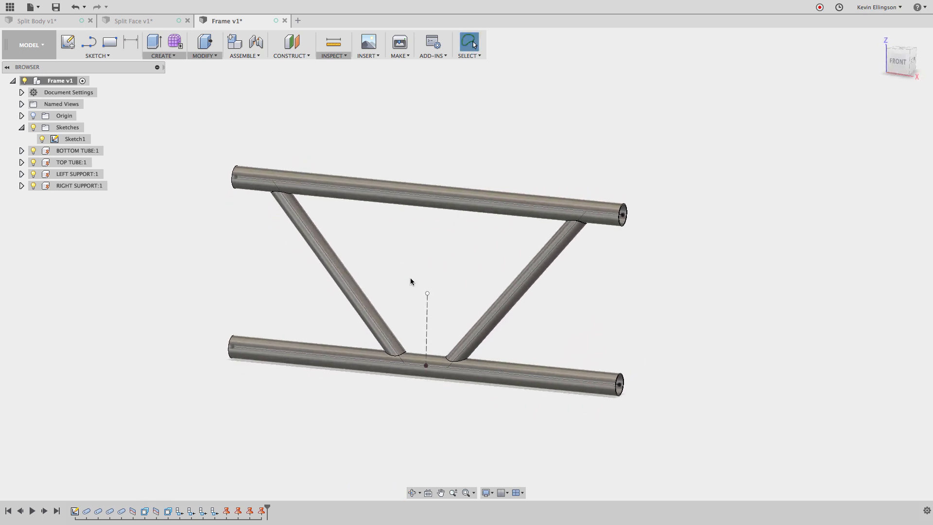
pyautogui.moveTo(403, 286)
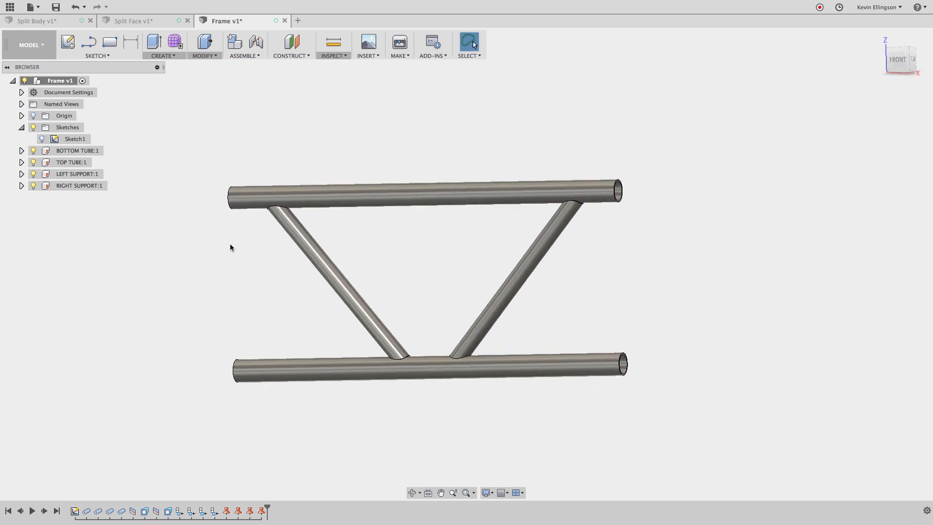
pyautogui.moveTo(244, 254)
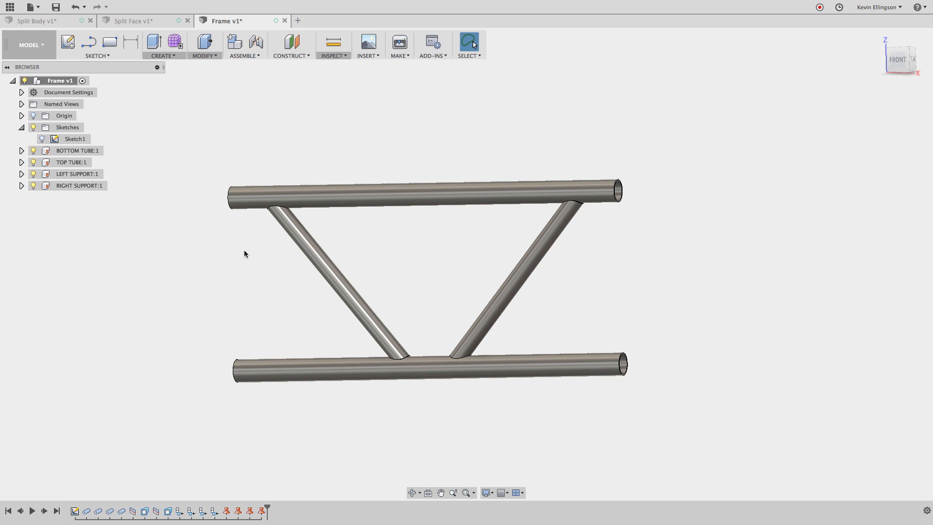
pyautogui.click(340, 280)
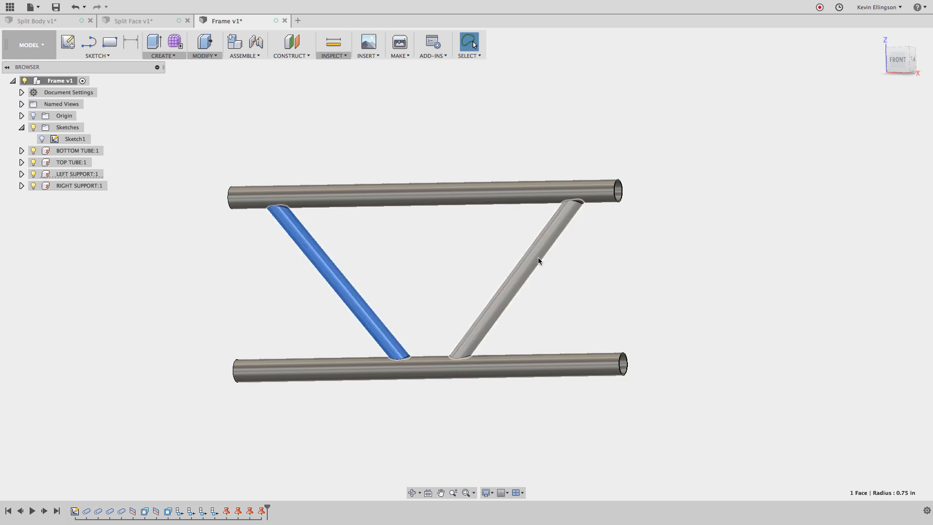